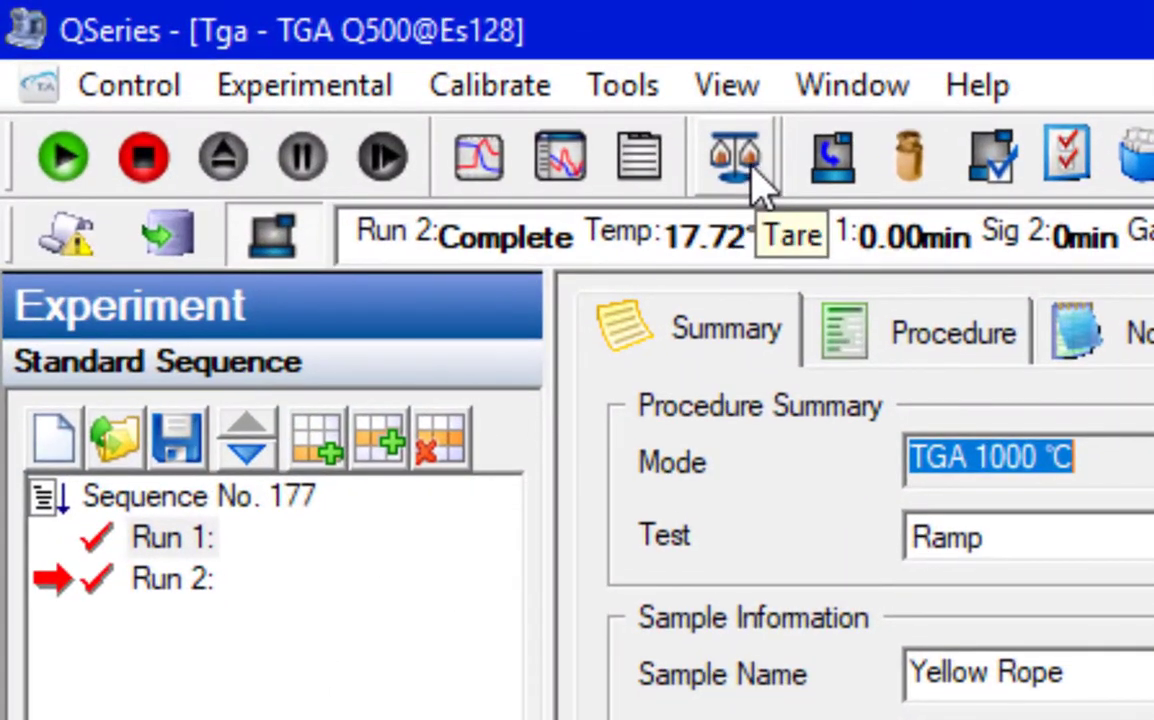
{"action": "mouse_move", "coordinate": [710, 136]}
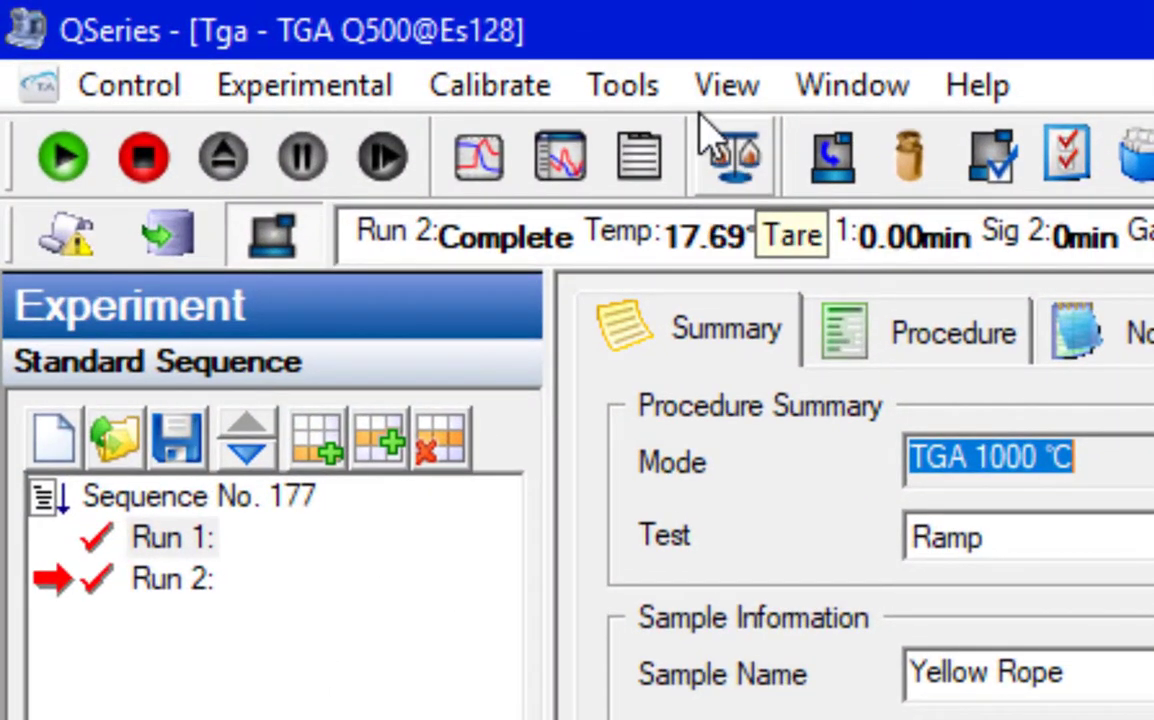
Start taring autosampler pans 1 and 2 from the Calibrate > Tare utility
{"action": "left_click", "coordinate": [488, 84]}
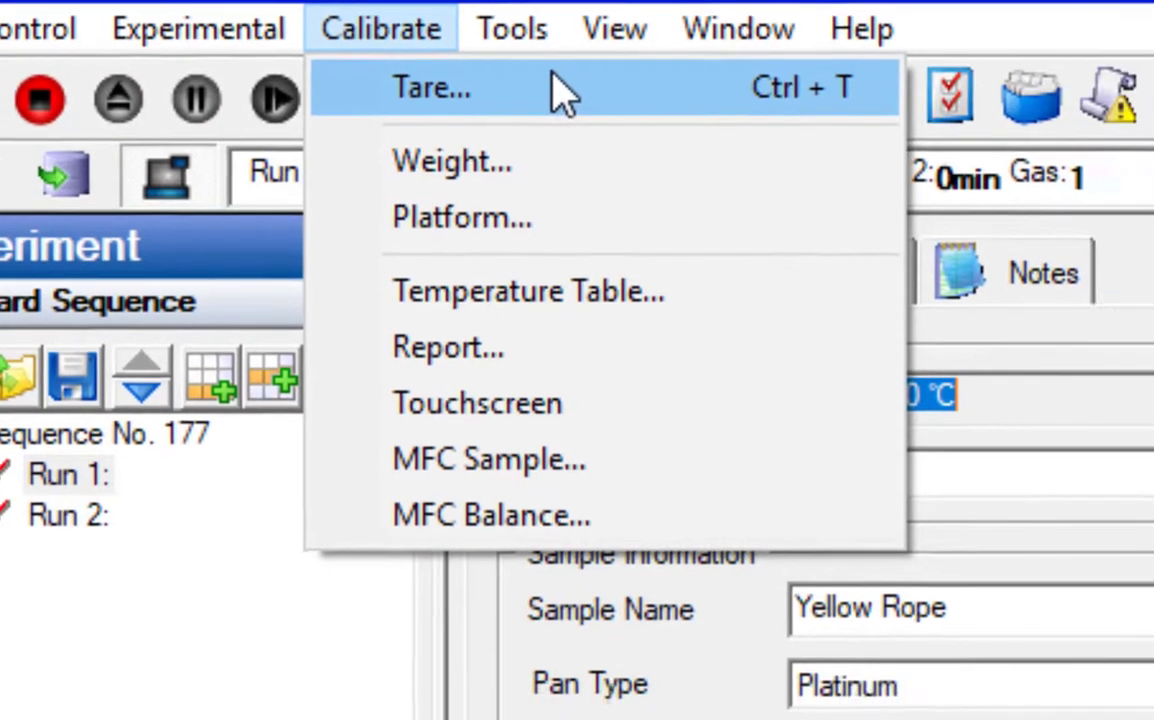
{"action": "left_click", "coordinate": [432, 88]}
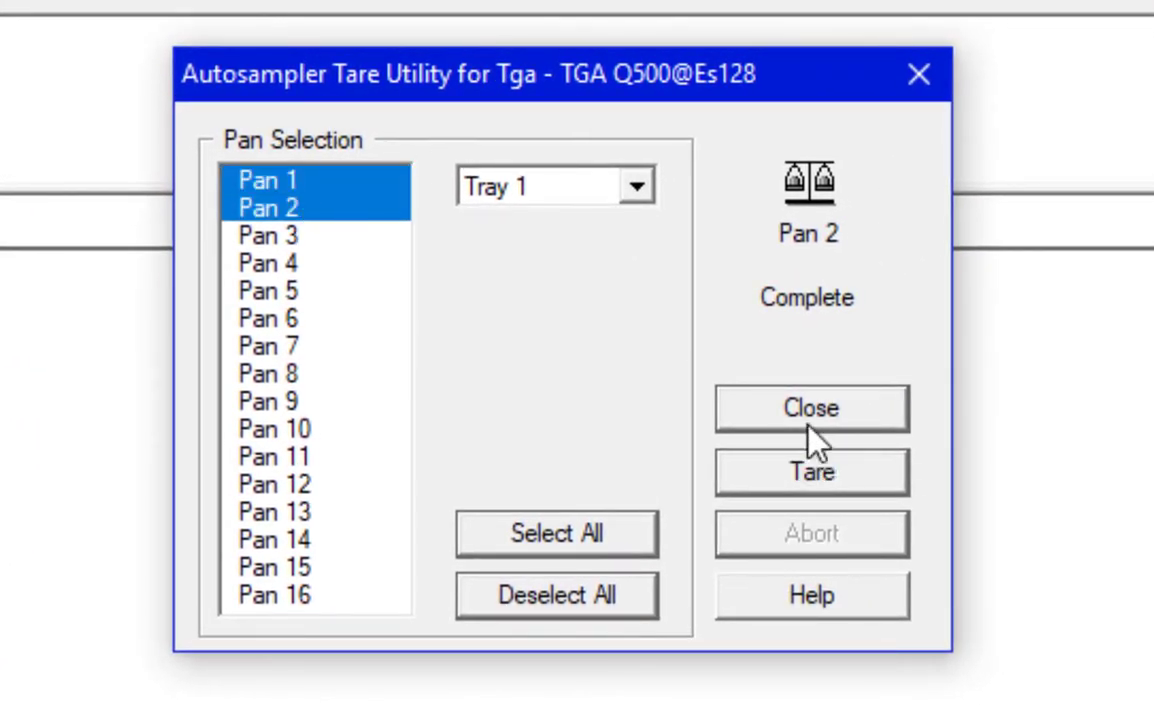
{"action": "mouse_move", "coordinate": [820, 486]}
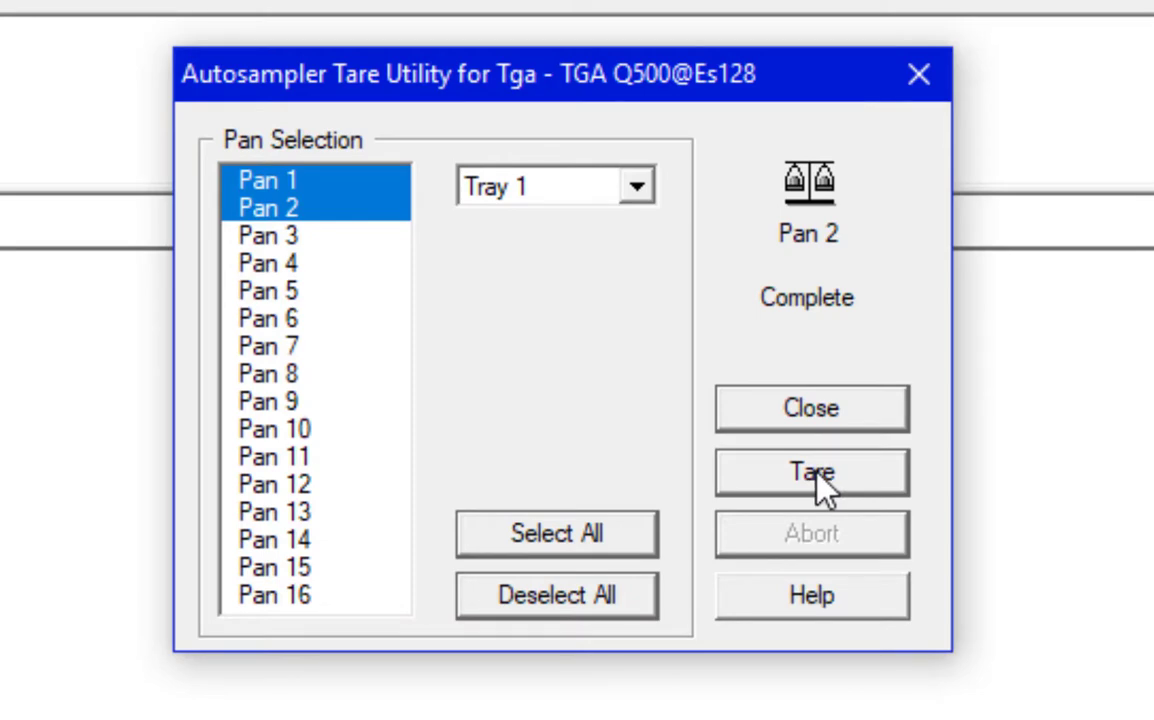
{"action": "left_click", "coordinate": [810, 472]}
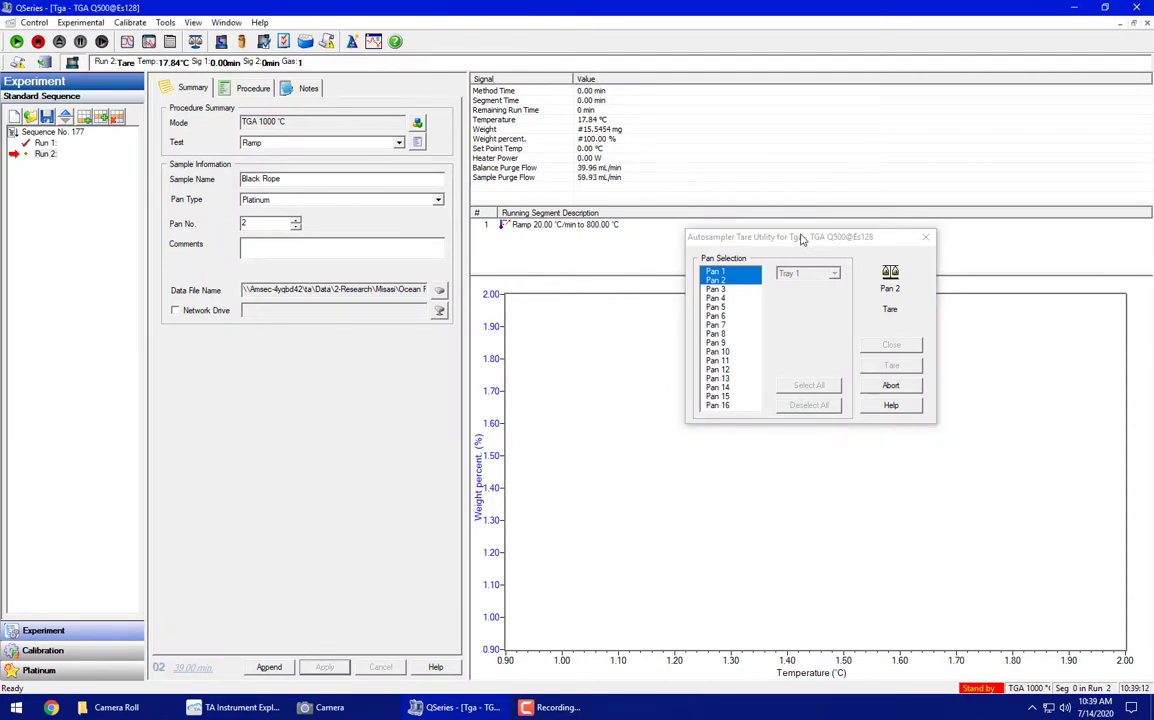
Move the tare progress window aside while the pans are tared
{"action": "left_click_drag", "start_coordinate": [800, 236], "coordinate": [890, 218]}
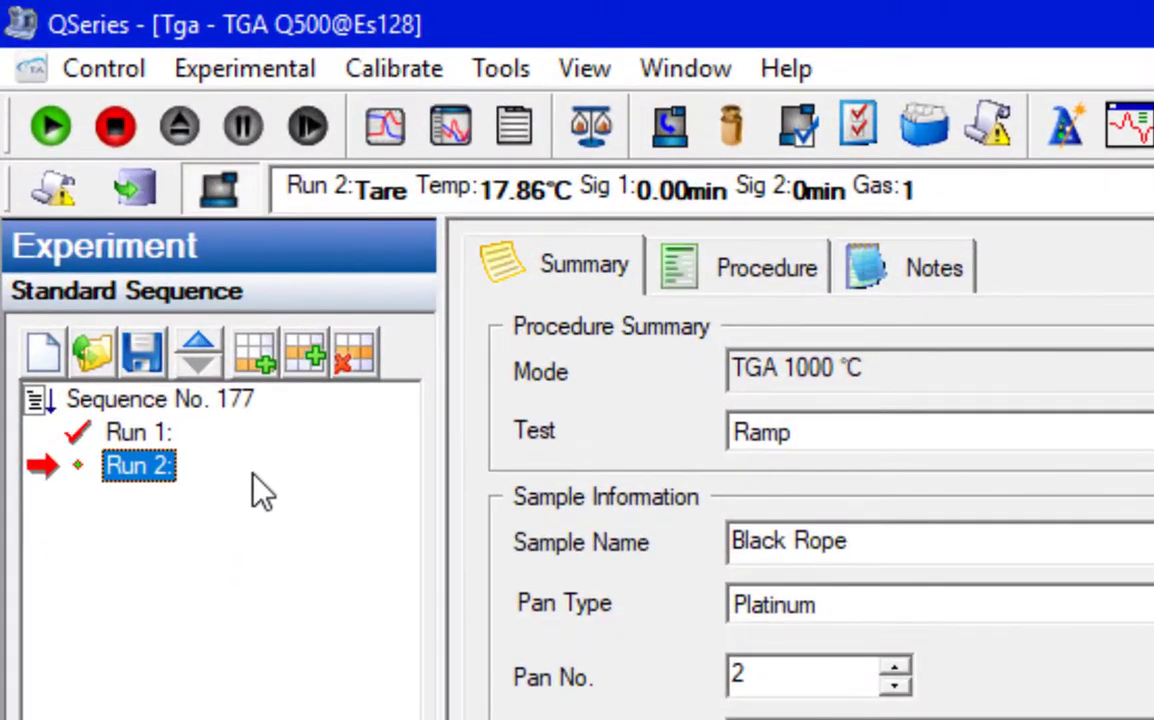
{"action": "mouse_move", "coordinate": [310, 420]}
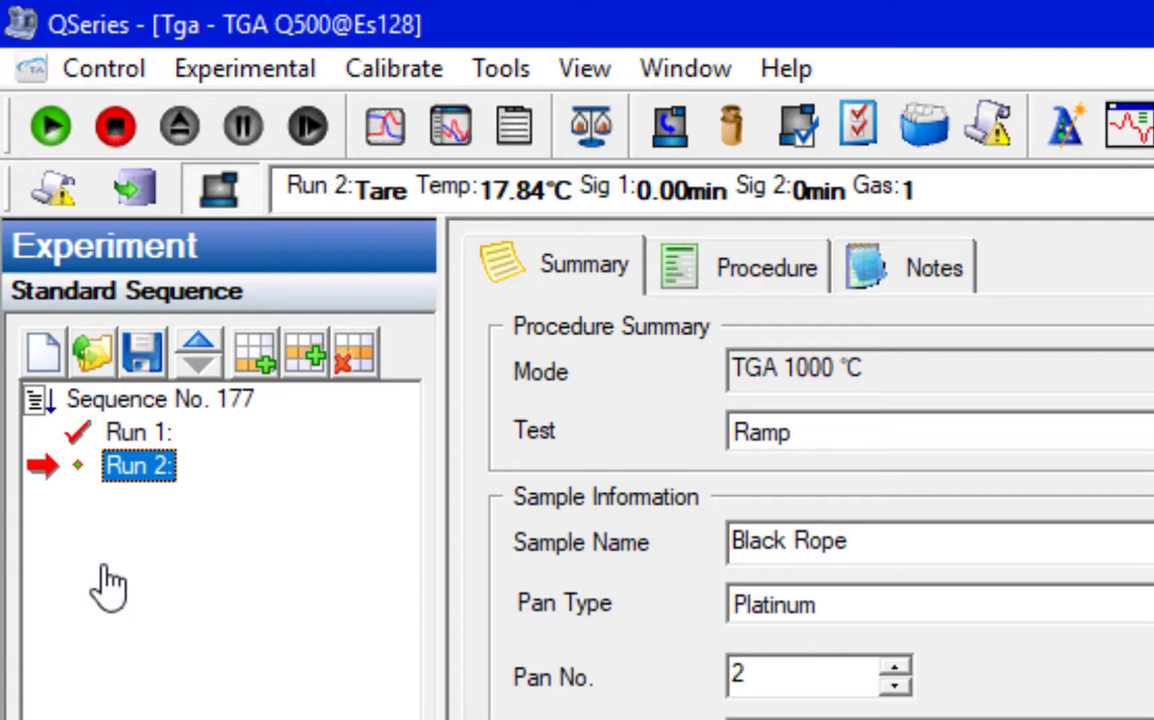
{"action": "mouse_move", "coordinate": [770, 656]}
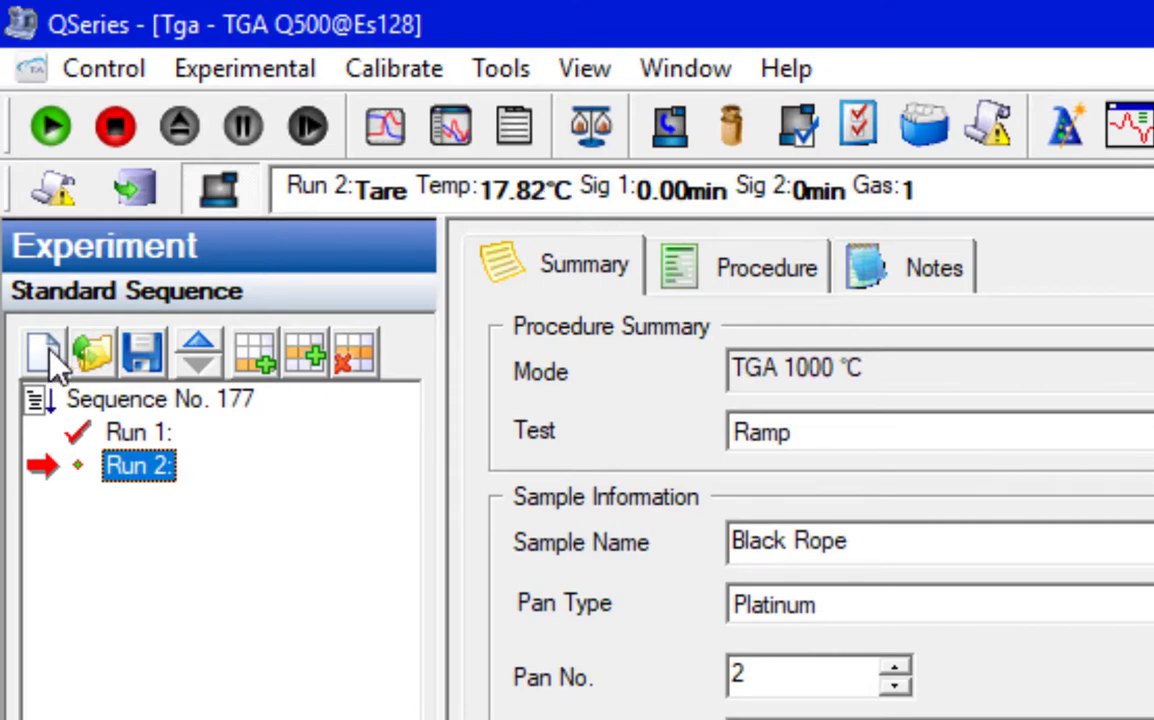
{"action": "mouse_move", "coordinate": [78, 432]}
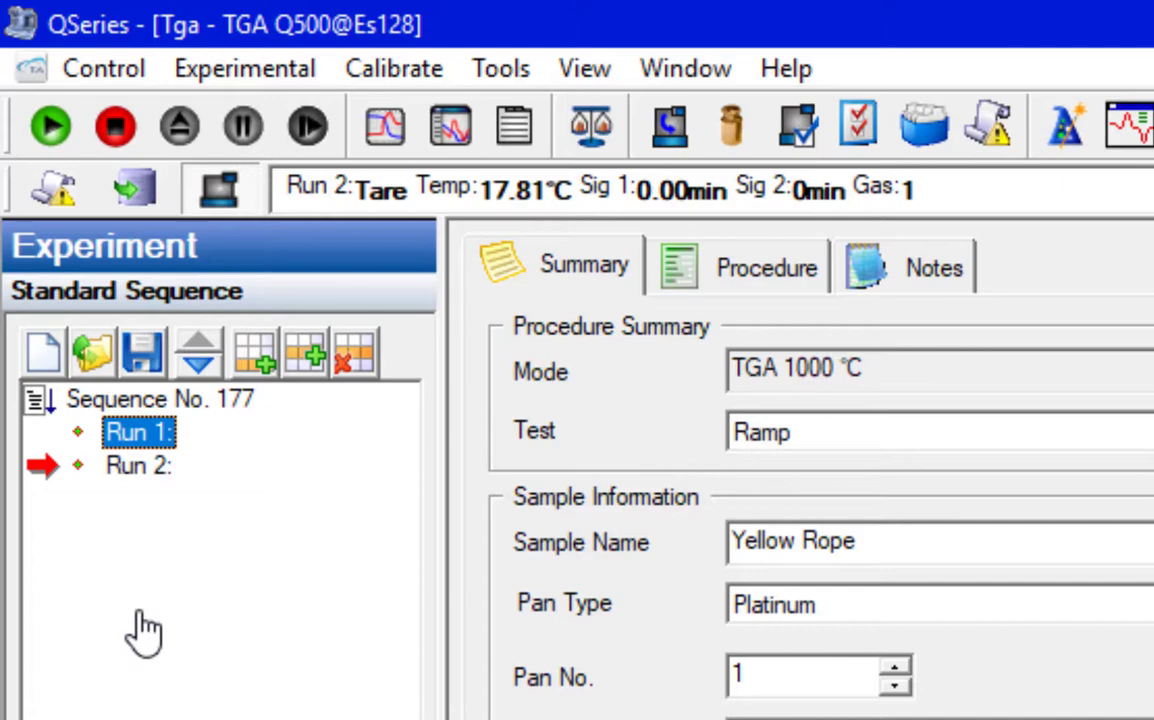
{"action": "mouse_move", "coordinate": [144, 616]}
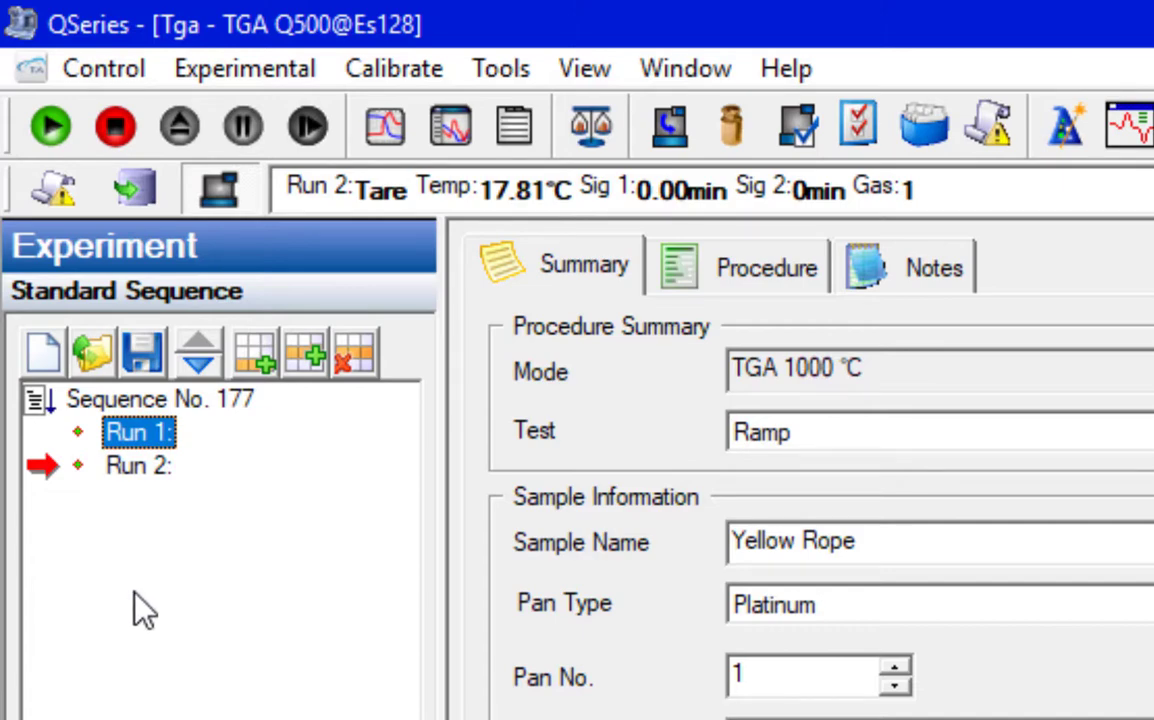
{"action": "mouse_move", "coordinate": [50, 370]}
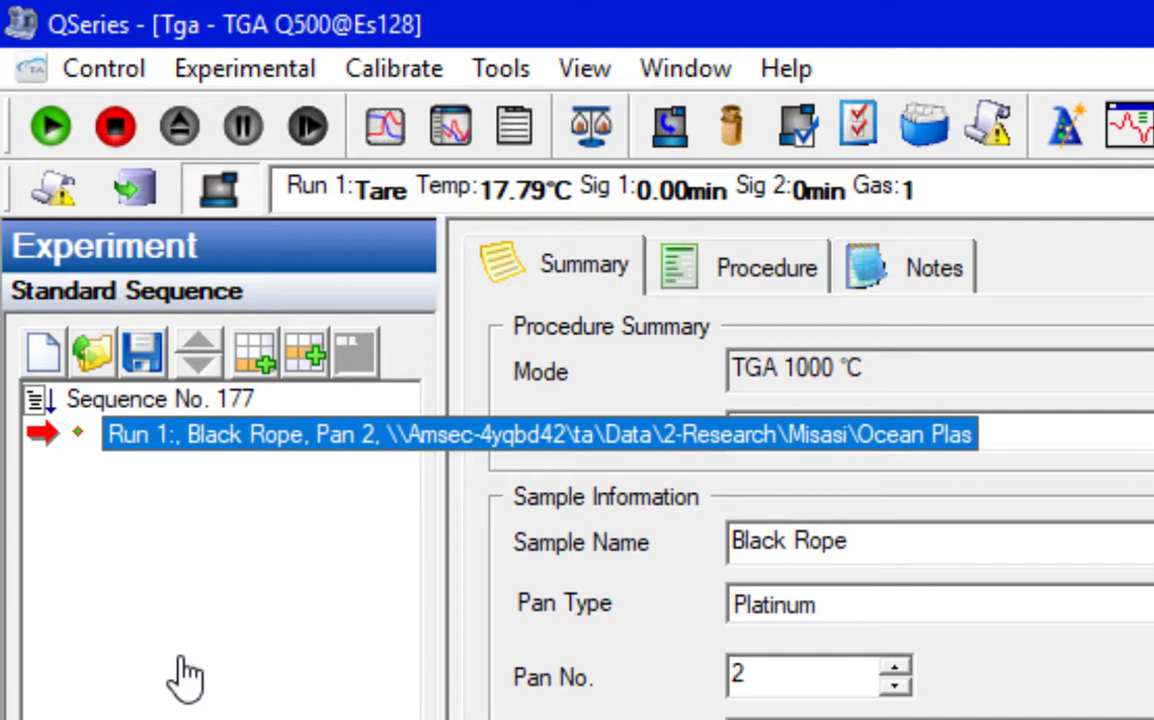
{"action": "mouse_move", "coordinate": [150, 460]}
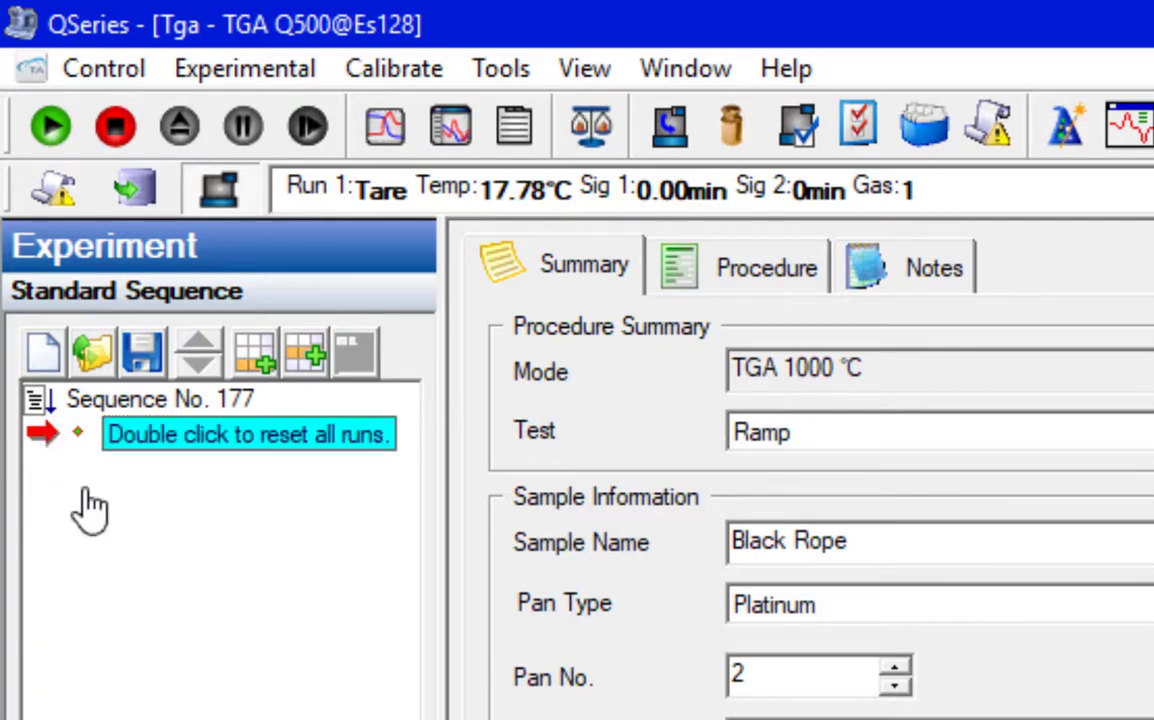
{"action": "mouse_move", "coordinate": [208, 600]}
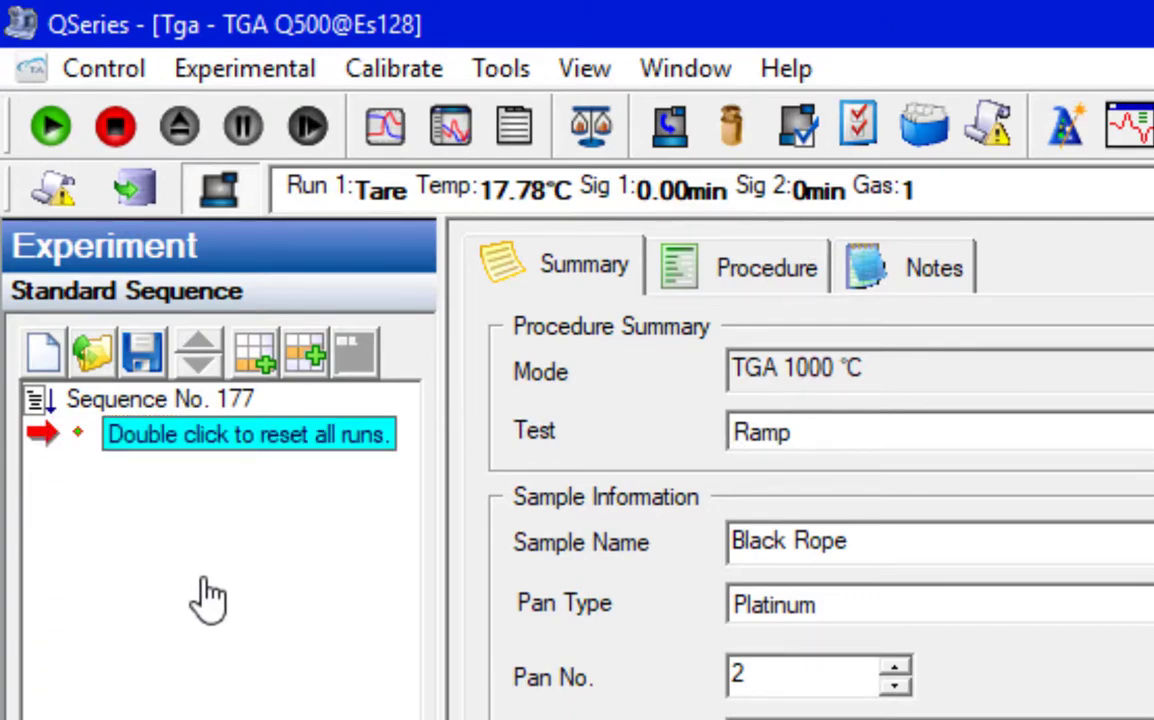
Reset all runs in the sequence via the sequence arrow
{"action": "double_click", "coordinate": [248, 434]}
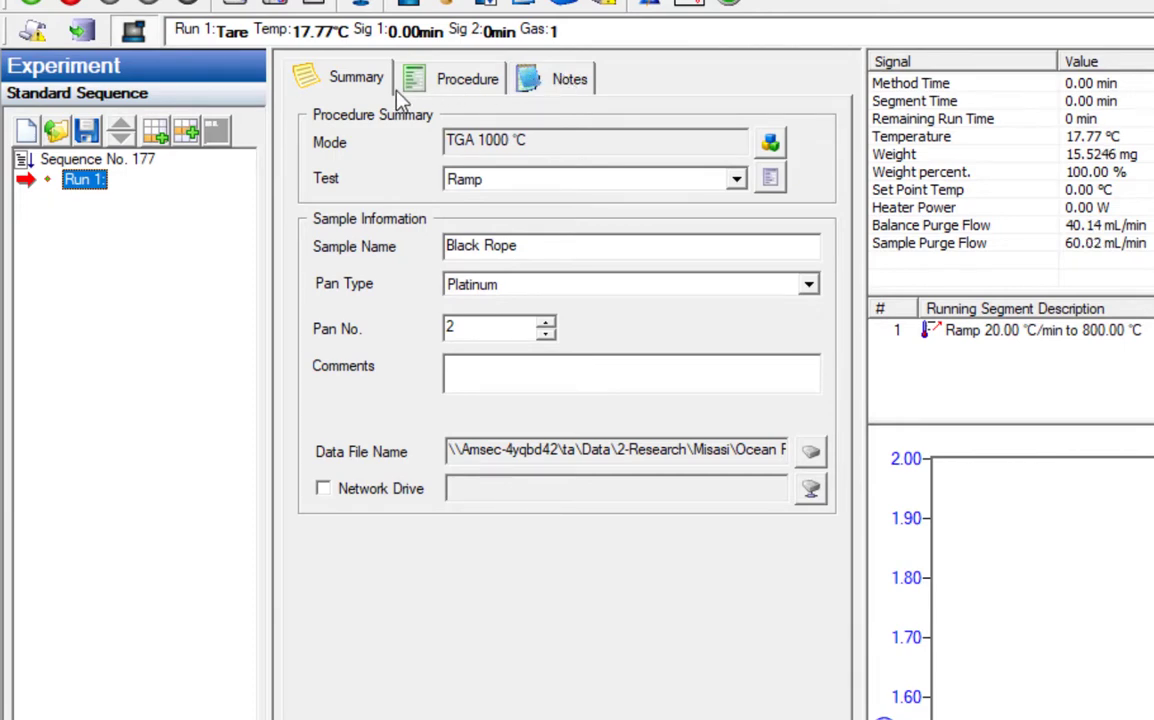
{"action": "mouse_move", "coordinate": [360, 130]}
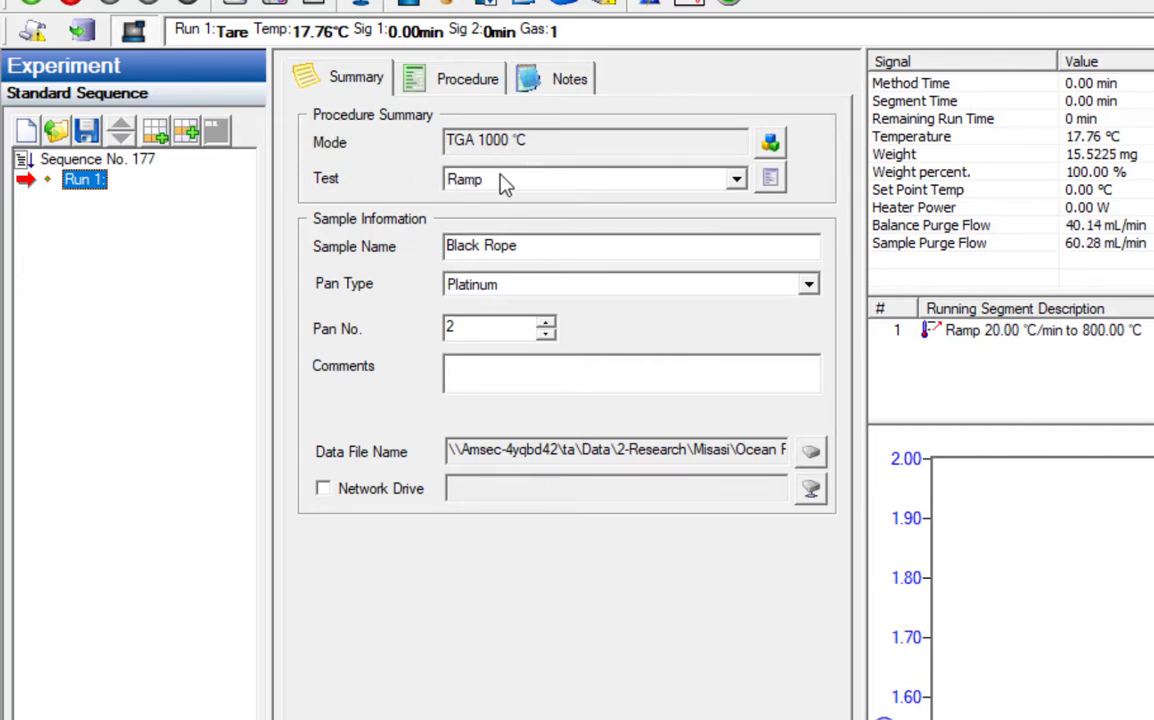
{"action": "mouse_move", "coordinate": [500, 184]}
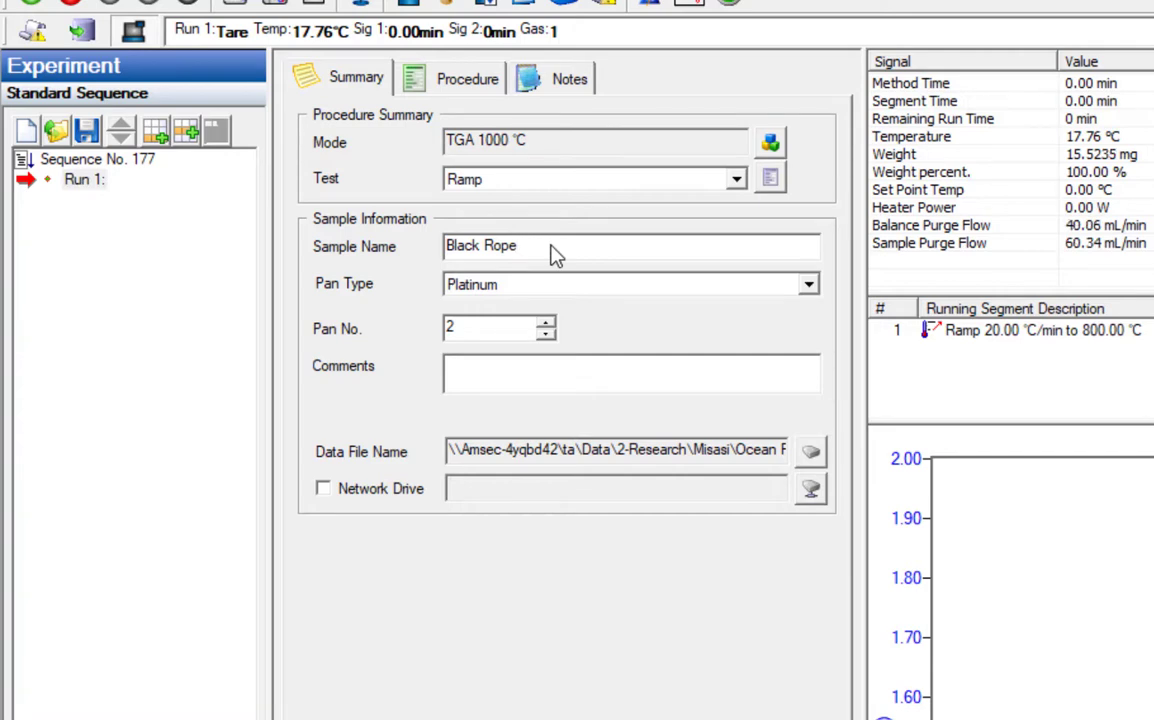
{"action": "type", "text": "G"}
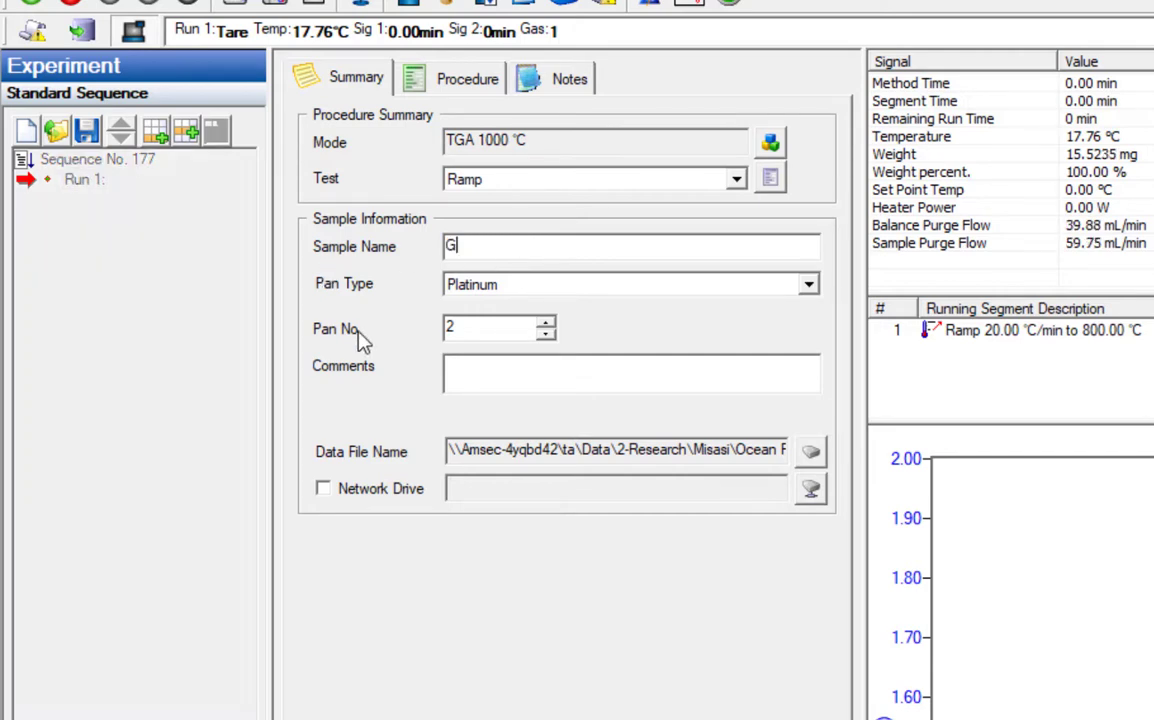
Name Run 1's sample Gypsum and assign it to pan 1
{"action": "type", "text": "ypsum"}
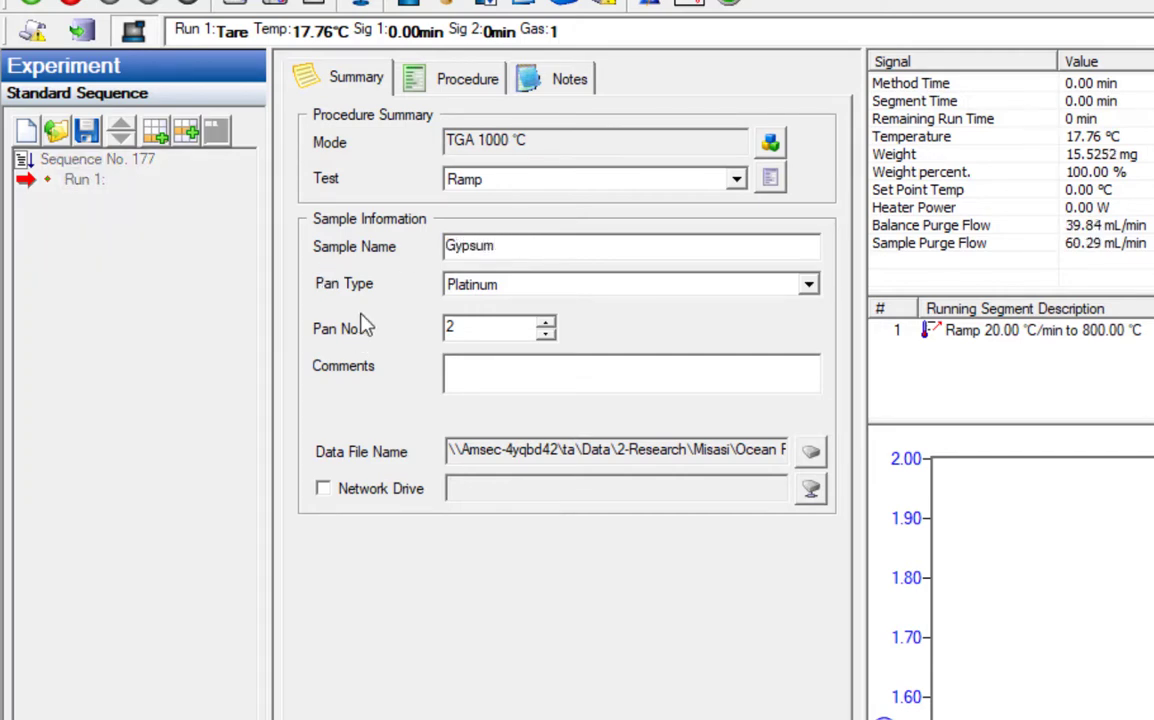
{"action": "triple_click", "coordinate": [468, 246]}
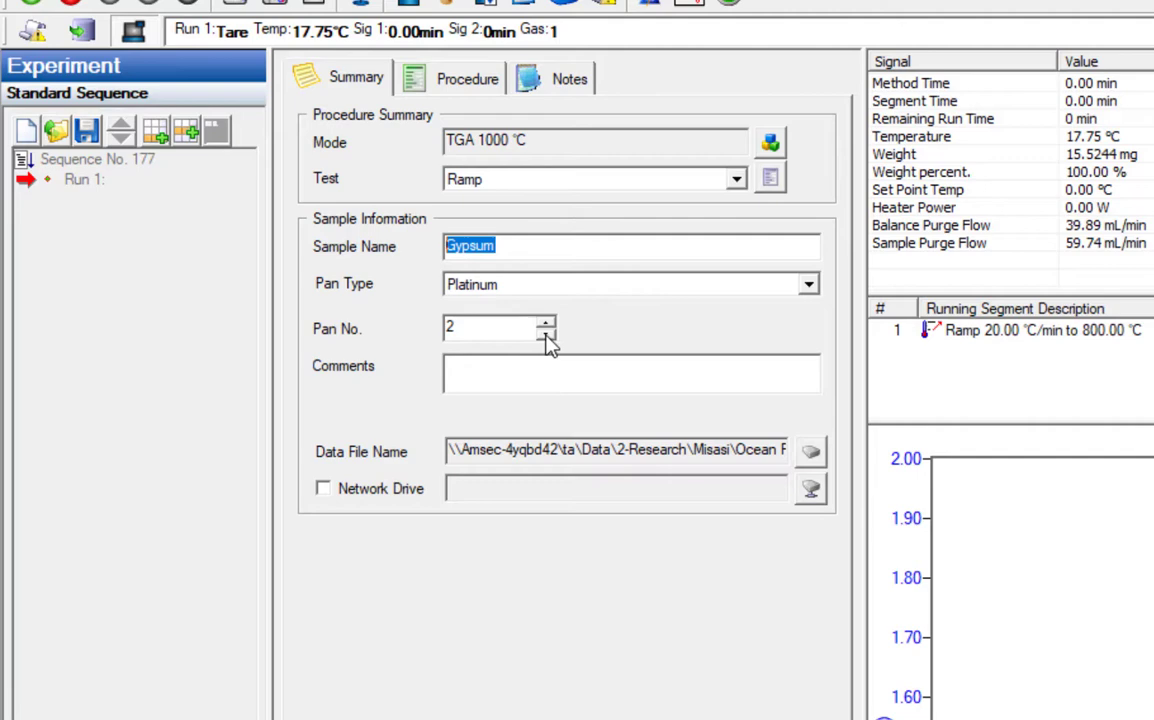
{"action": "left_click", "coordinate": [546, 336]}
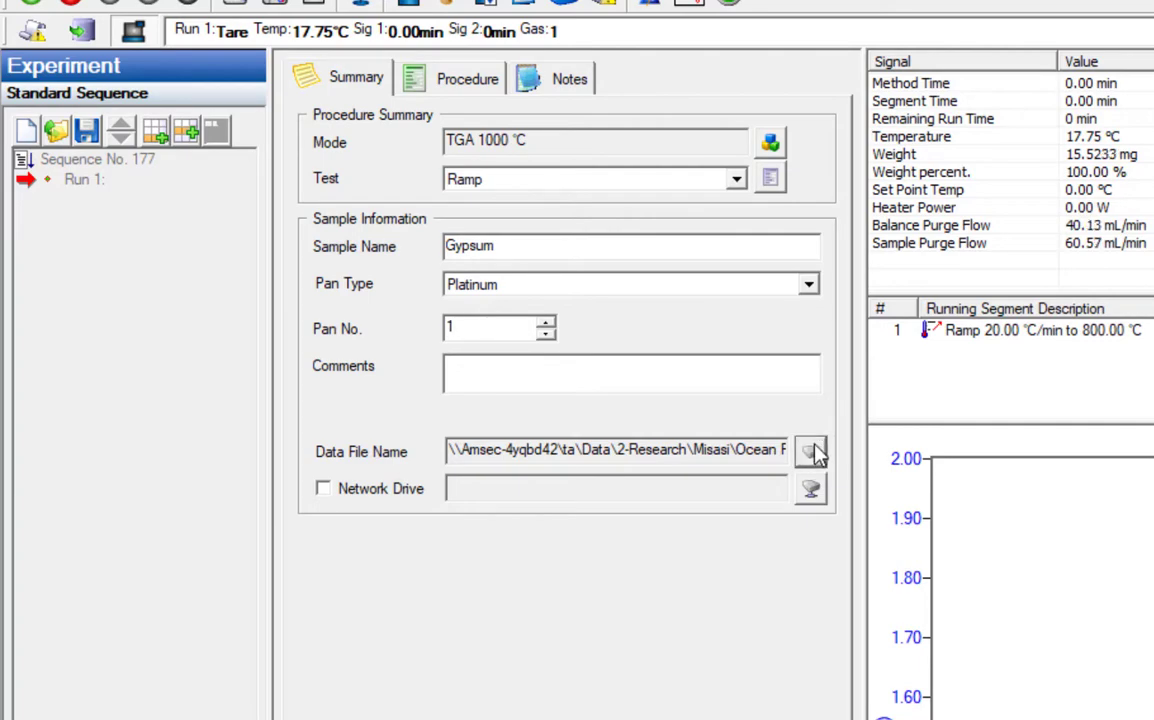
Browse for Run 1's data file location, showing the Data folder
{"action": "left_click", "coordinate": [810, 452]}
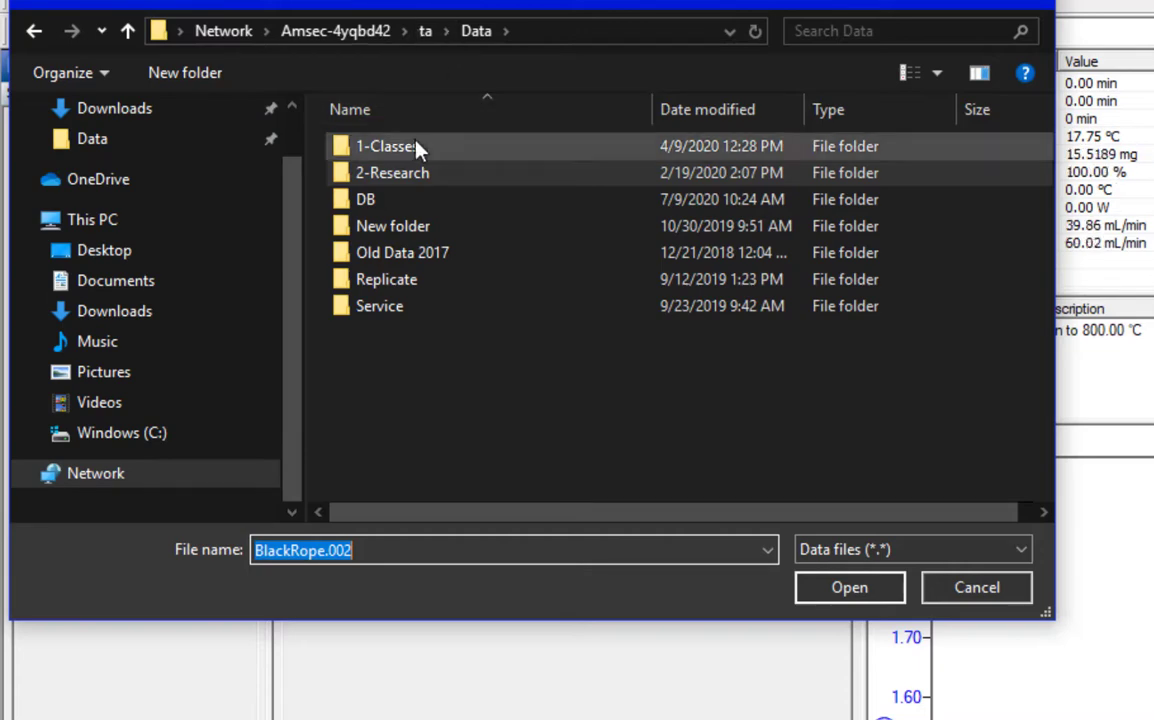
Create a new AMSEC folder inside Data\1-Classes and enter it
{"action": "left_click", "coordinate": [388, 146]}
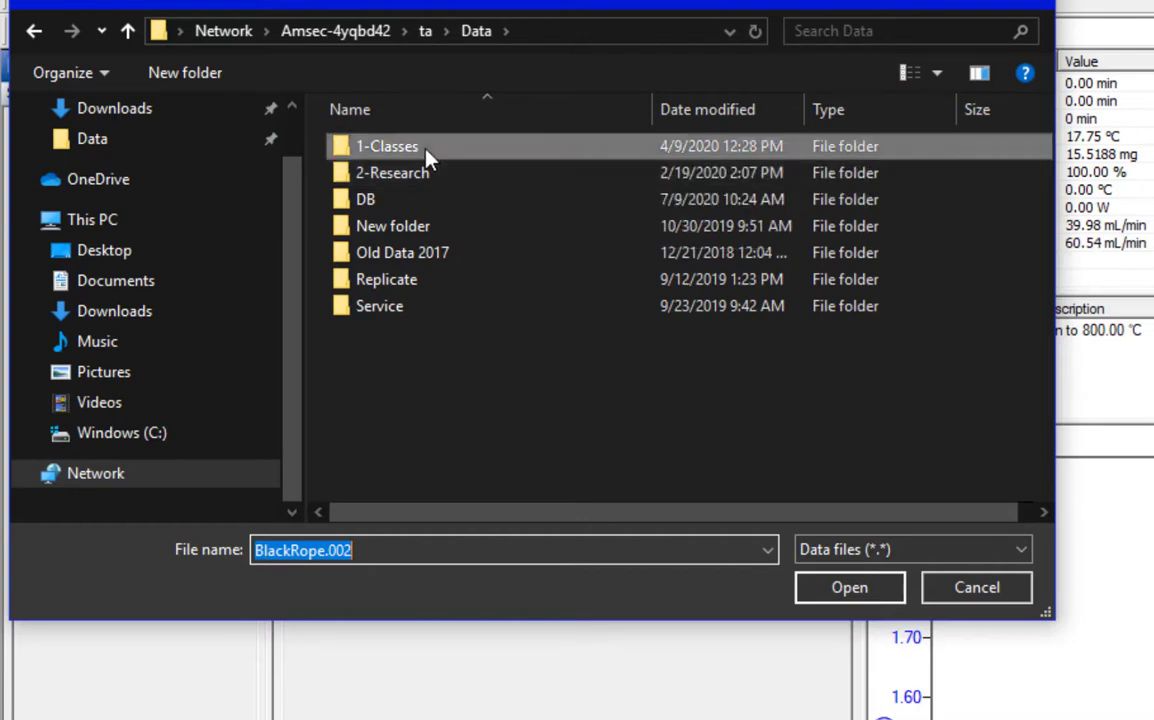
{"action": "double_click", "coordinate": [388, 146]}
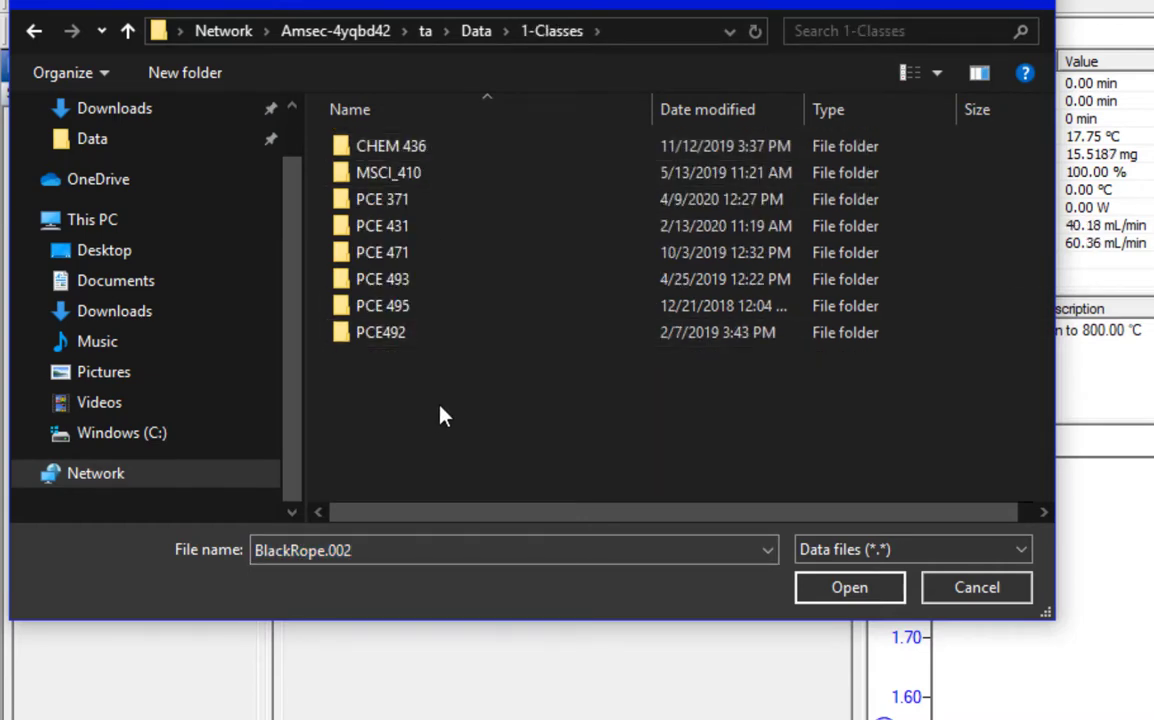
{"action": "left_click", "coordinate": [184, 72]}
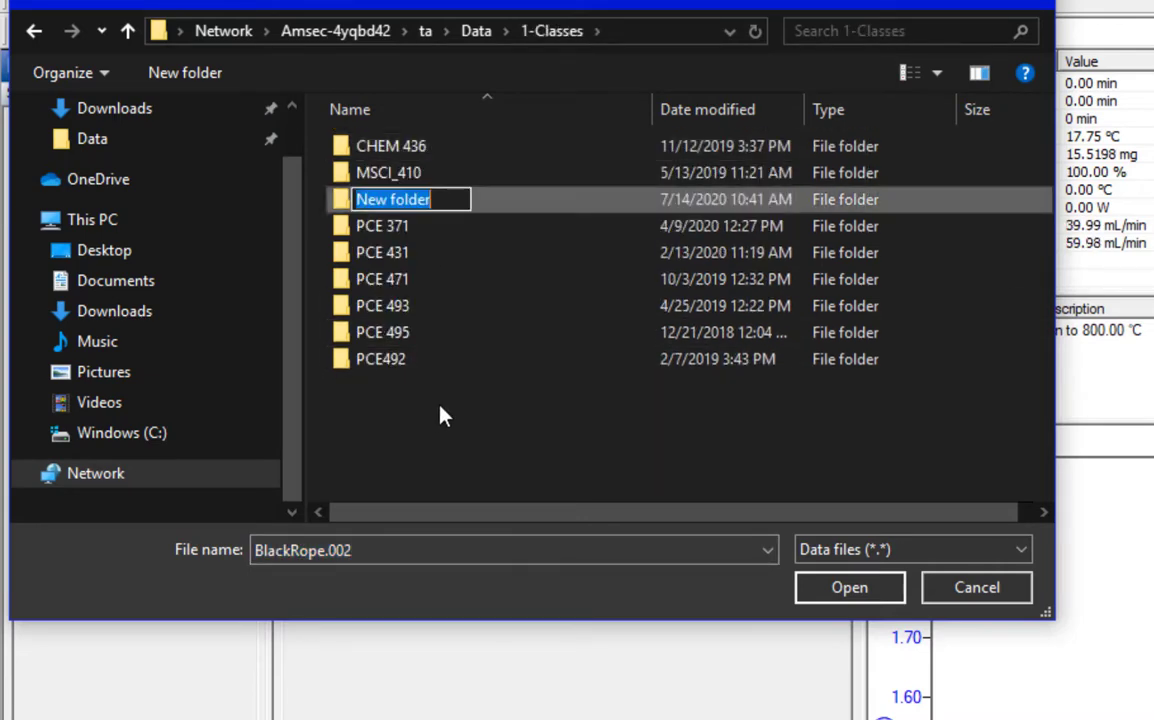
{"action": "type", "text": "AMSEC"}
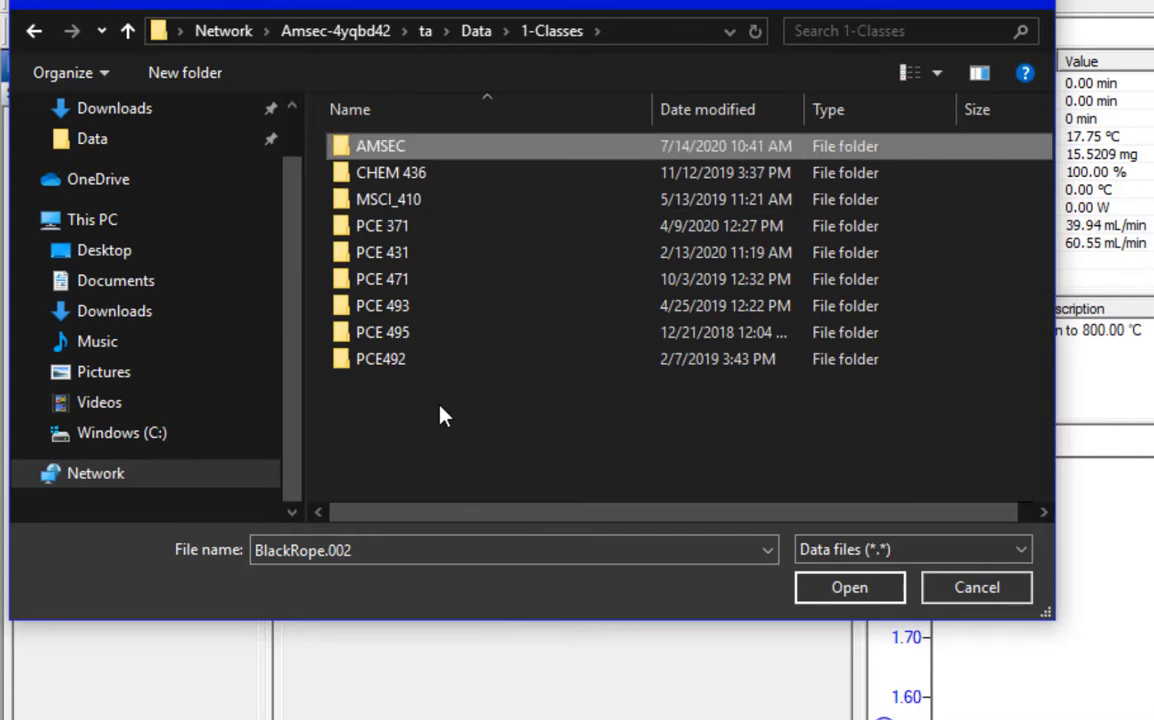
{"action": "double_click", "coordinate": [380, 146]}
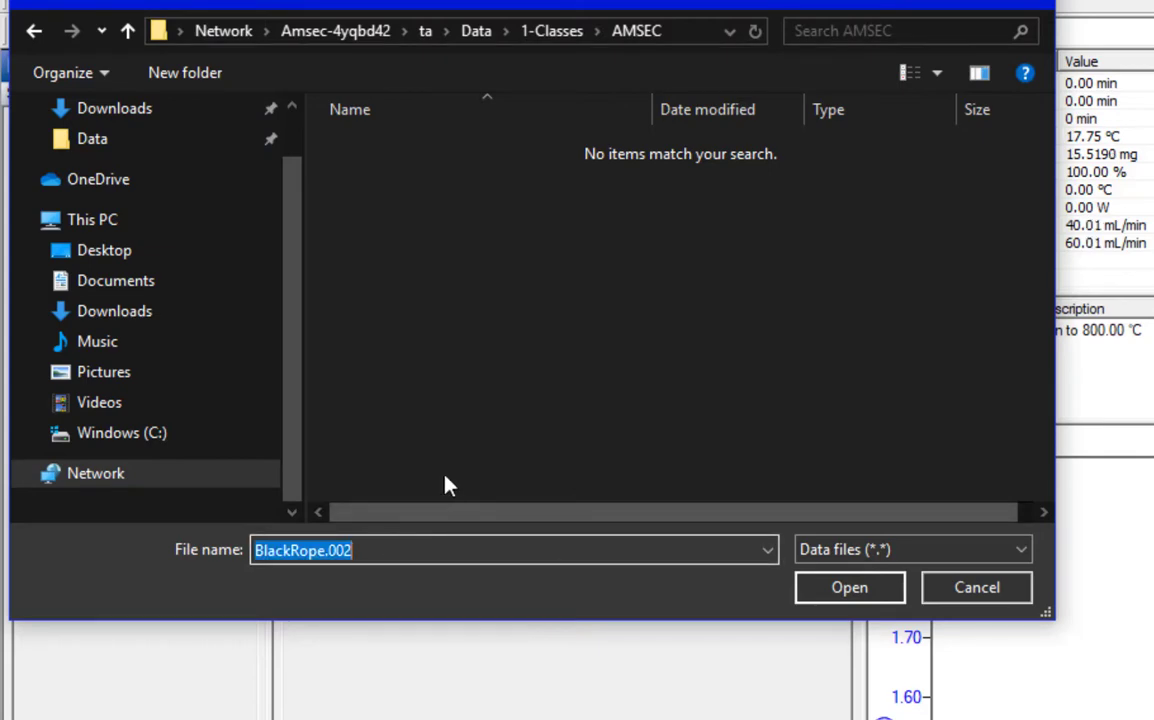
Name the new data file Gypsum
{"action": "type", "text": "Gyp"}
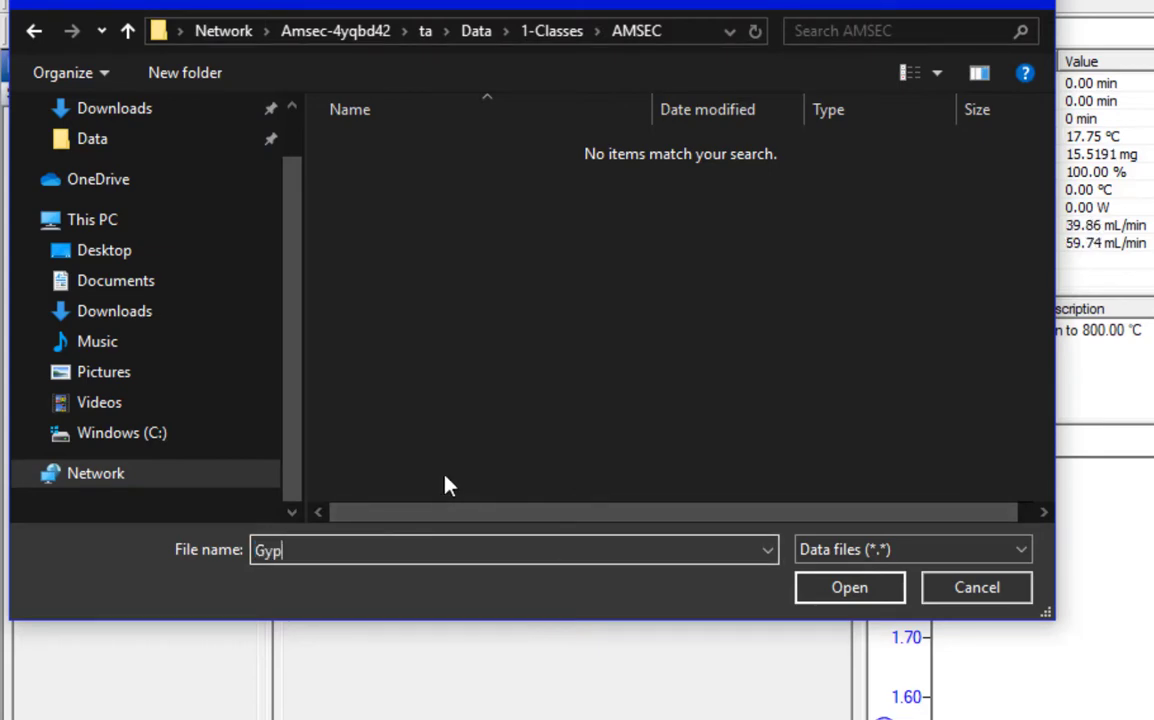
{"action": "type", "text": "sum"}
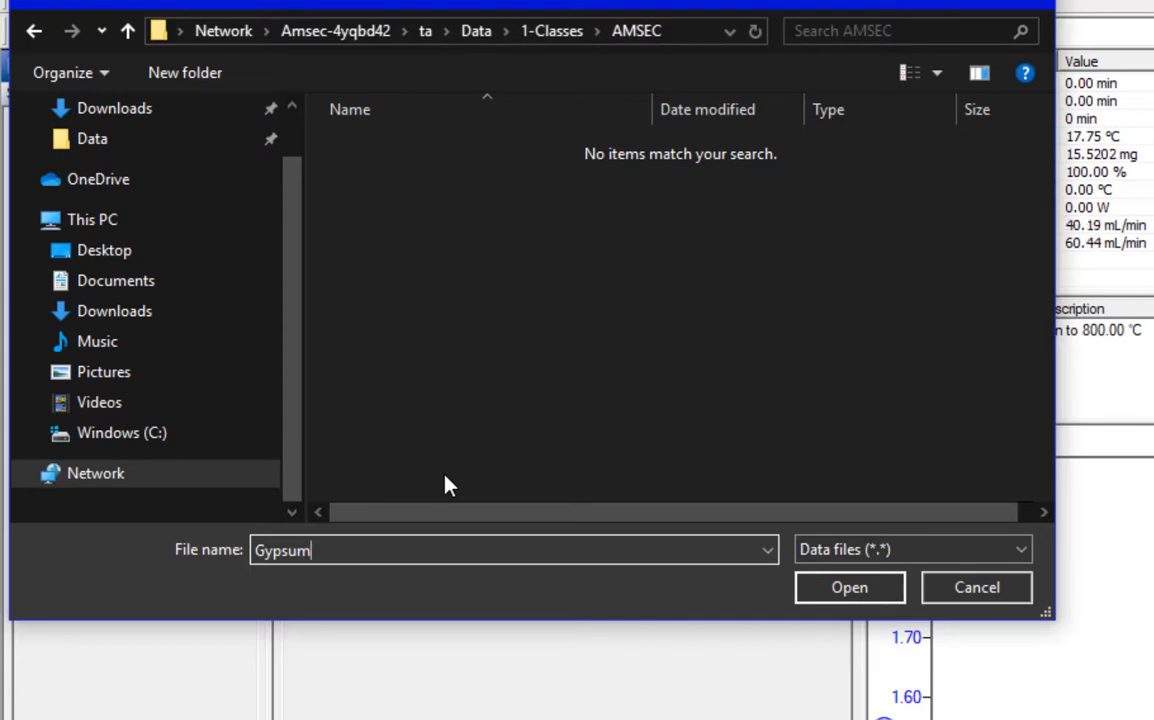
{"action": "mouse_move", "coordinate": [462, 542]}
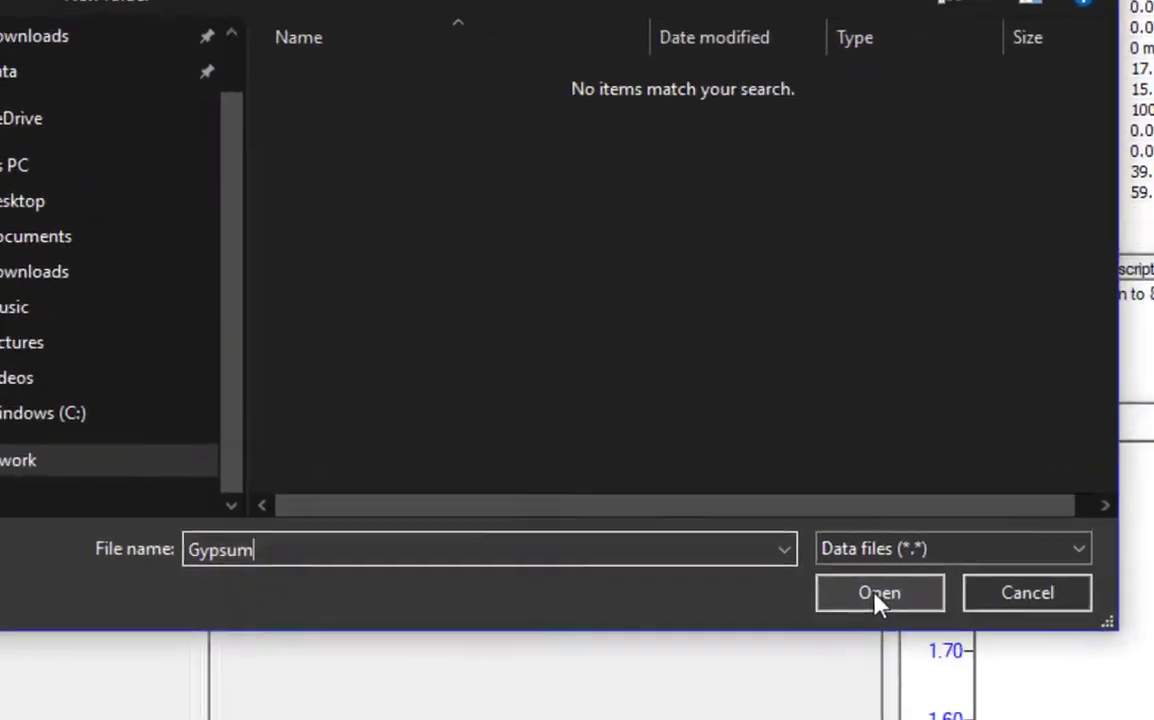
Accept the data file as Data\1-Classes\AMSEC\Gypsum.001 and check the path
{"action": "left_click", "coordinate": [880, 592]}
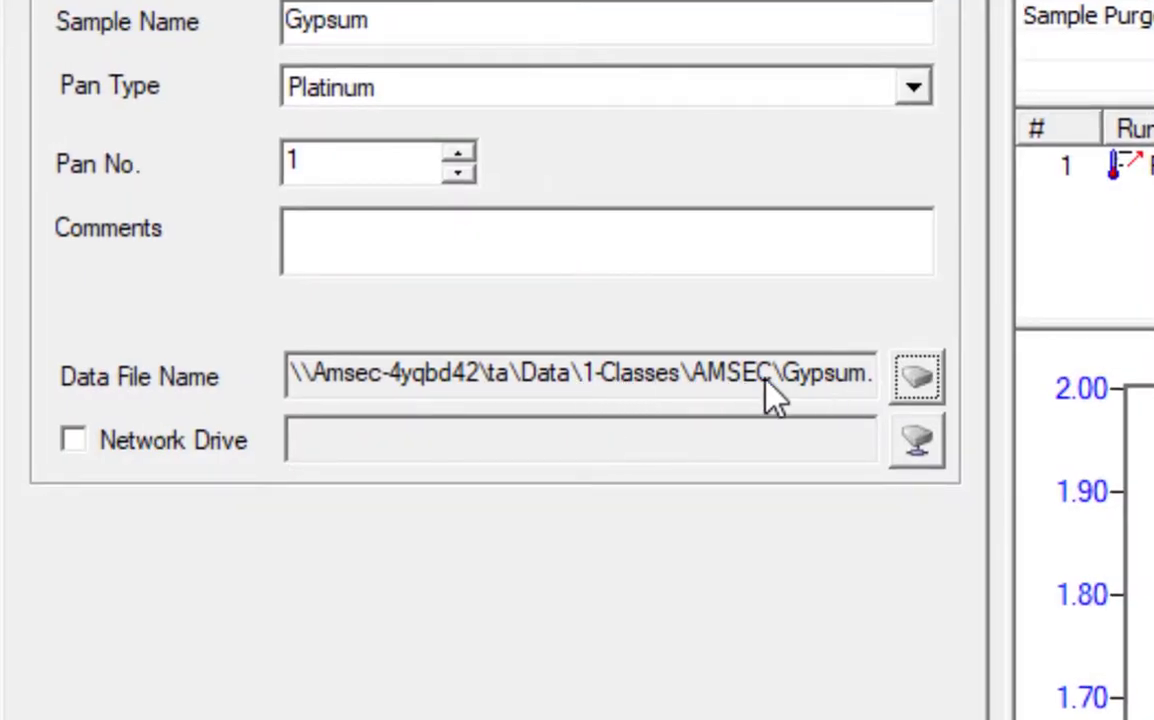
{"action": "mouse_move", "coordinate": [560, 390]}
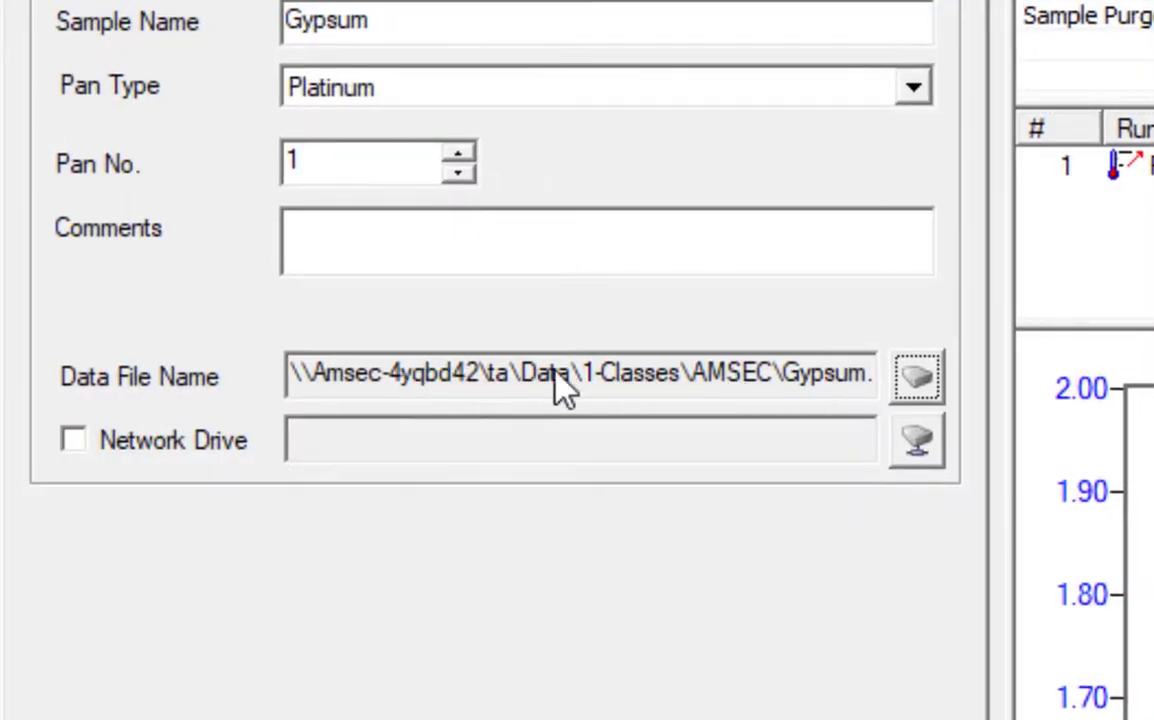
{"action": "mouse_move", "coordinate": [750, 400]}
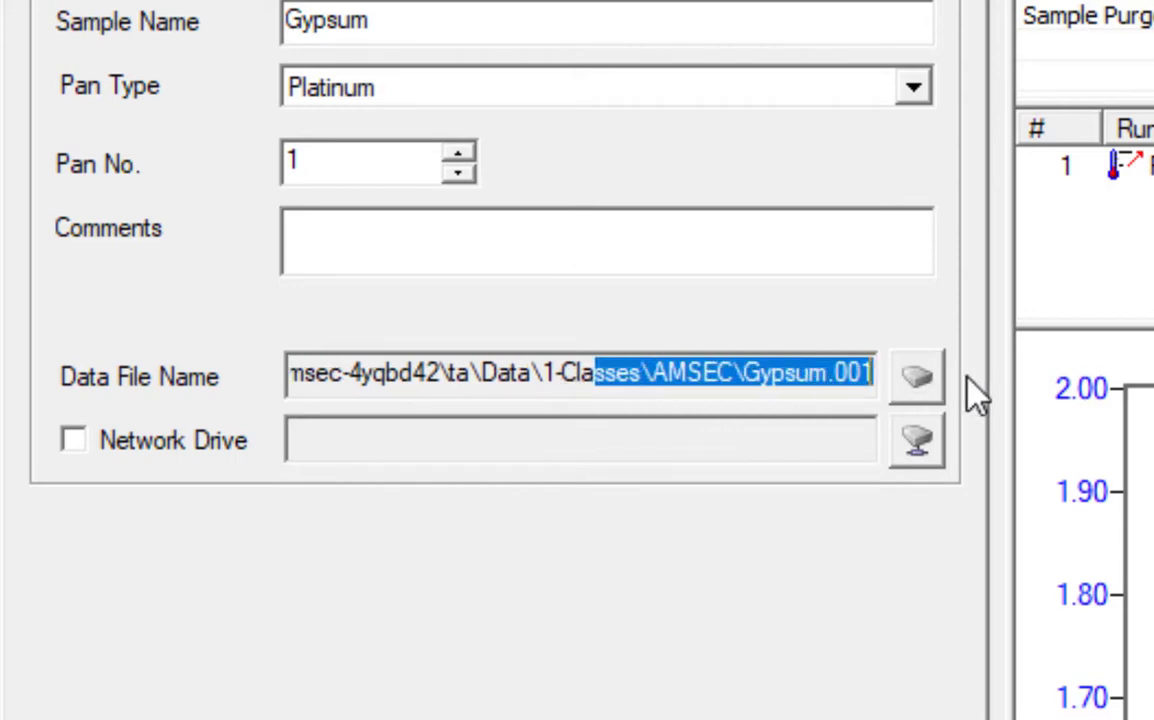
{"action": "left_click", "coordinate": [520, 376]}
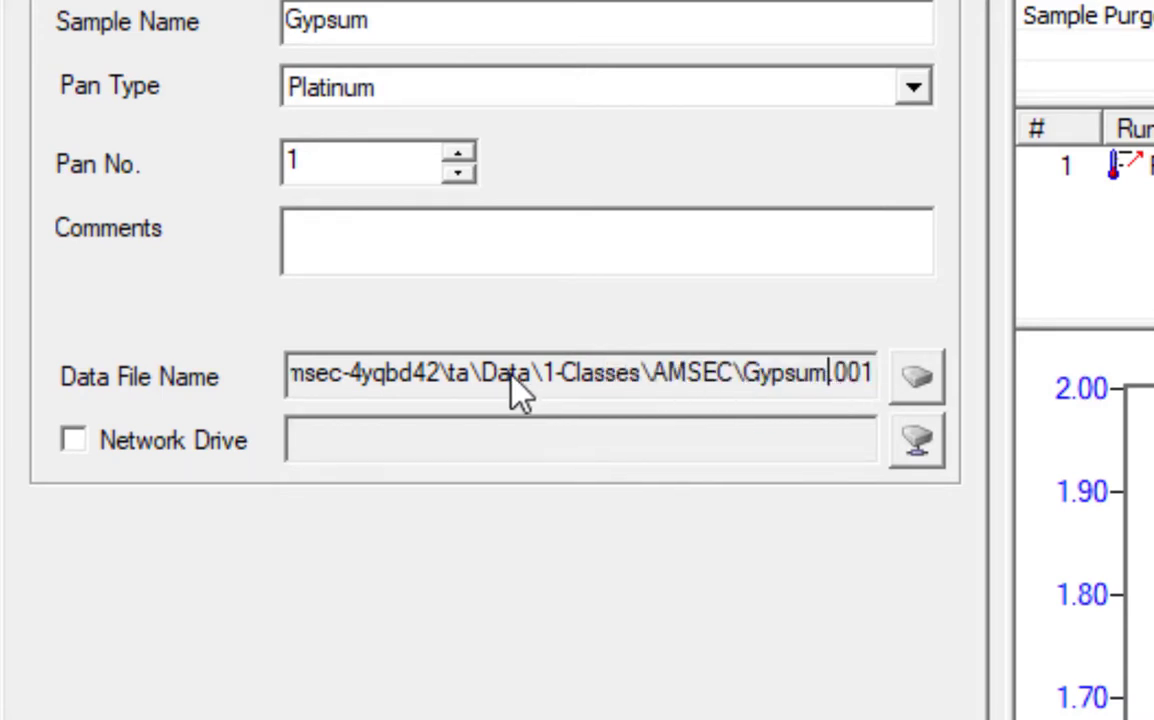
{"action": "double_click", "coordinate": [800, 374]}
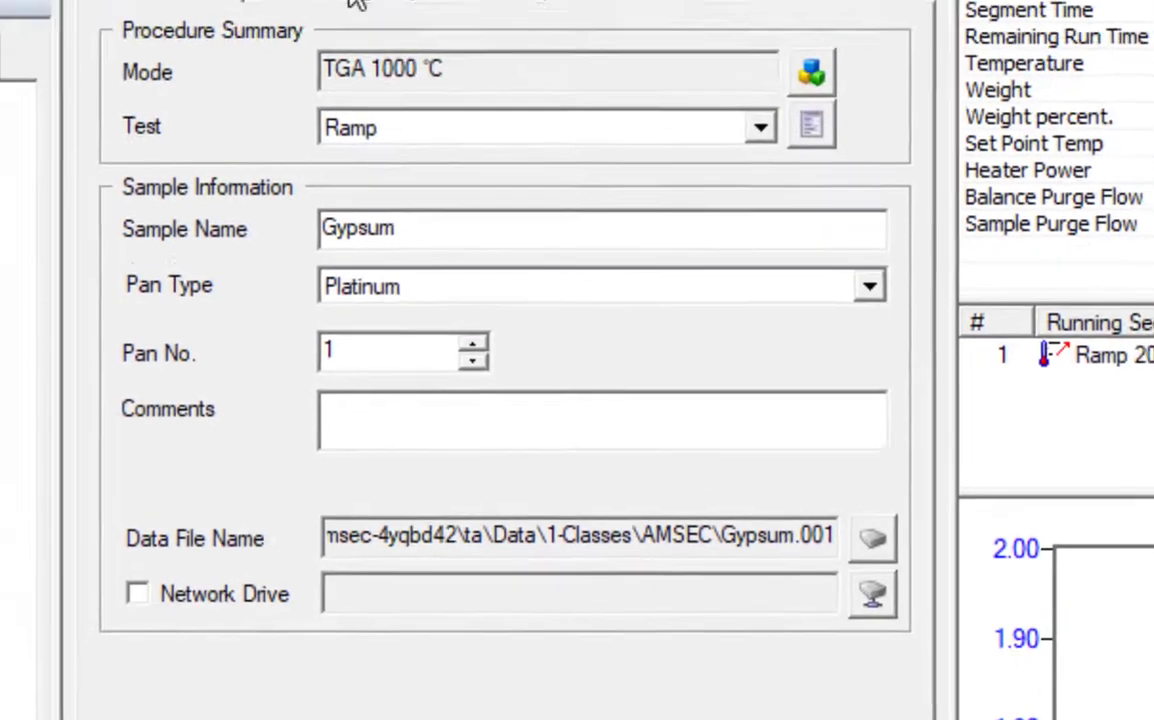
Review the Procedure test types for Run 1, keeping Ramp selected
{"action": "left_click", "coordinate": [364, 44]}
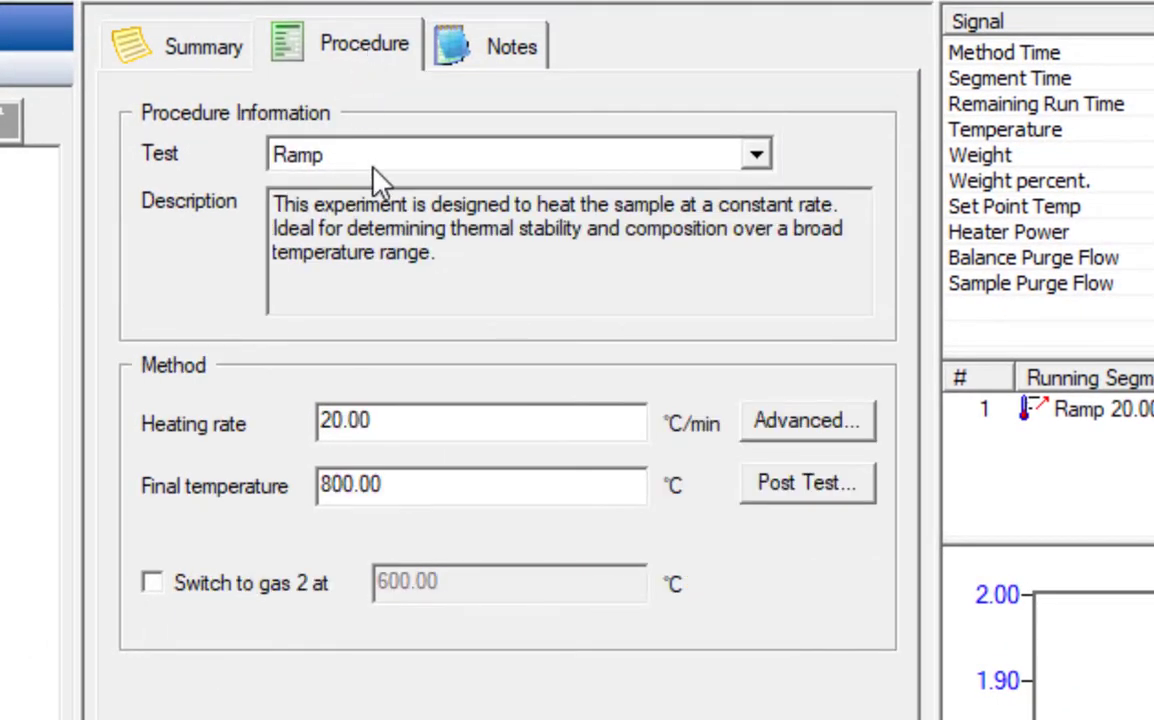
{"action": "mouse_move", "coordinate": [472, 164]}
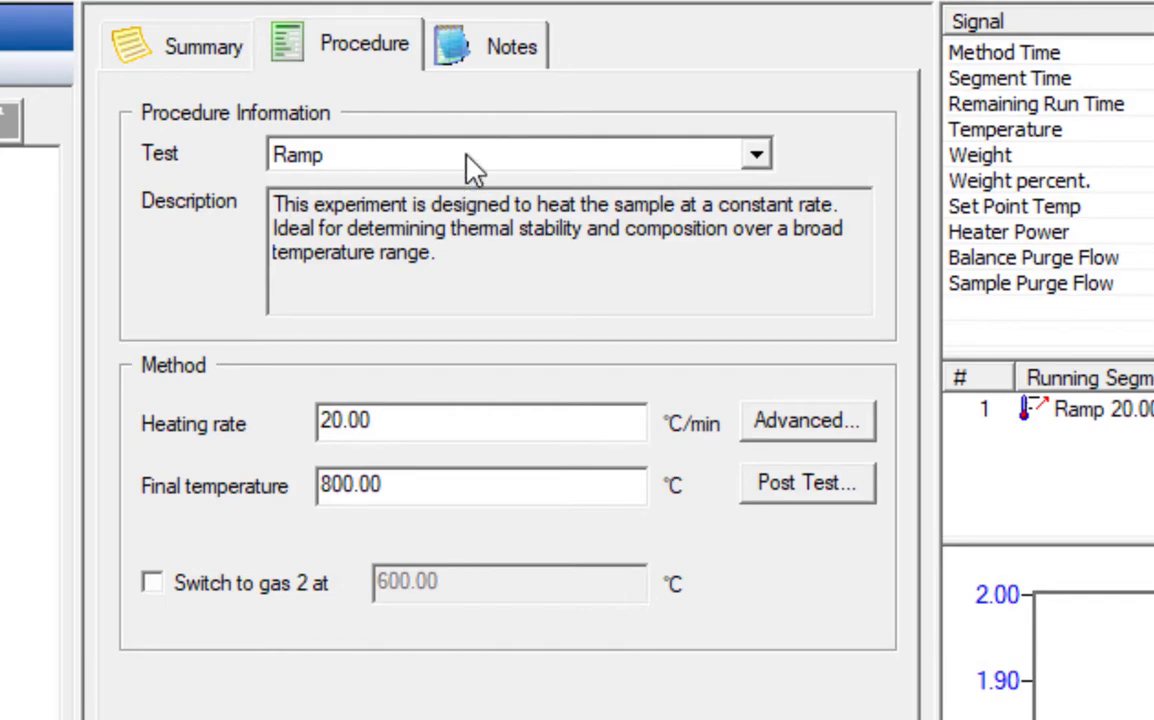
{"action": "left_click", "coordinate": [756, 154]}
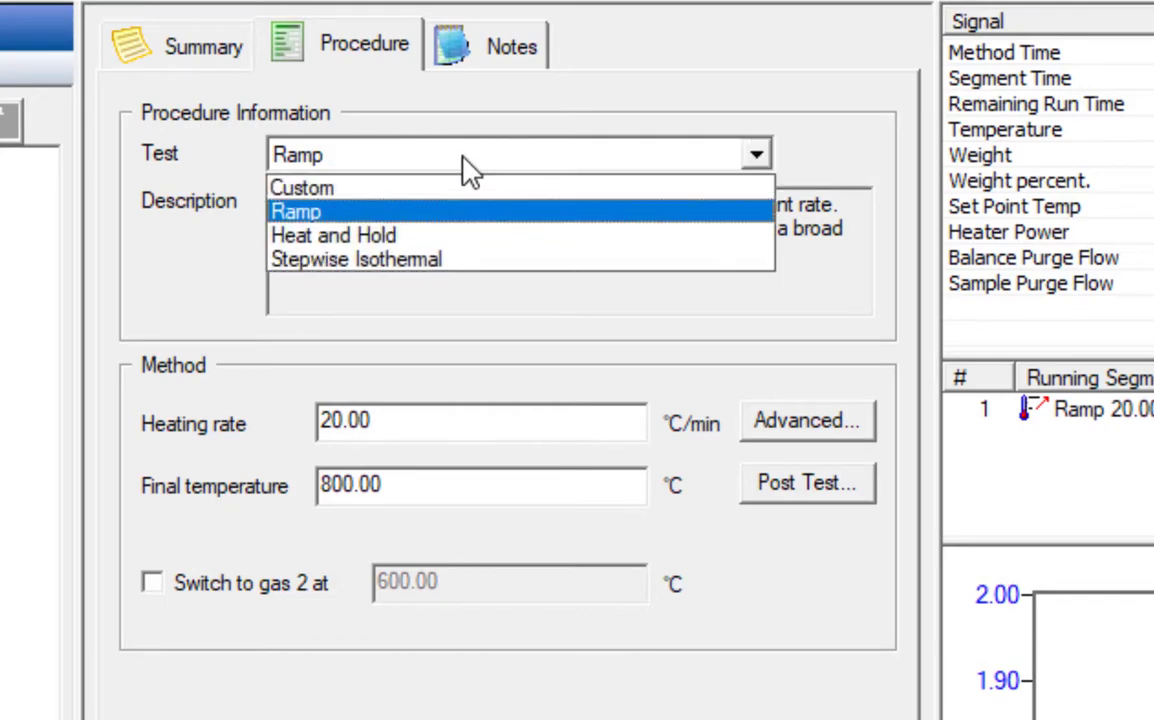
{"action": "mouse_move", "coordinate": [436, 230]}
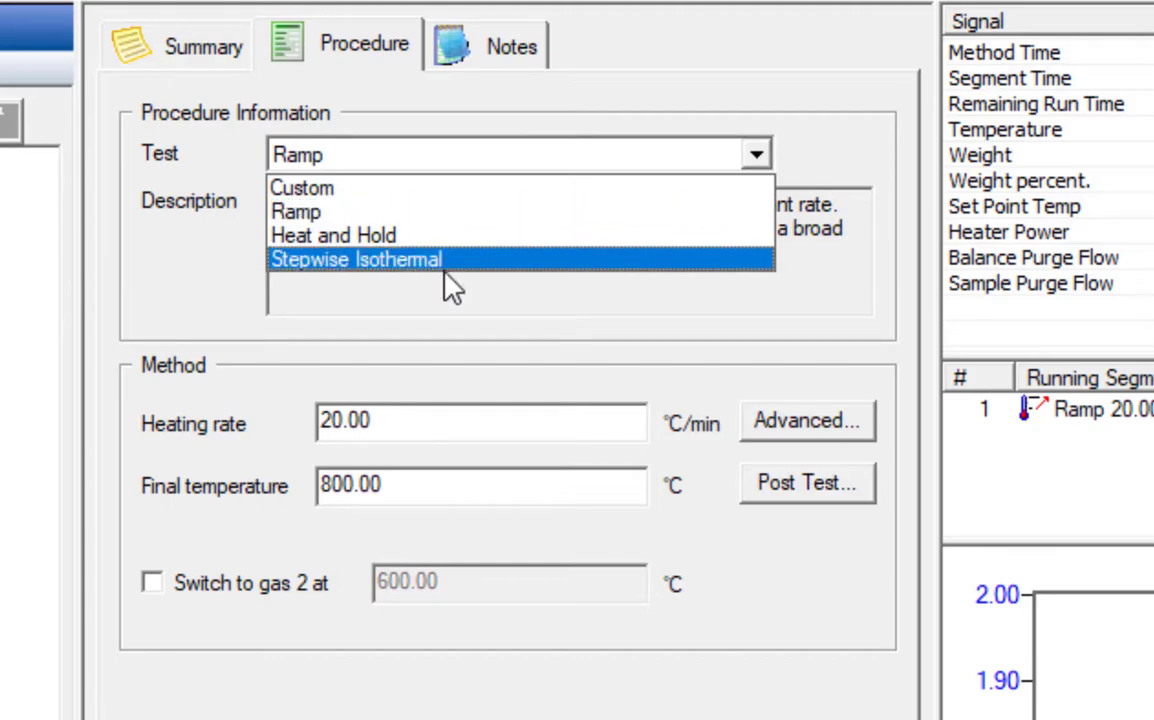
{"action": "mouse_move", "coordinate": [444, 270]}
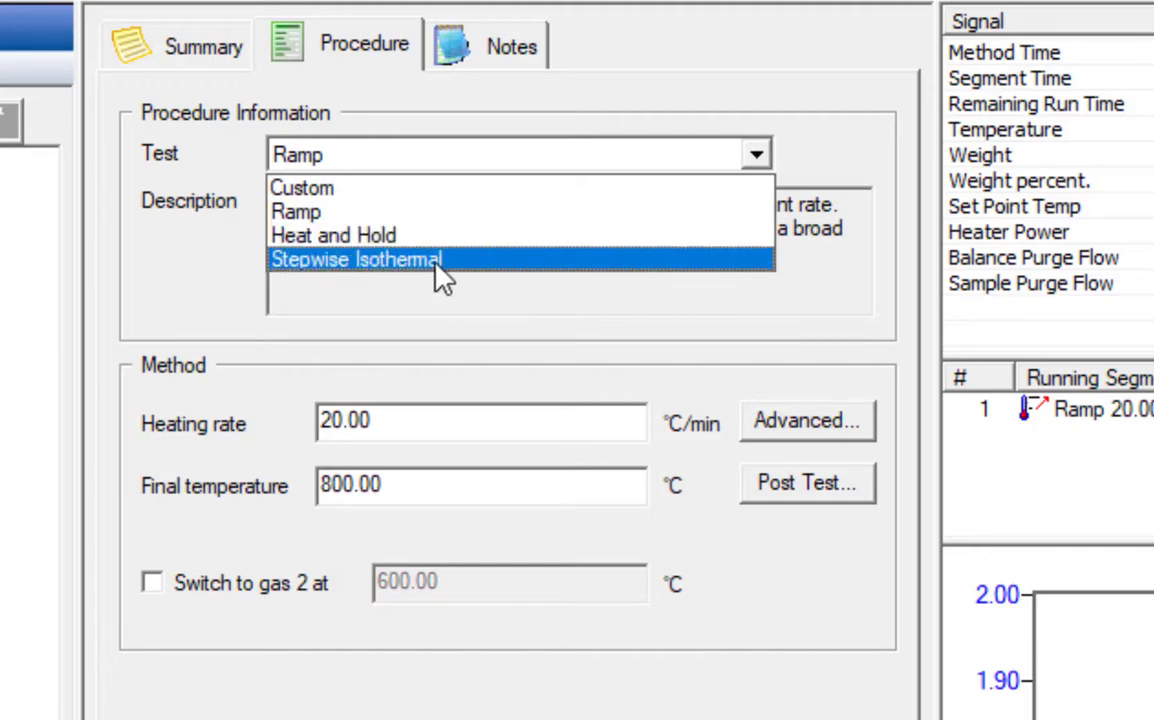
{"action": "mouse_move", "coordinate": [404, 236]}
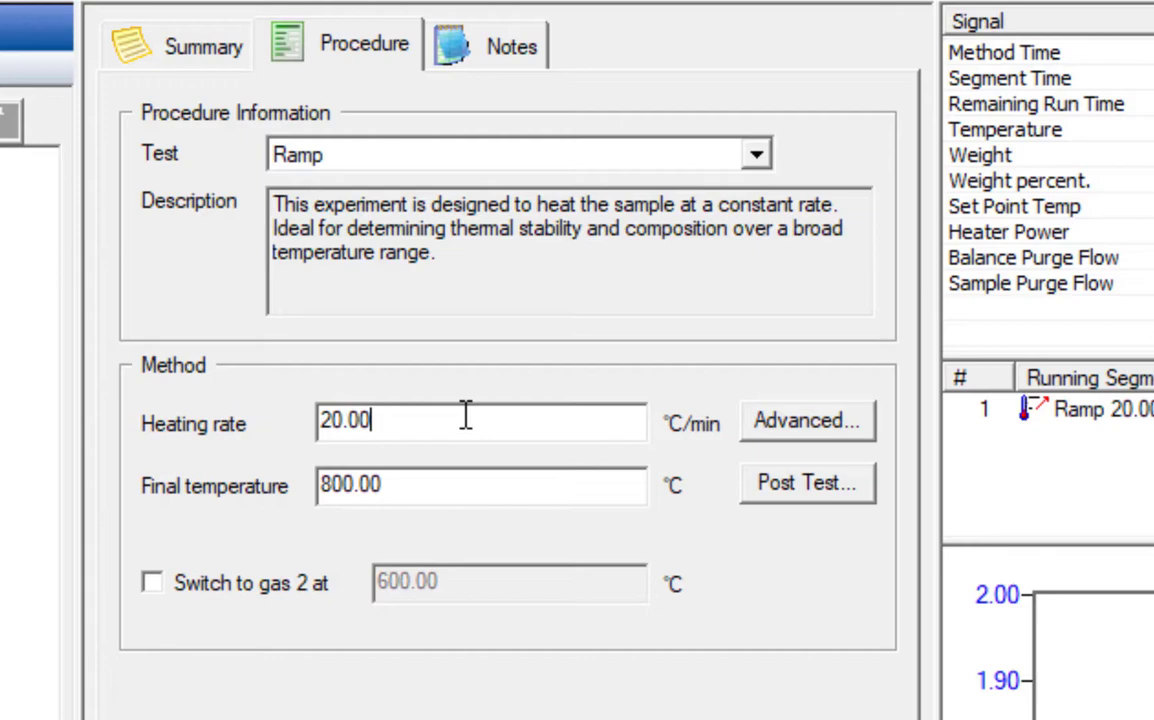
{"action": "mouse_move", "coordinate": [432, 440]}
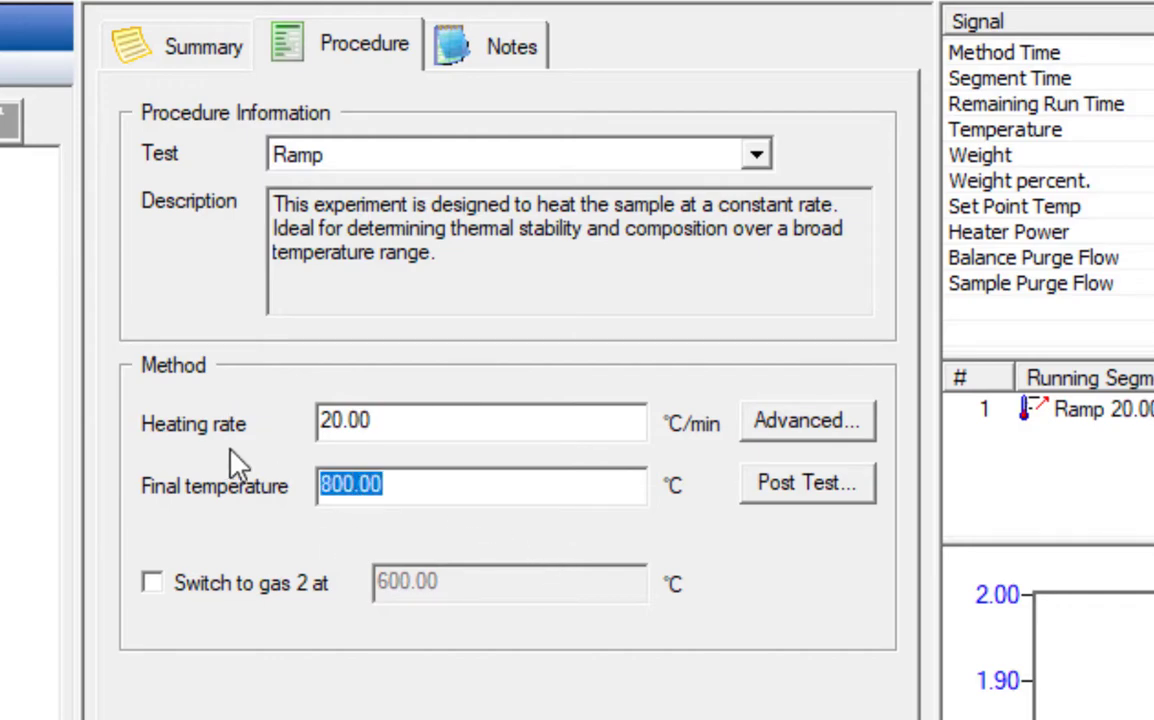
Set the Ramp final temperature to 600 °C
{"action": "type", "text": "600"}
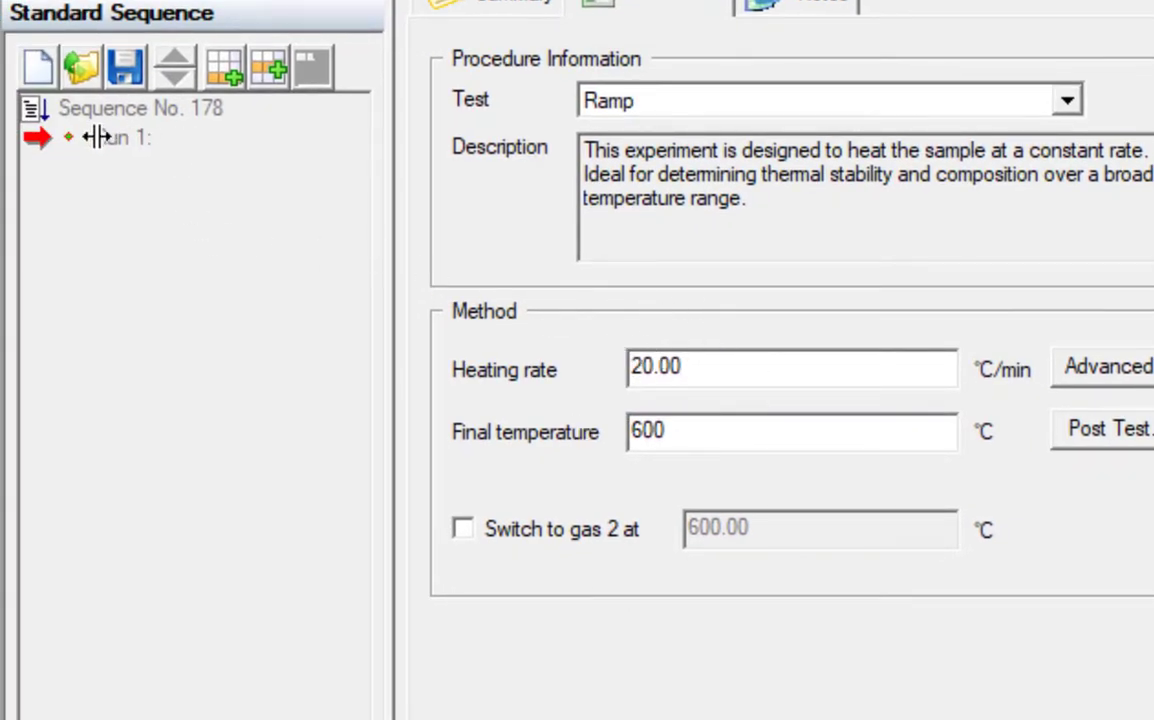
{"action": "left_click", "coordinate": [792, 368]}
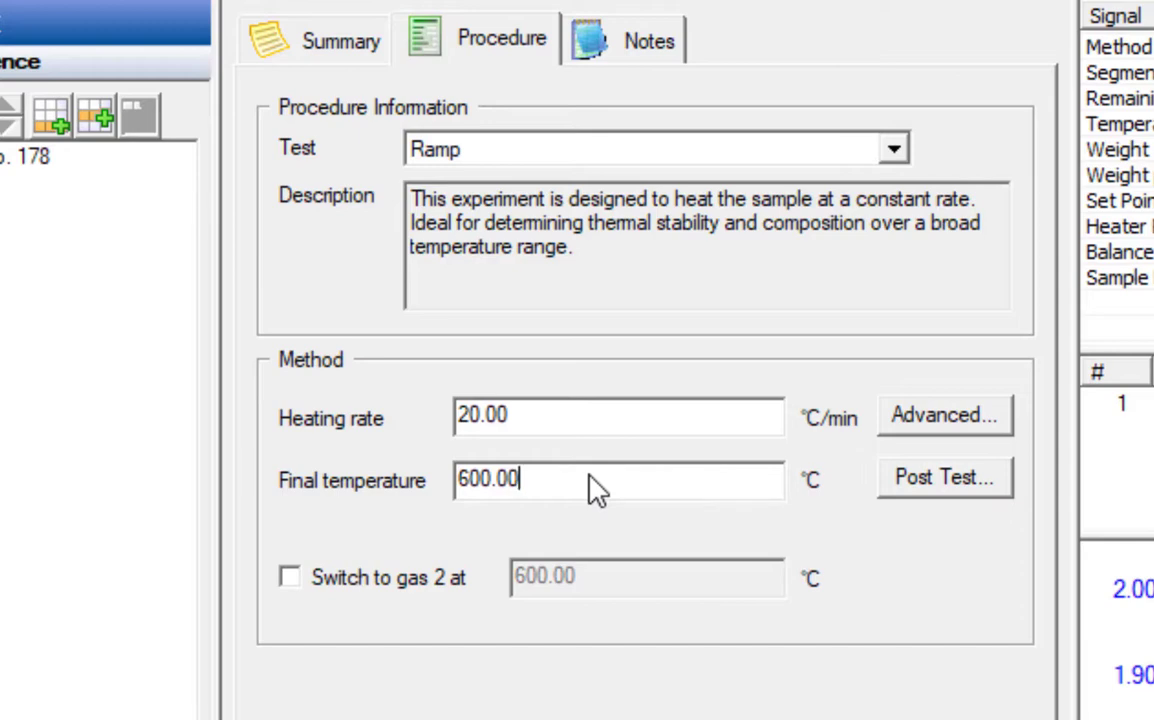
{"action": "mouse_move", "coordinate": [372, 620]}
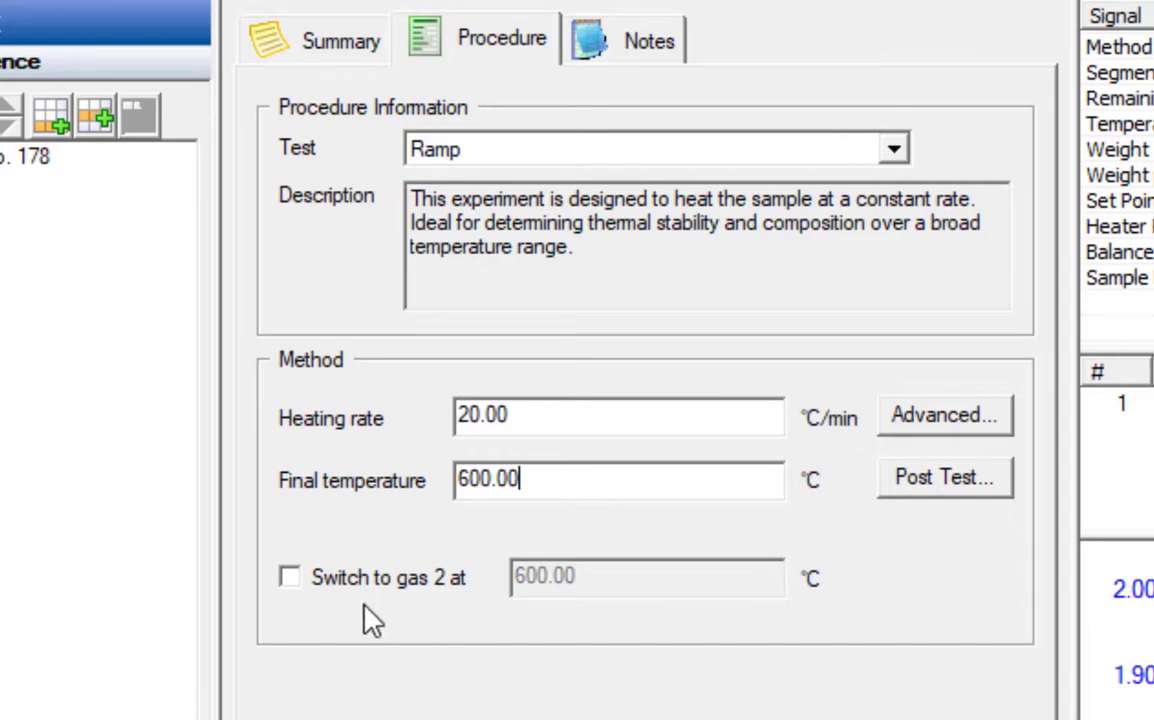
{"action": "mouse_move", "coordinate": [300, 596]}
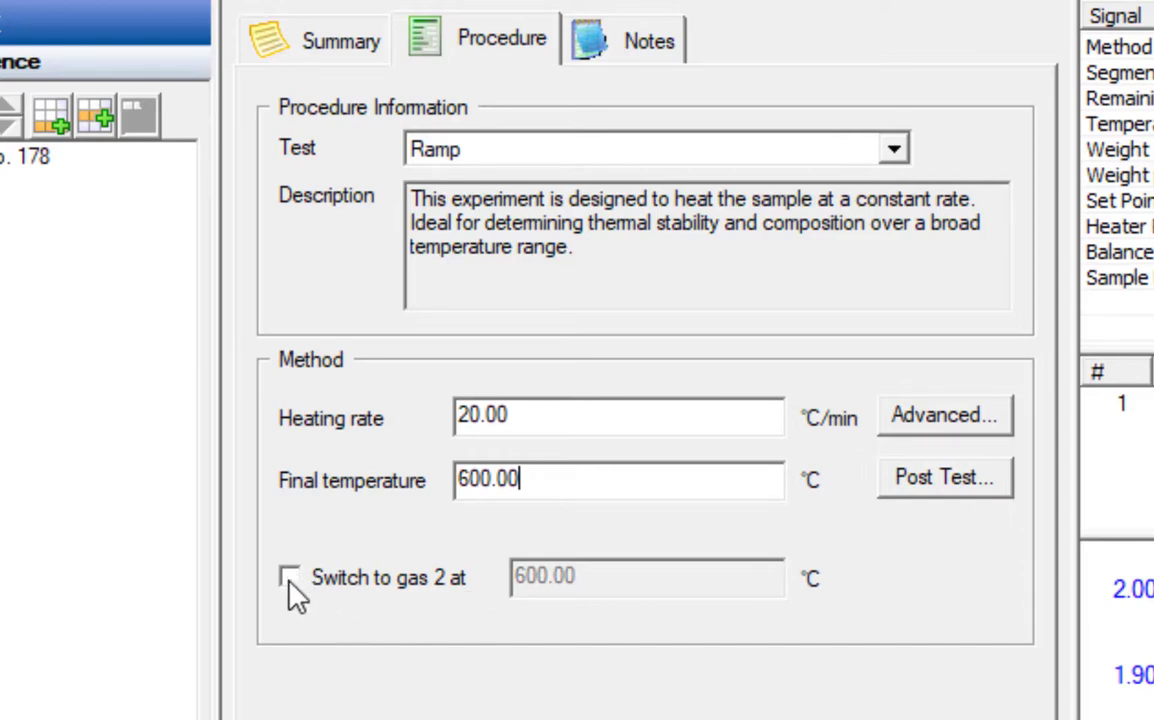
{"action": "mouse_move", "coordinate": [288, 576]}
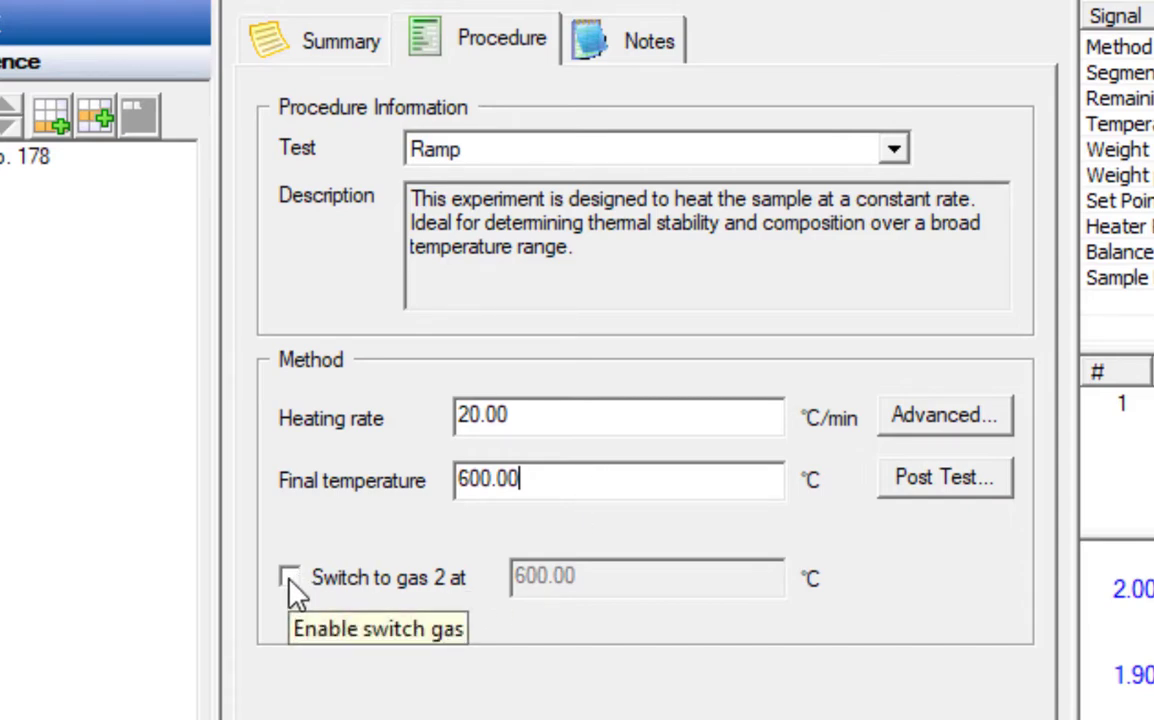
Toggle gas 2 switching and leave it off for the 20 °C/min ramp to 600 °C
{"action": "left_click", "coordinate": [288, 576]}
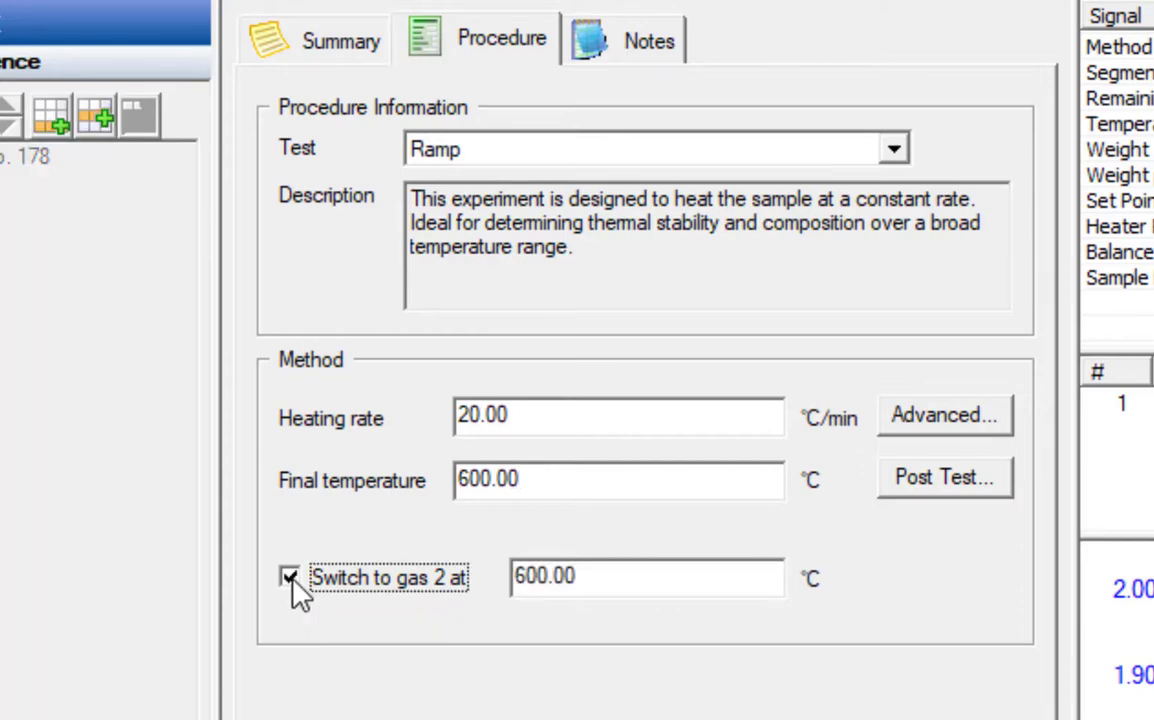
{"action": "left_click", "coordinate": [288, 576]}
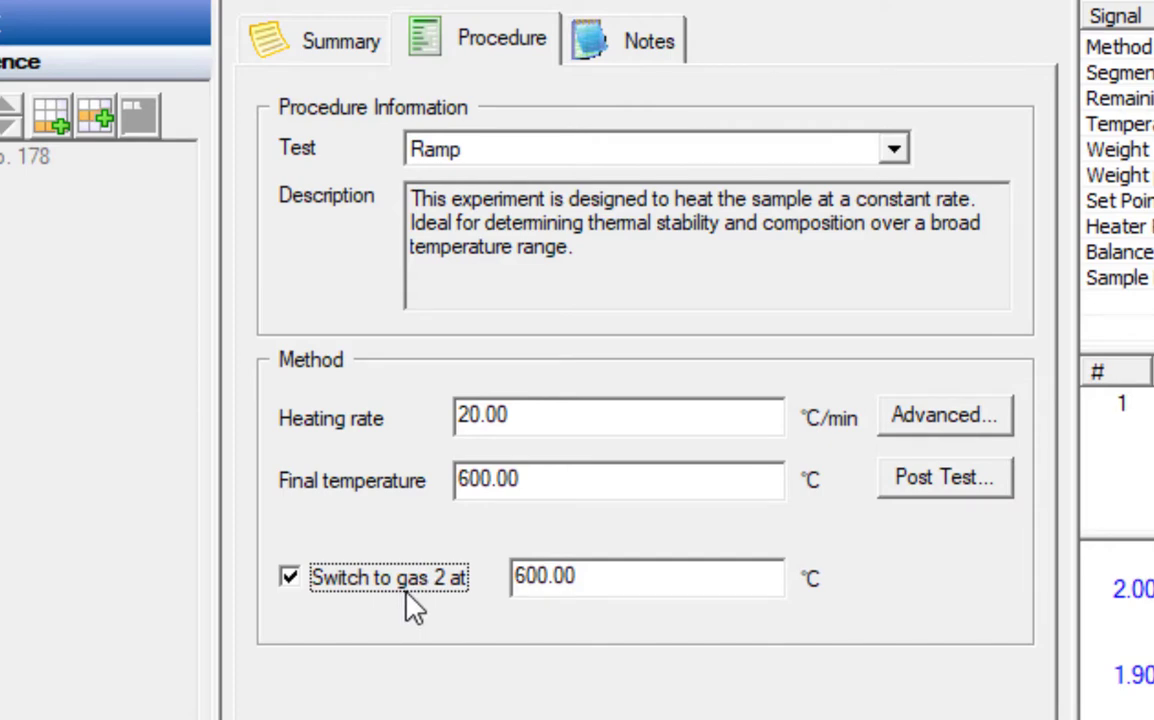
{"action": "mouse_move", "coordinate": [452, 588]}
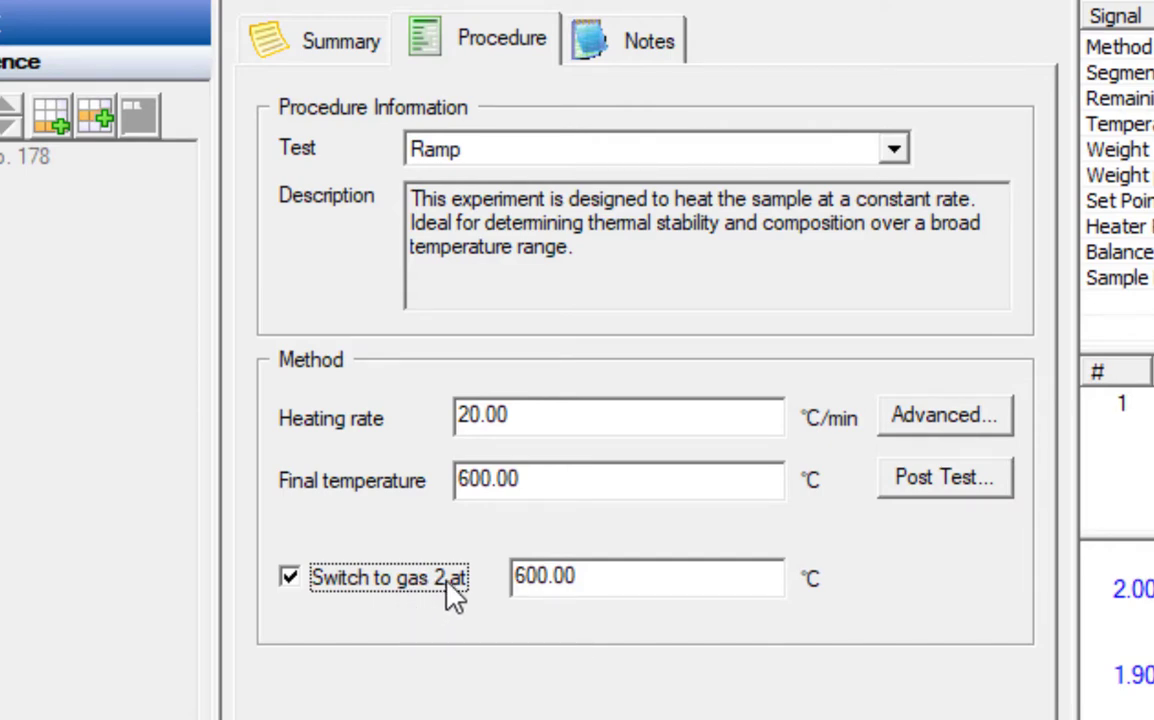
{"action": "mouse_move", "coordinate": [640, 578]}
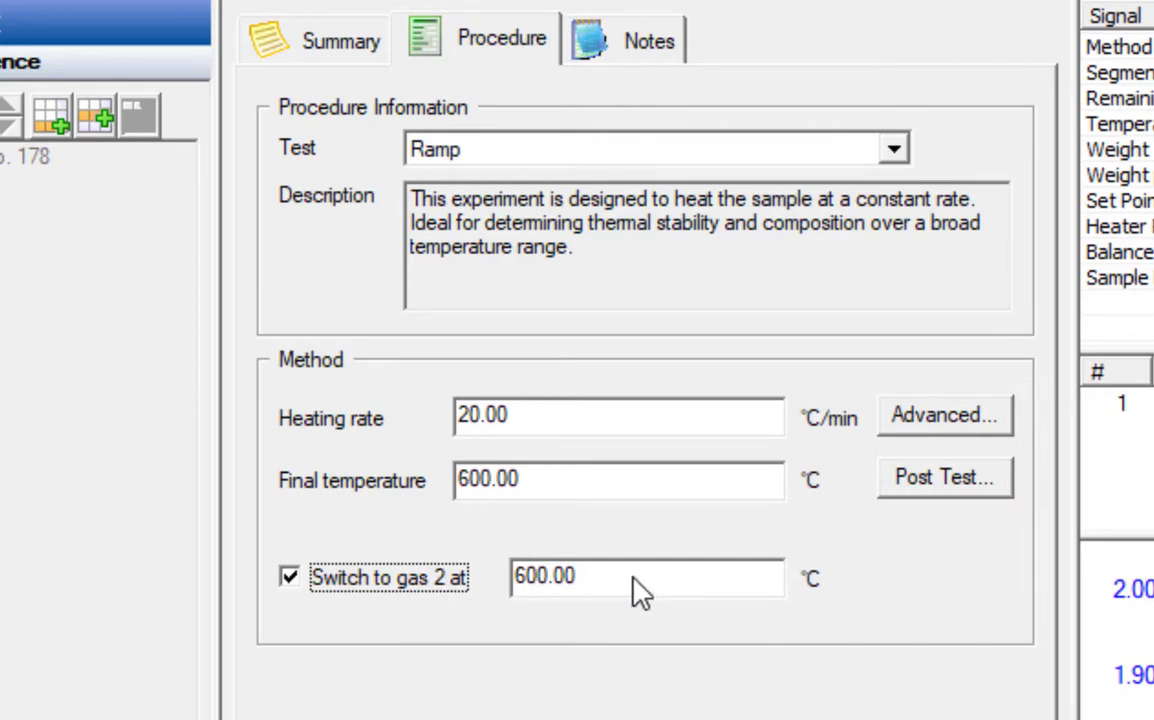
{"action": "mouse_move", "coordinate": [610, 696]}
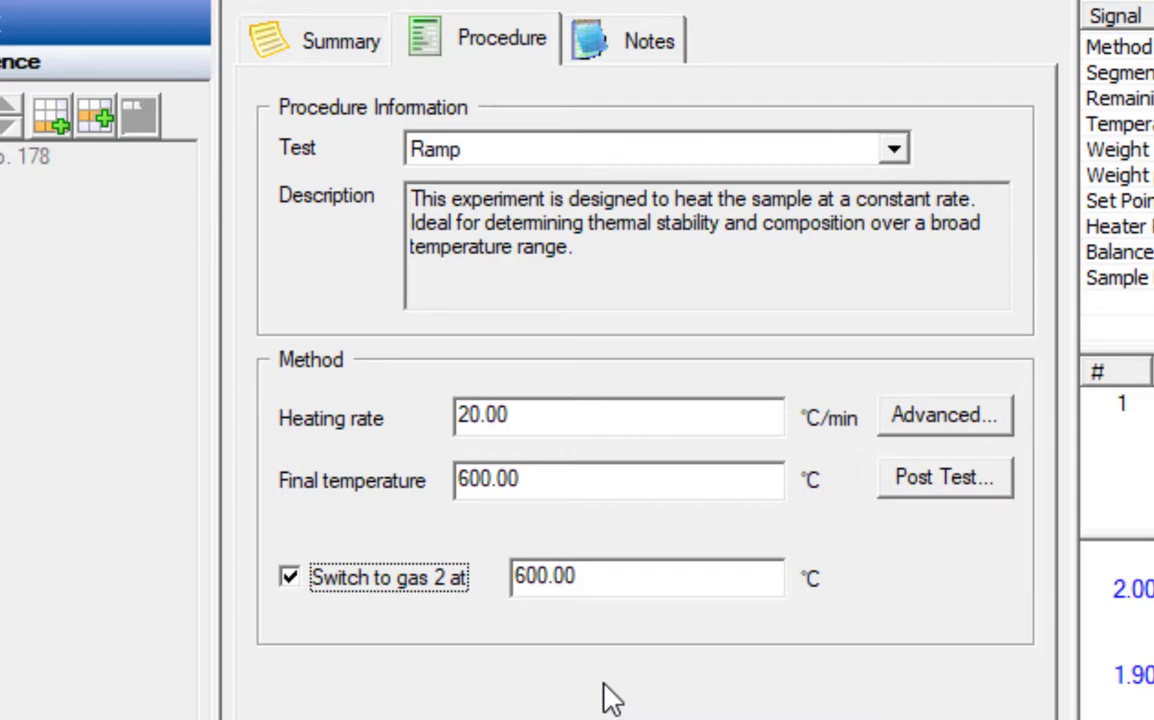
{"action": "left_click", "coordinate": [288, 576]}
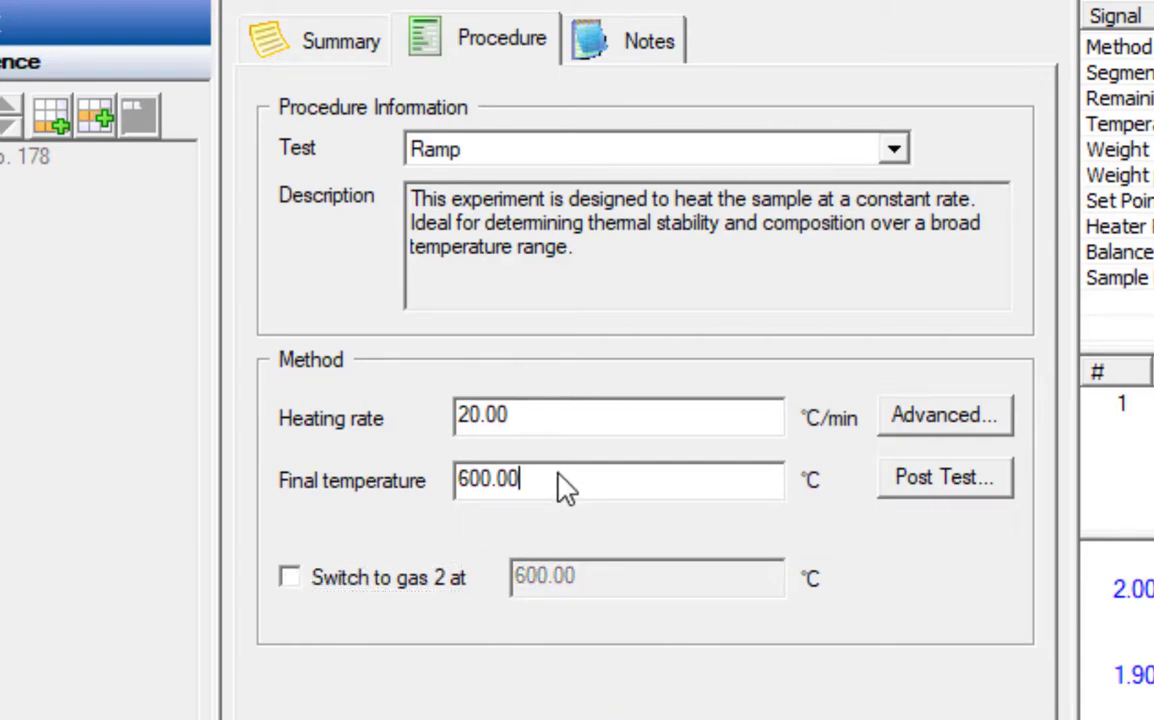
{"action": "mouse_move", "coordinate": [872, 516]}
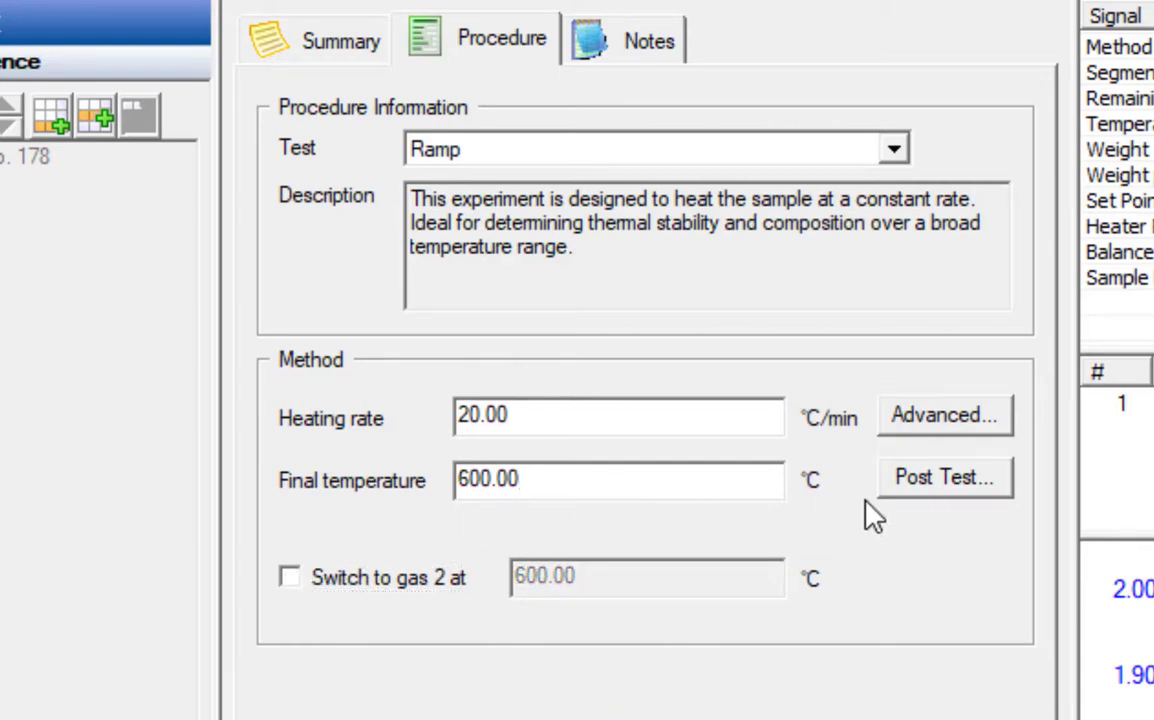
{"action": "left_click", "coordinate": [618, 480]}
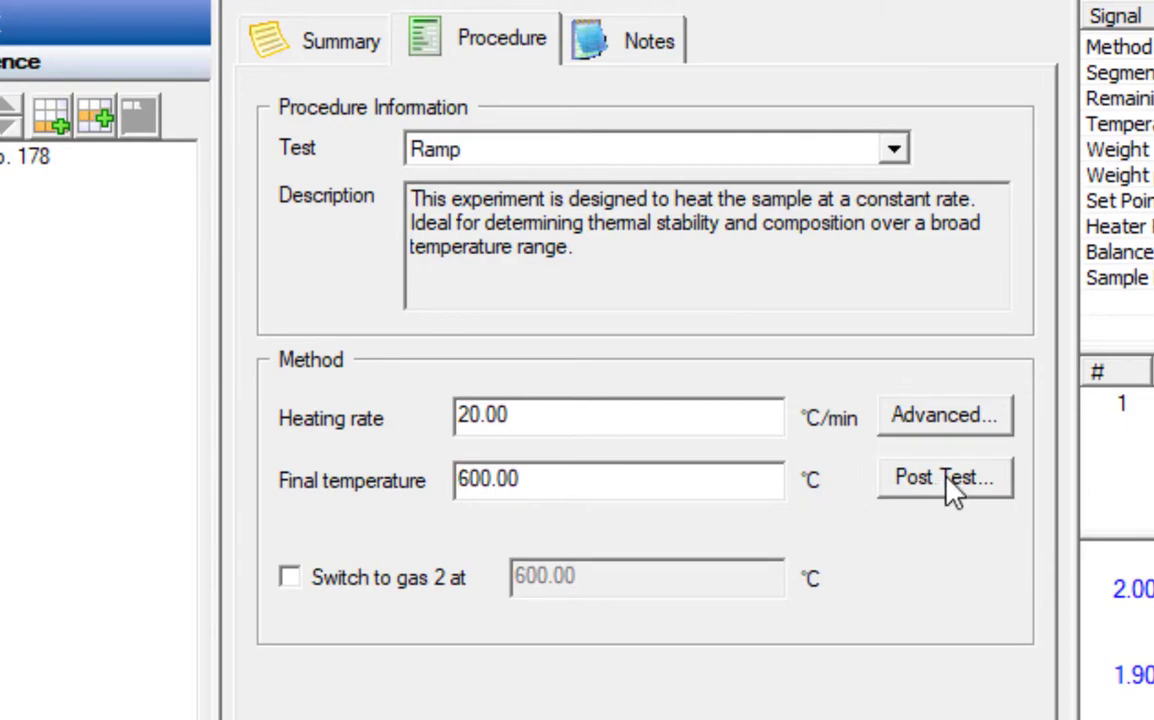
{"action": "left_click", "coordinate": [944, 476]}
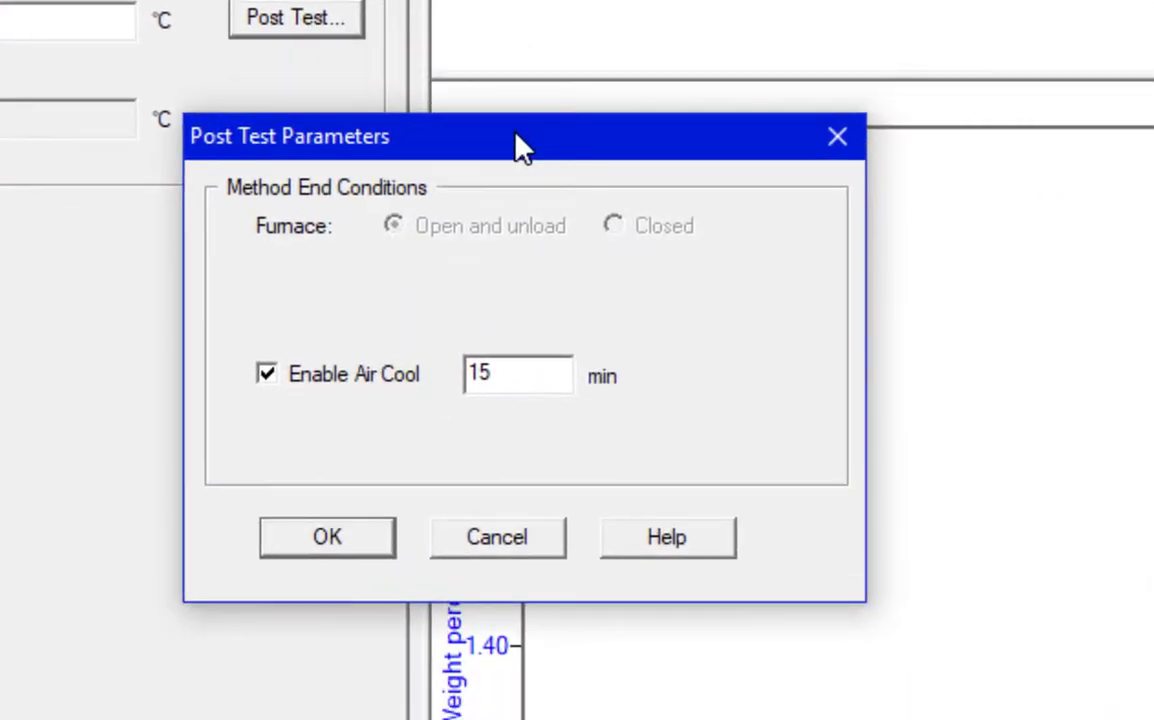
{"action": "mouse_move", "coordinate": [390, 320]}
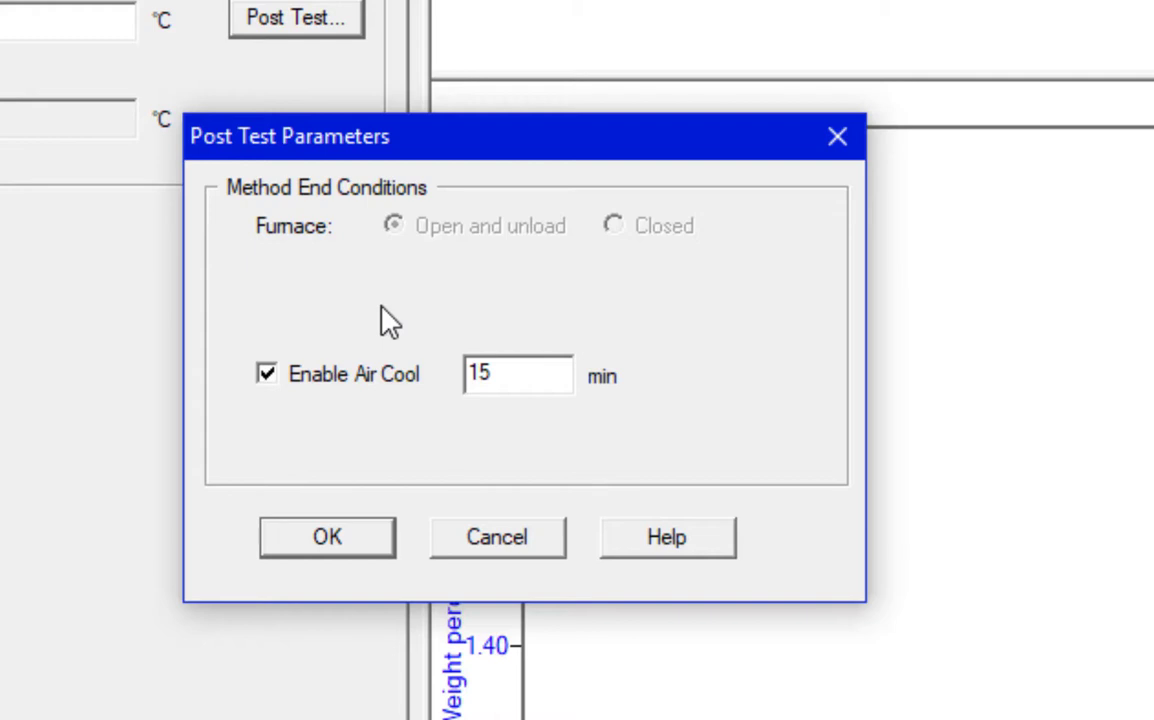
{"action": "mouse_move", "coordinate": [538, 220]}
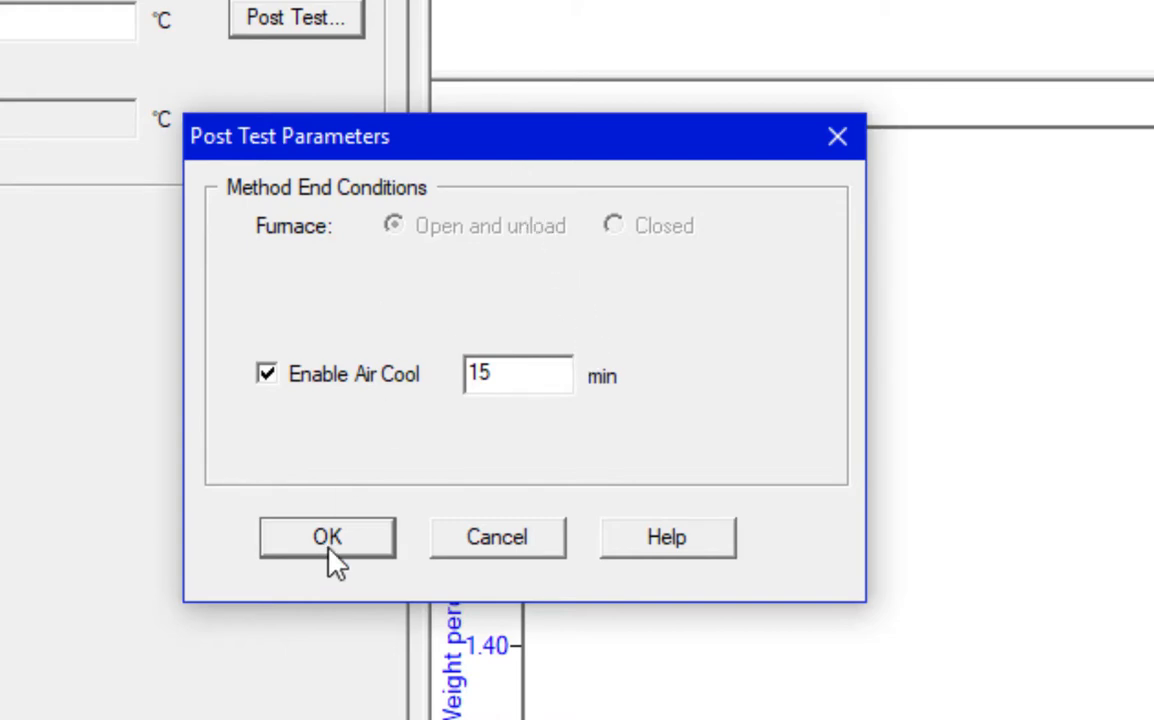
{"action": "left_click", "coordinate": [328, 536]}
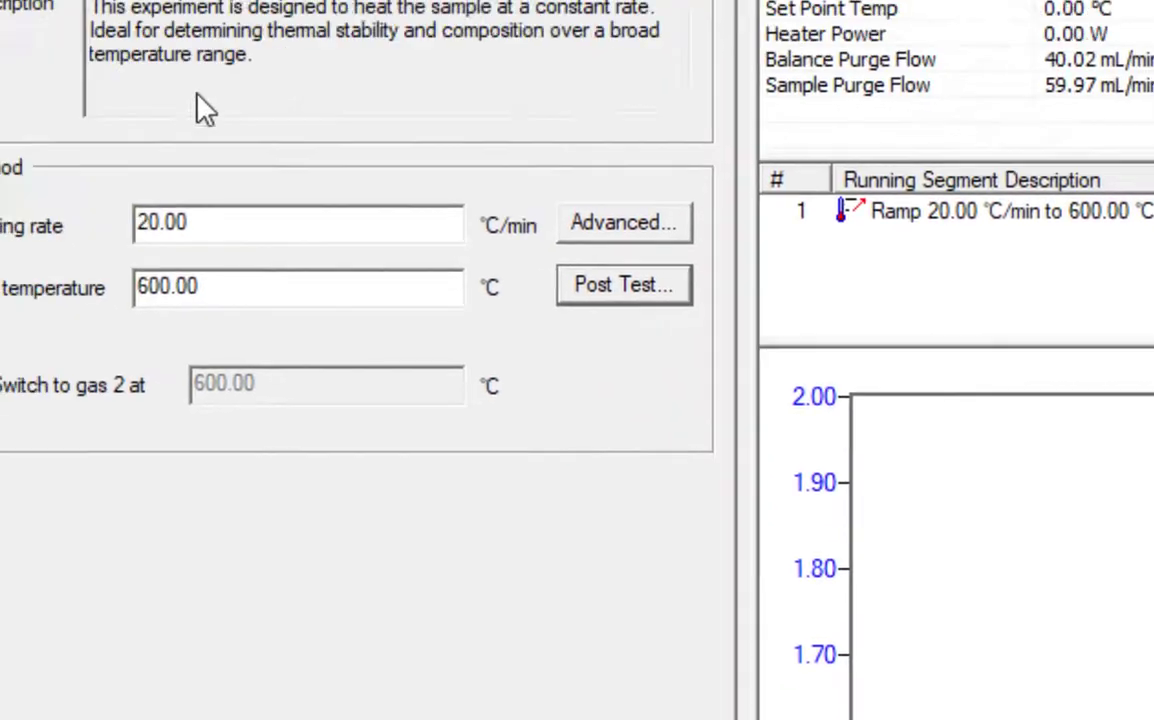
Record KTM as the operator in the run notes
{"action": "left_click", "coordinate": [580, 52]}
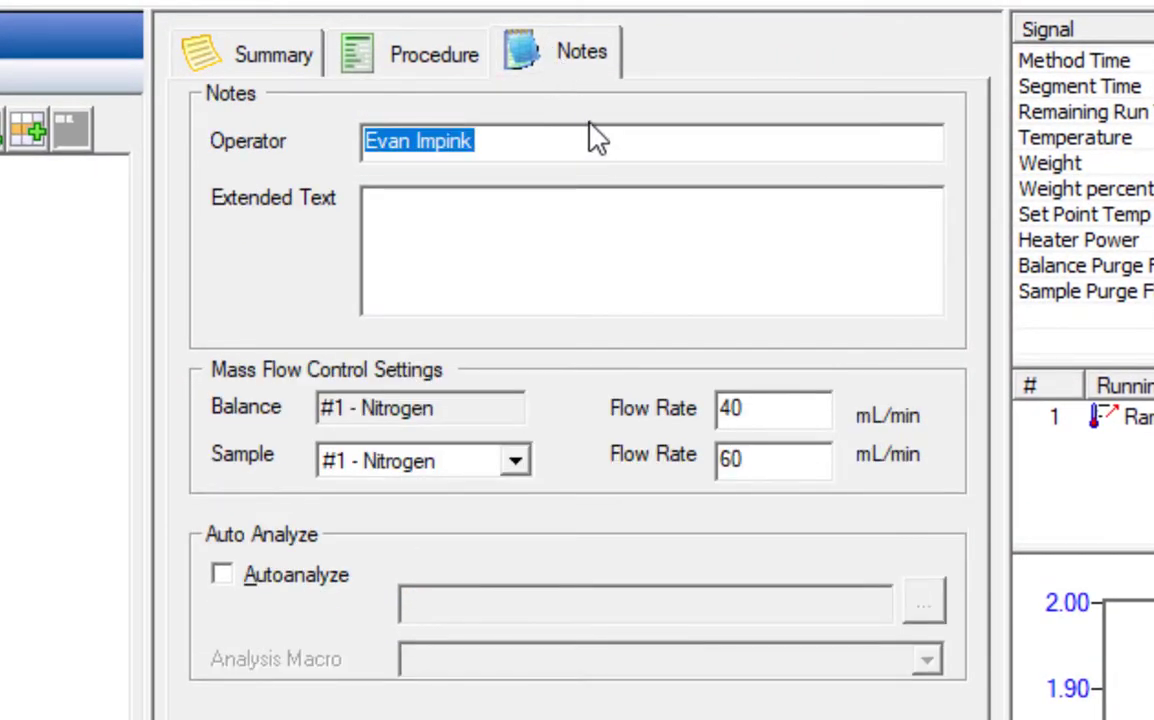
{"action": "key", "text": "Delete"}
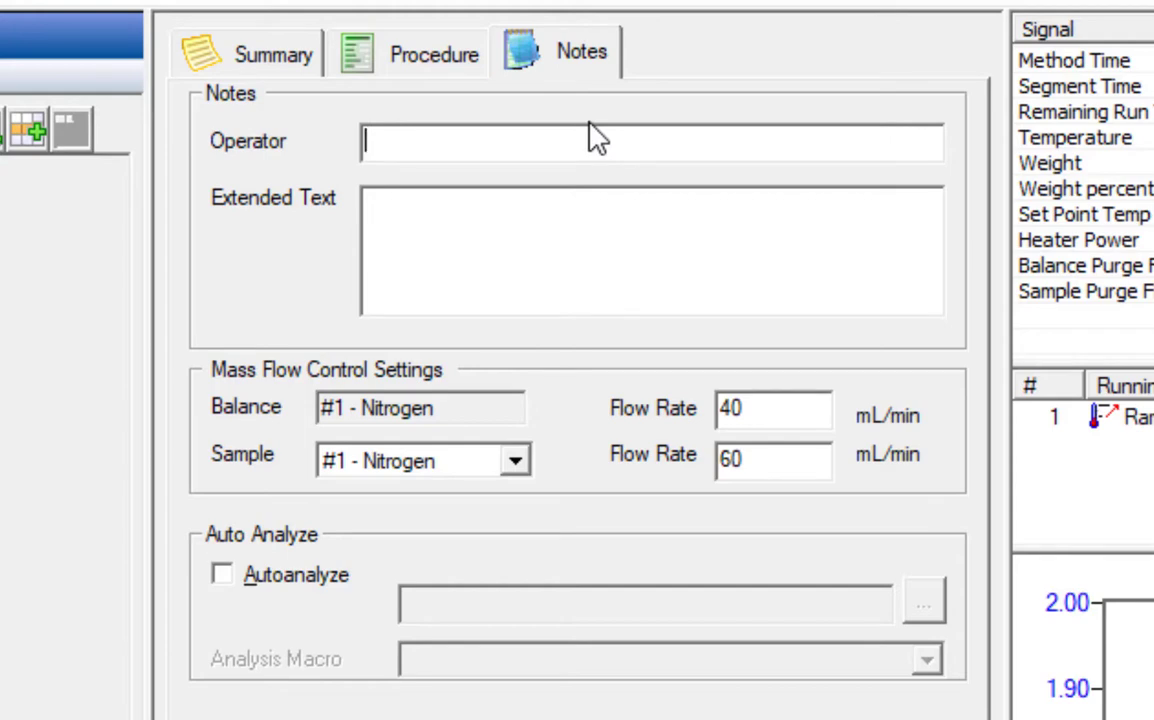
{"action": "type", "text": "KTM"}
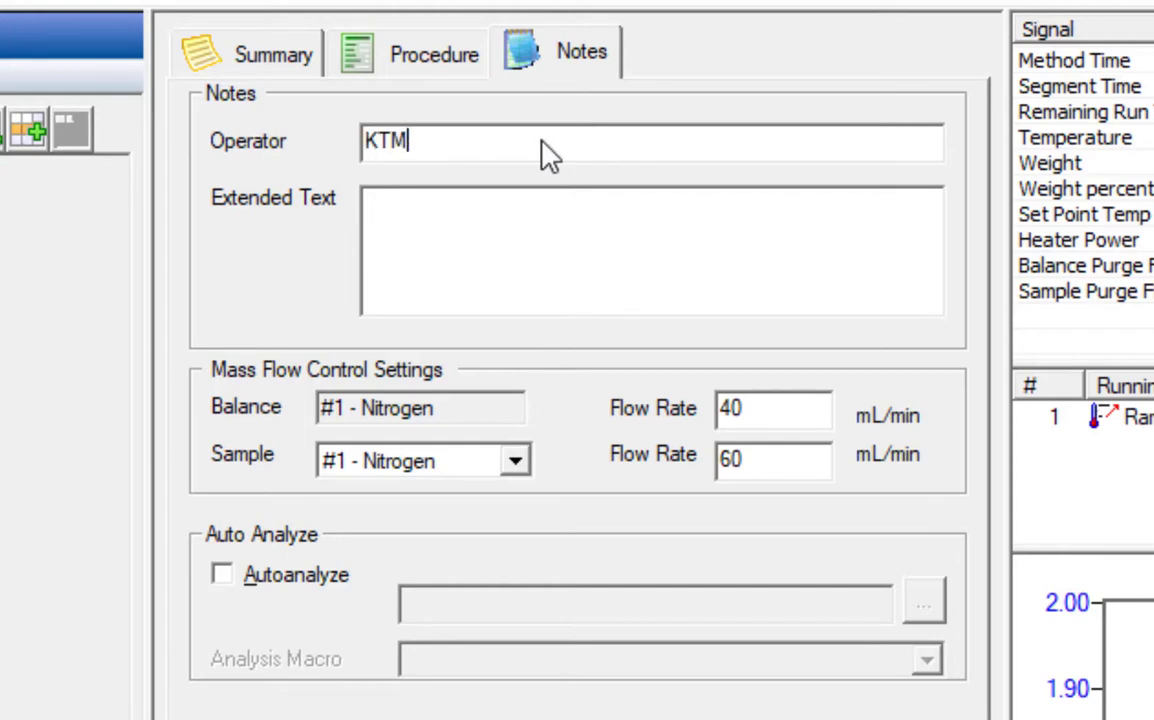
{"action": "mouse_move", "coordinate": [516, 470]}
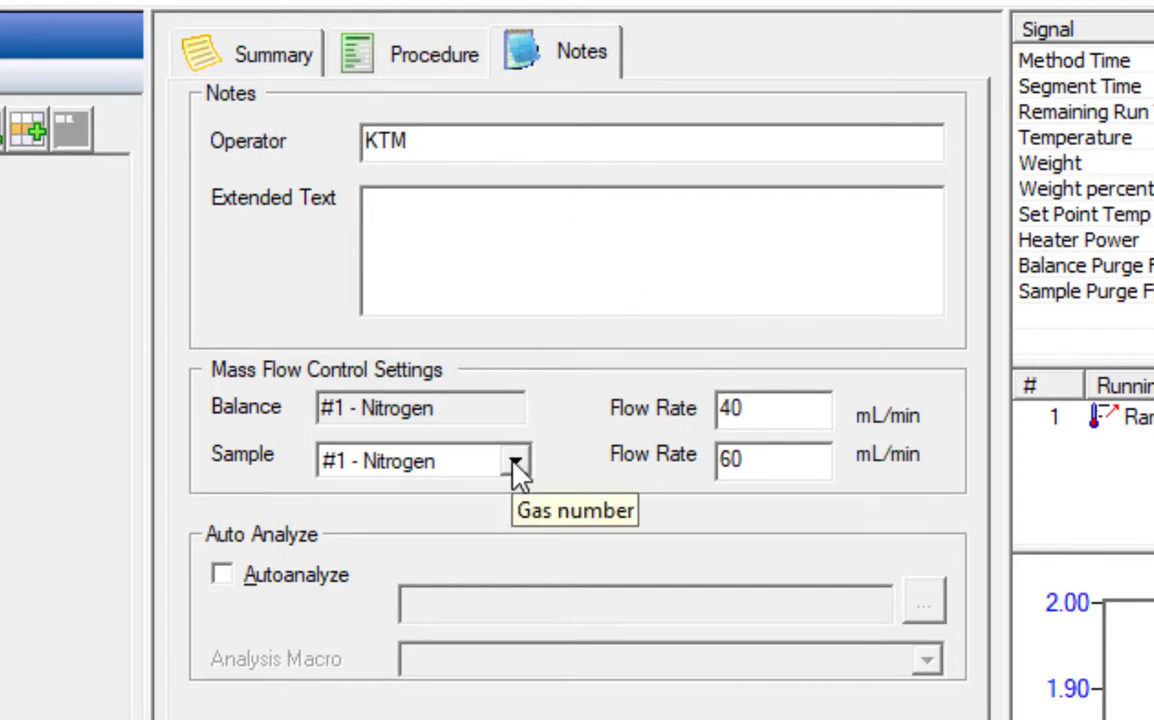
Keep Nitrogen as sample purge gas #1 and return to the run summary
{"action": "left_click", "coordinate": [516, 460]}
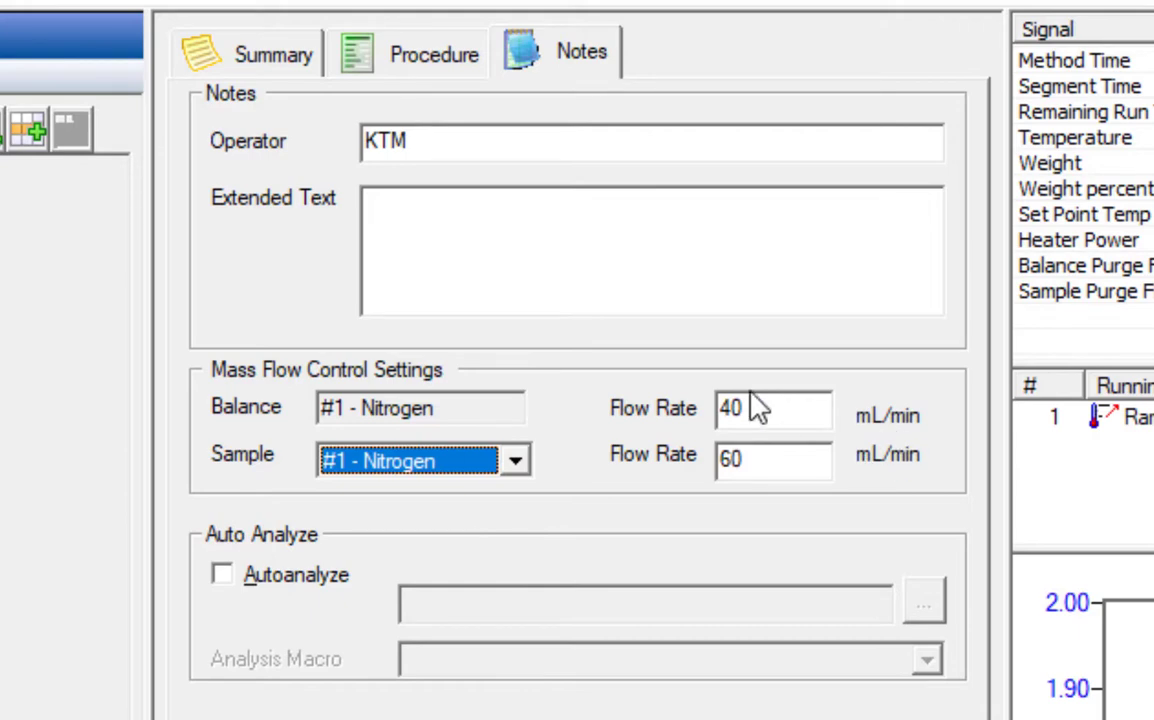
{"action": "mouse_move", "coordinate": [230, 384]}
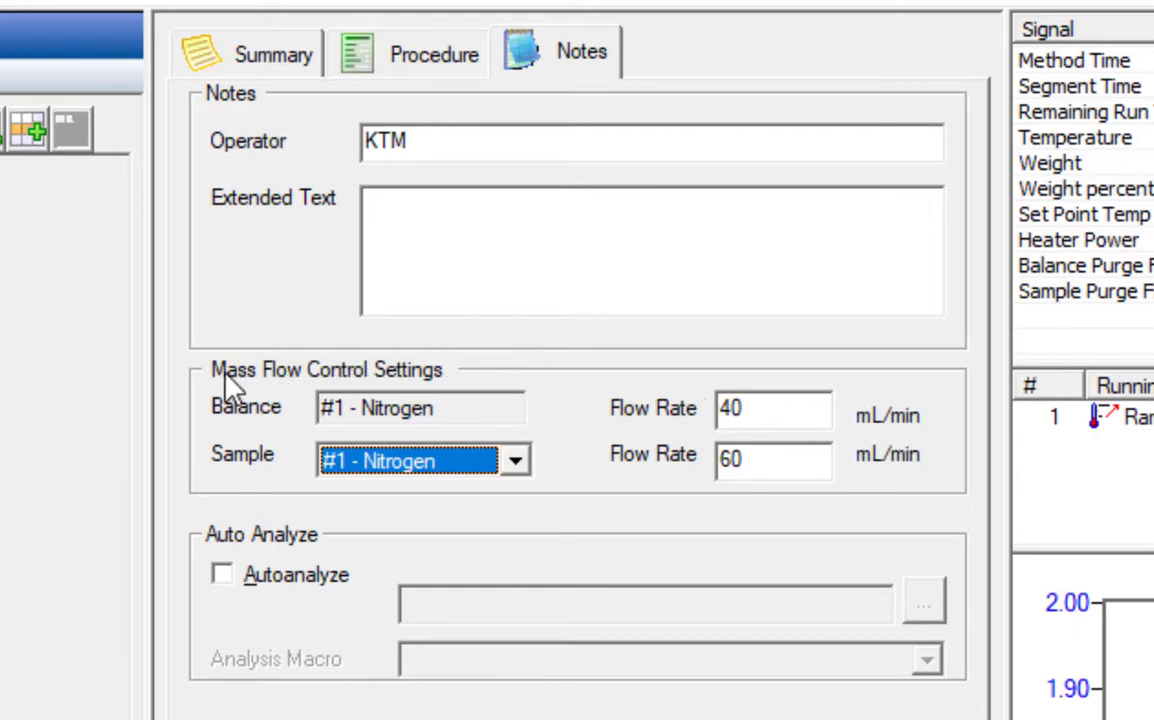
{"action": "mouse_move", "coordinate": [228, 390]}
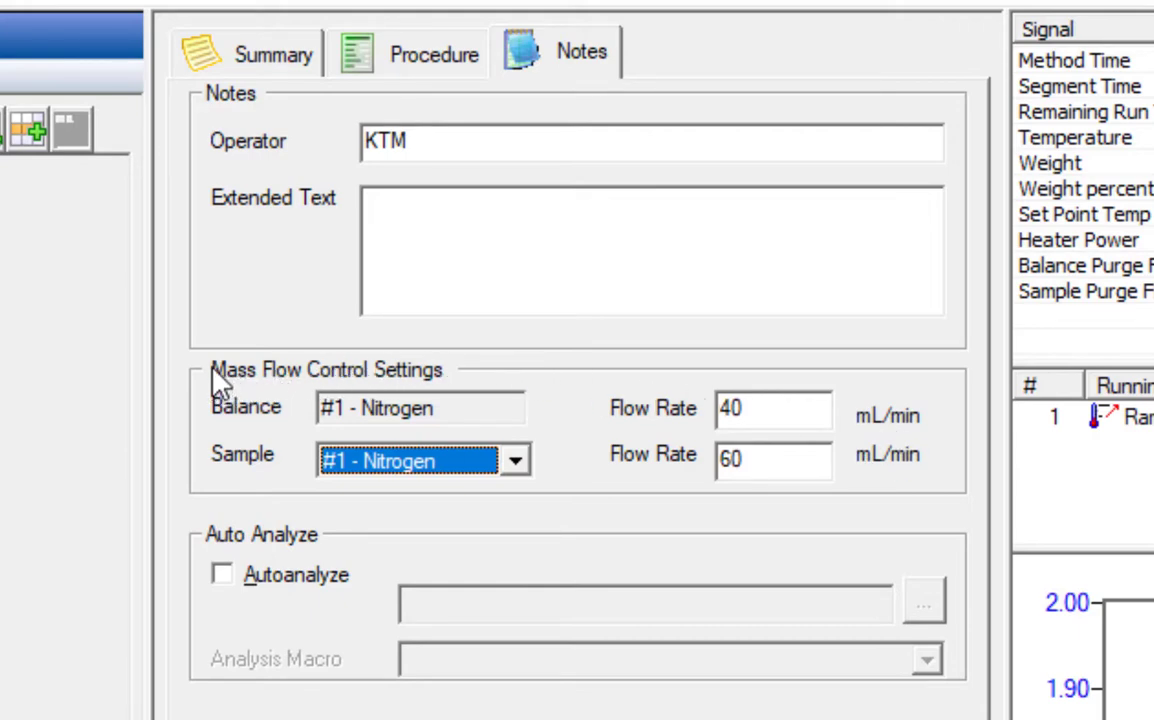
{"action": "left_click", "coordinate": [516, 460]}
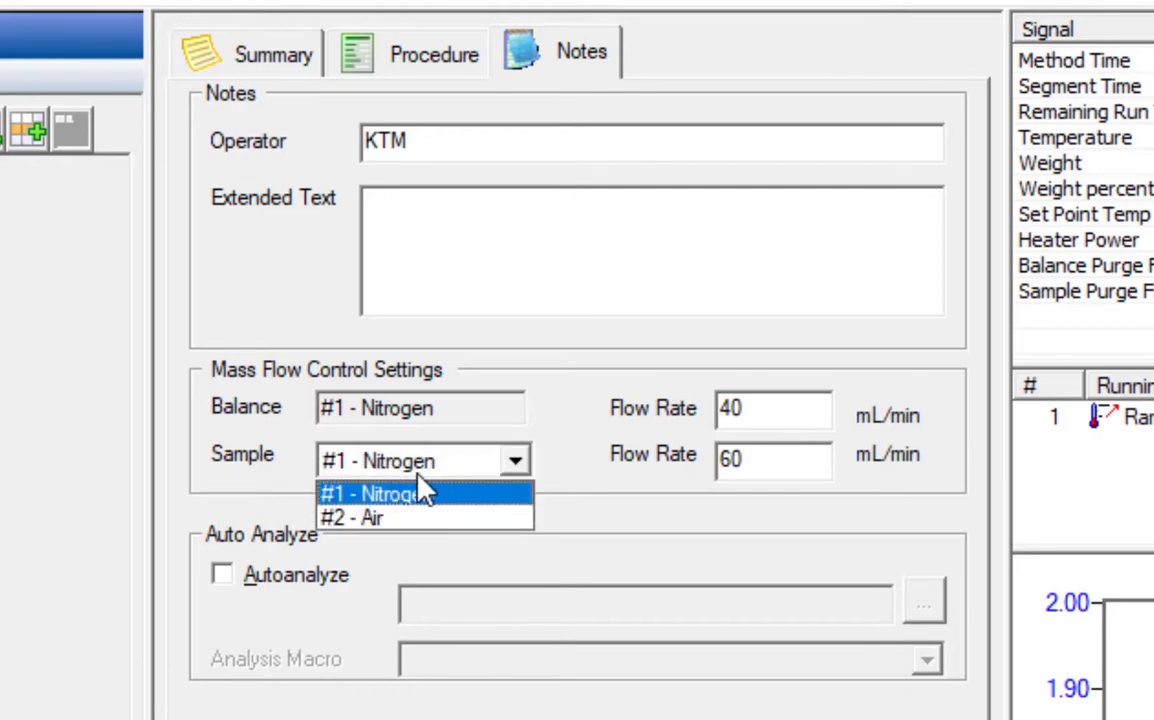
{"action": "left_click", "coordinate": [376, 492]}
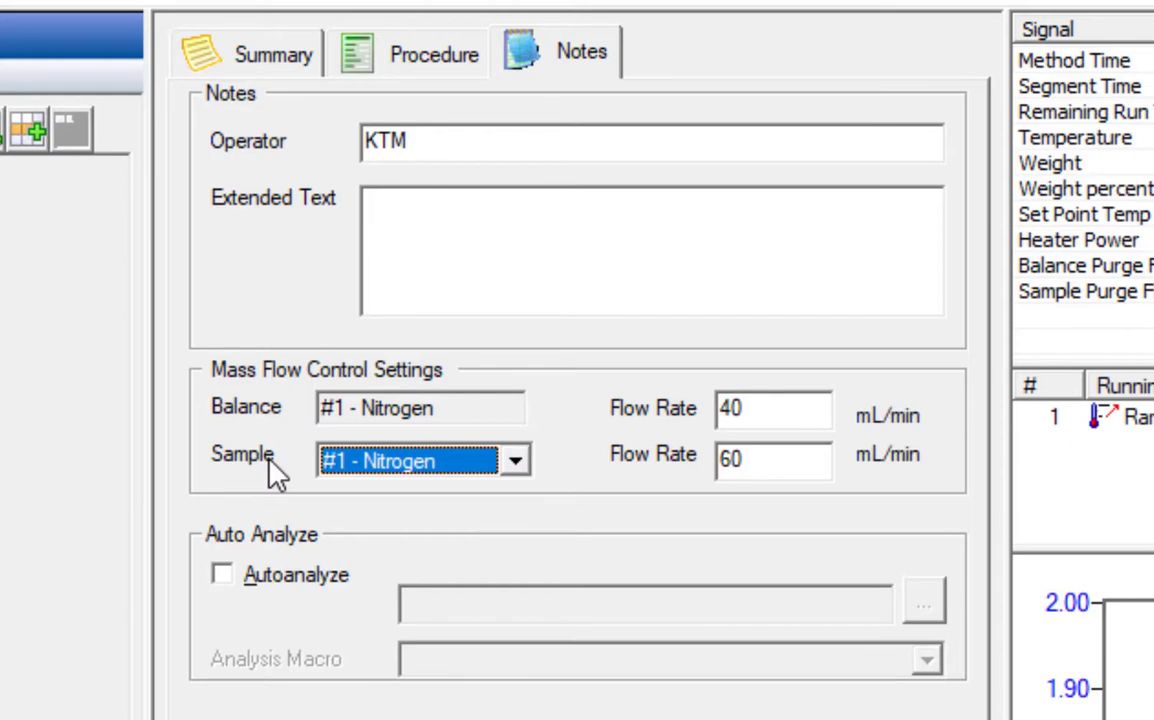
{"action": "mouse_move", "coordinate": [708, 520]}
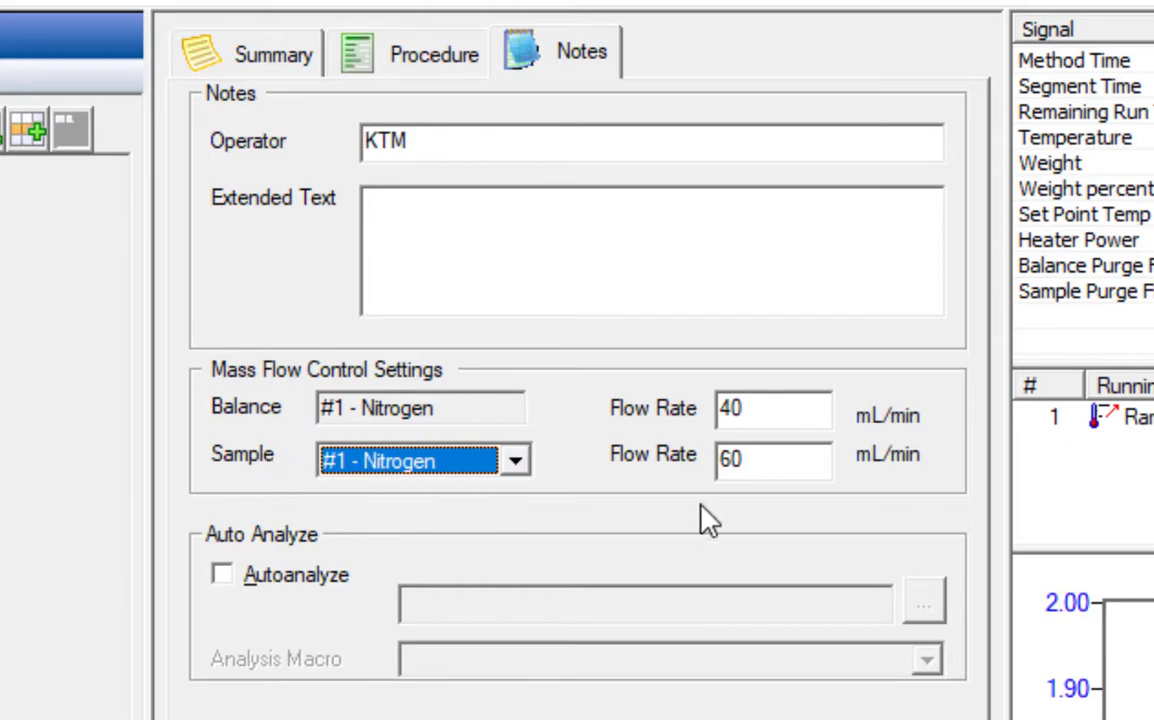
{"action": "mouse_move", "coordinate": [836, 486]}
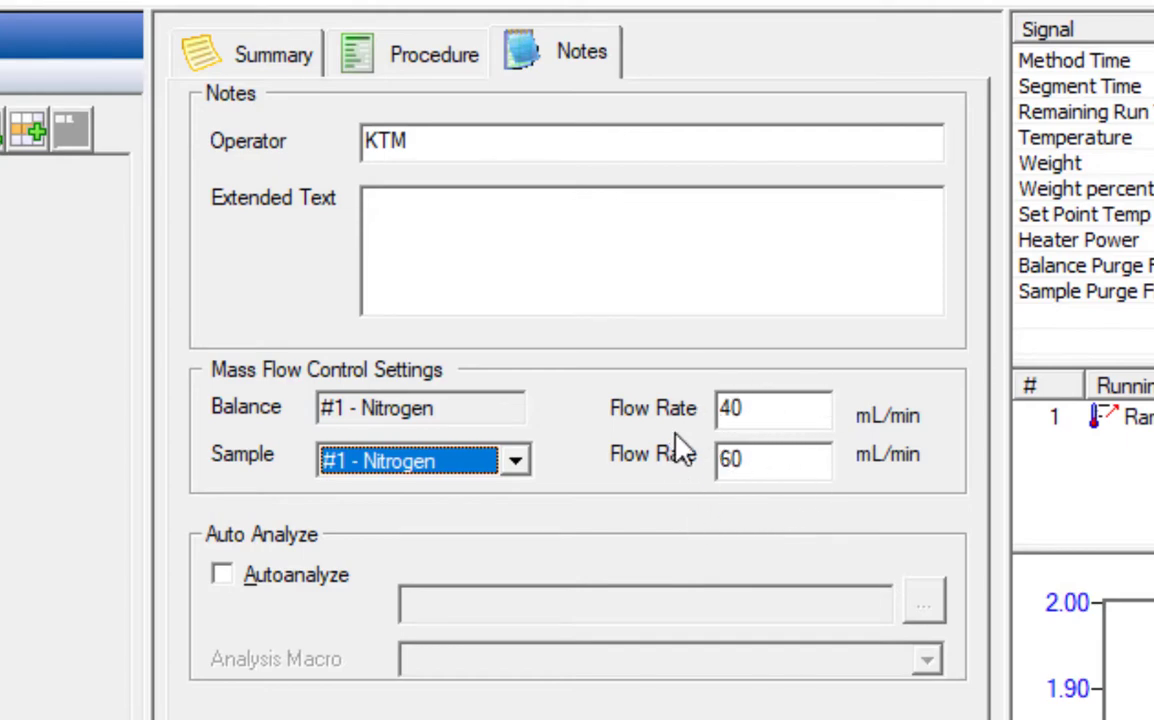
{"action": "mouse_move", "coordinate": [624, 276]}
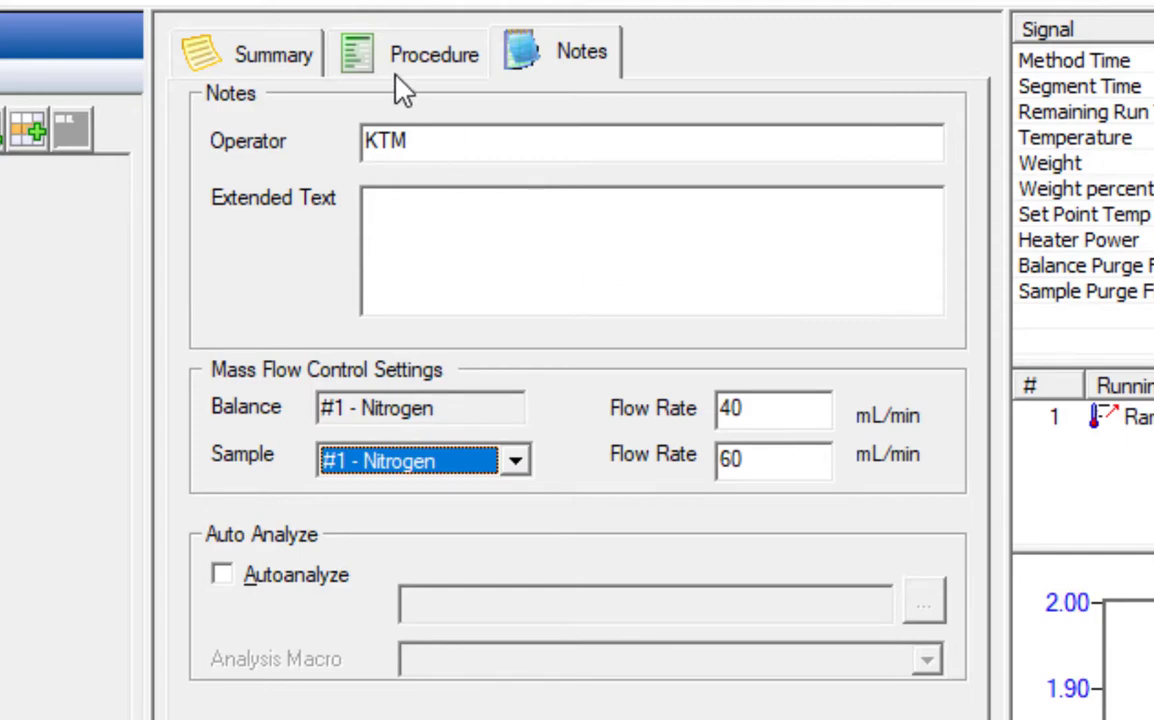
{"action": "mouse_move", "coordinate": [290, 60]}
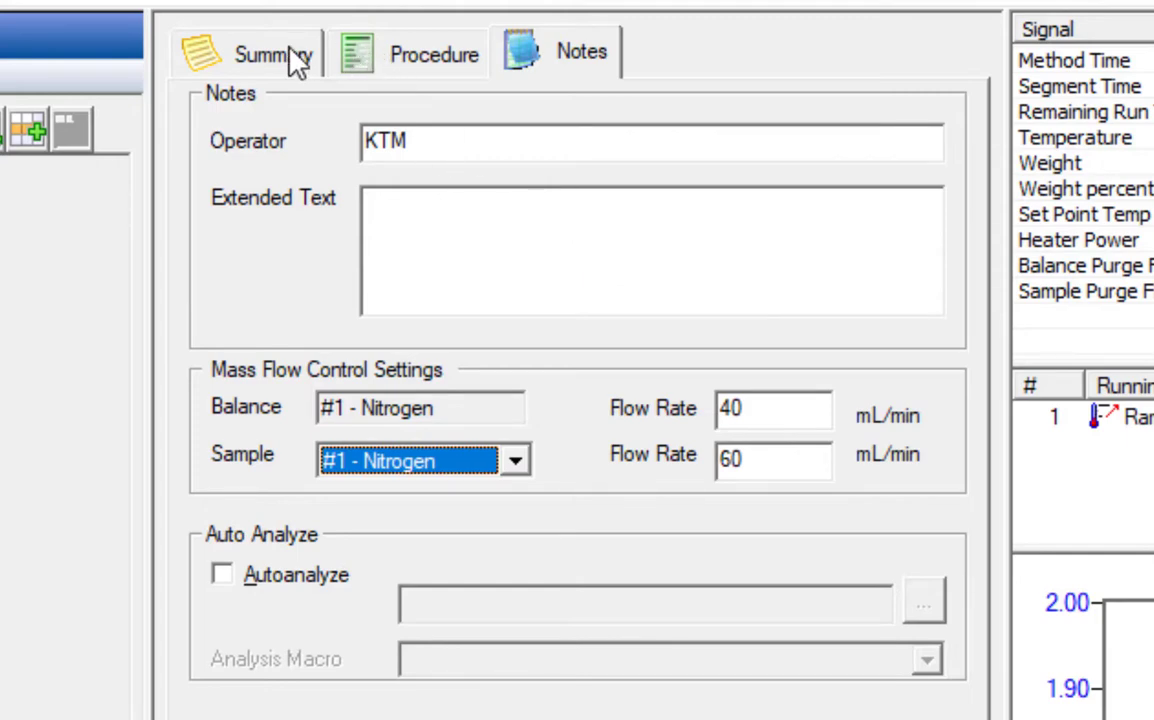
{"action": "mouse_move", "coordinate": [290, 64]}
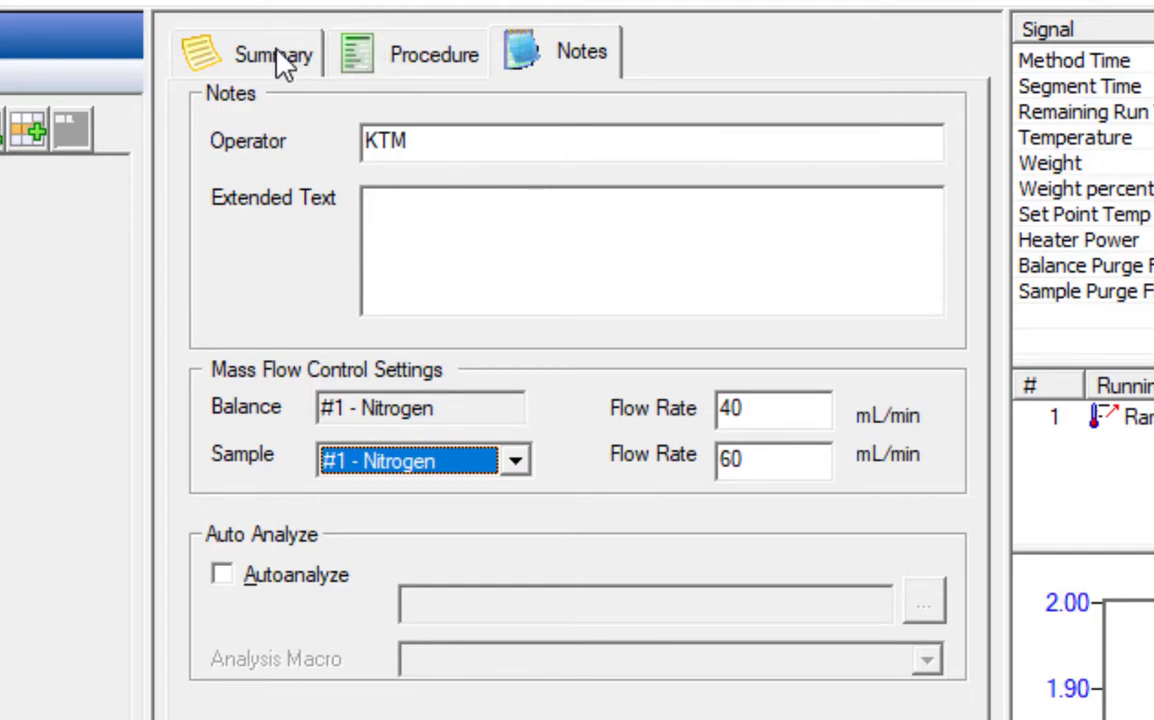
{"action": "left_click", "coordinate": [272, 52]}
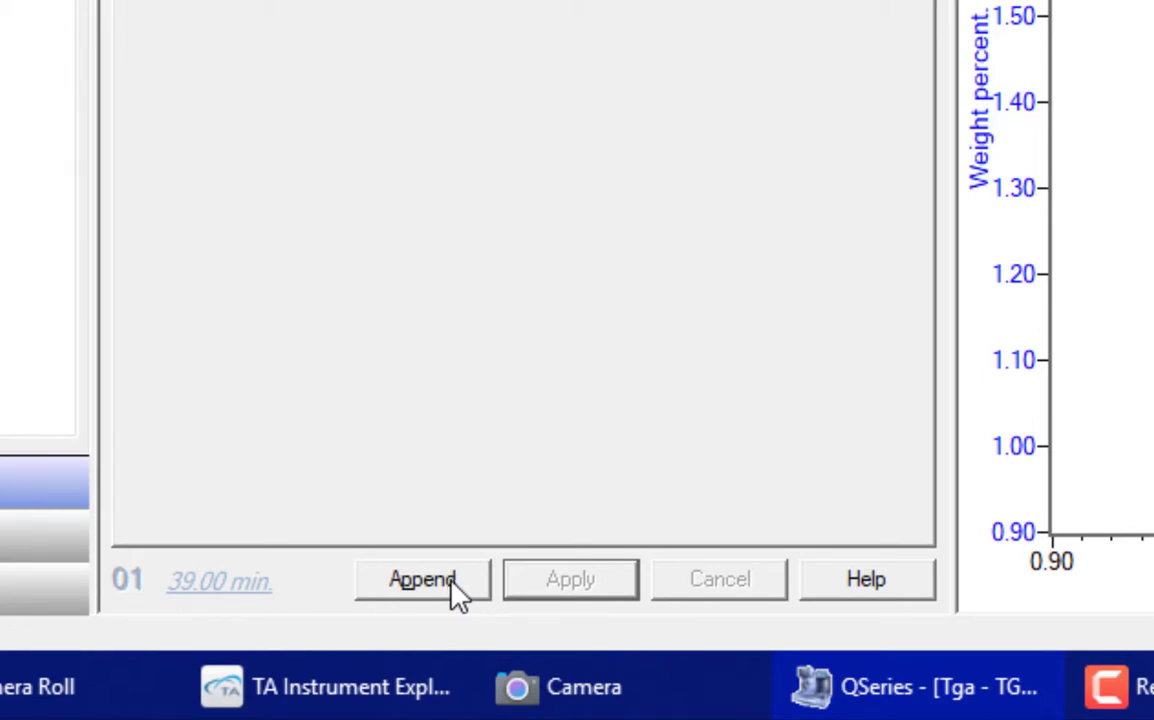
Append Run 2 to the sequence on pan 2 with sample name Unknown A
{"action": "left_click", "coordinate": [422, 578]}
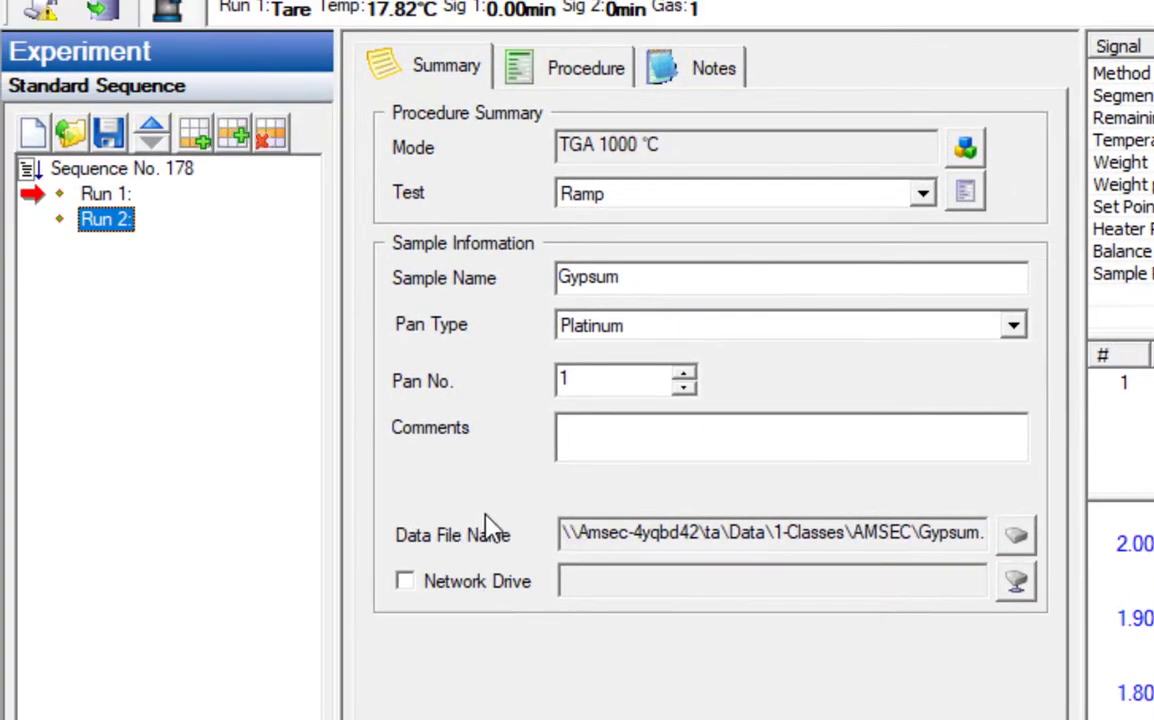
{"action": "left_click", "coordinate": [684, 372]}
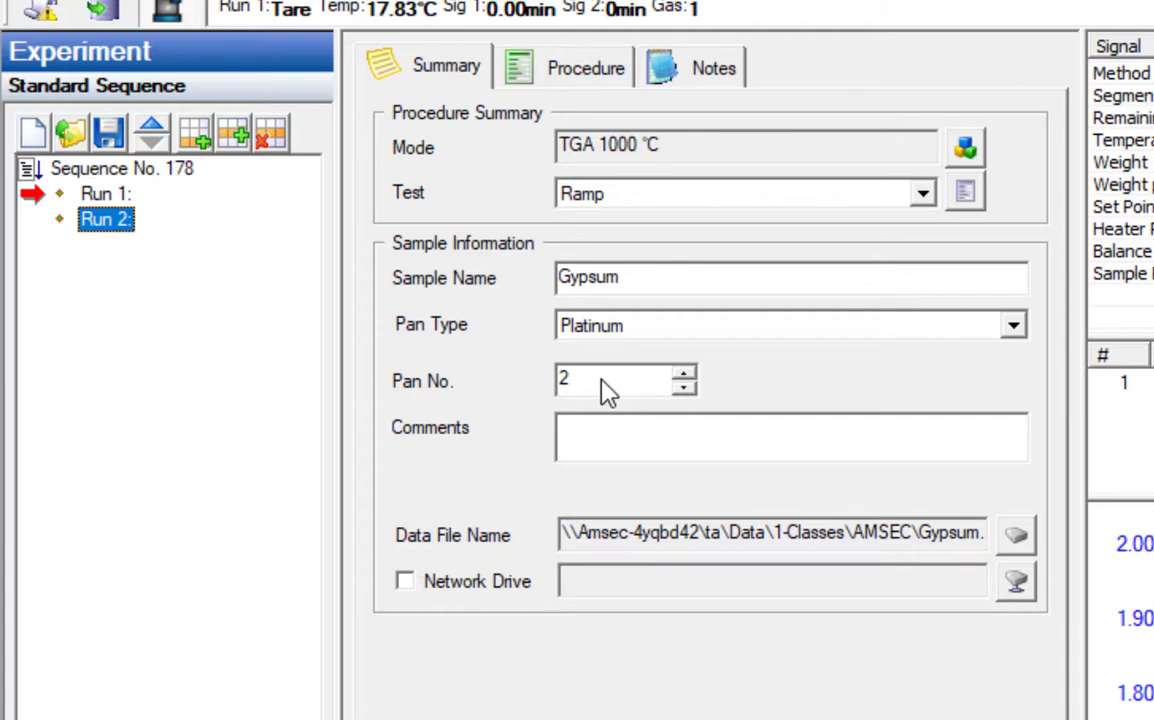
{"action": "left_click", "coordinate": [620, 380]}
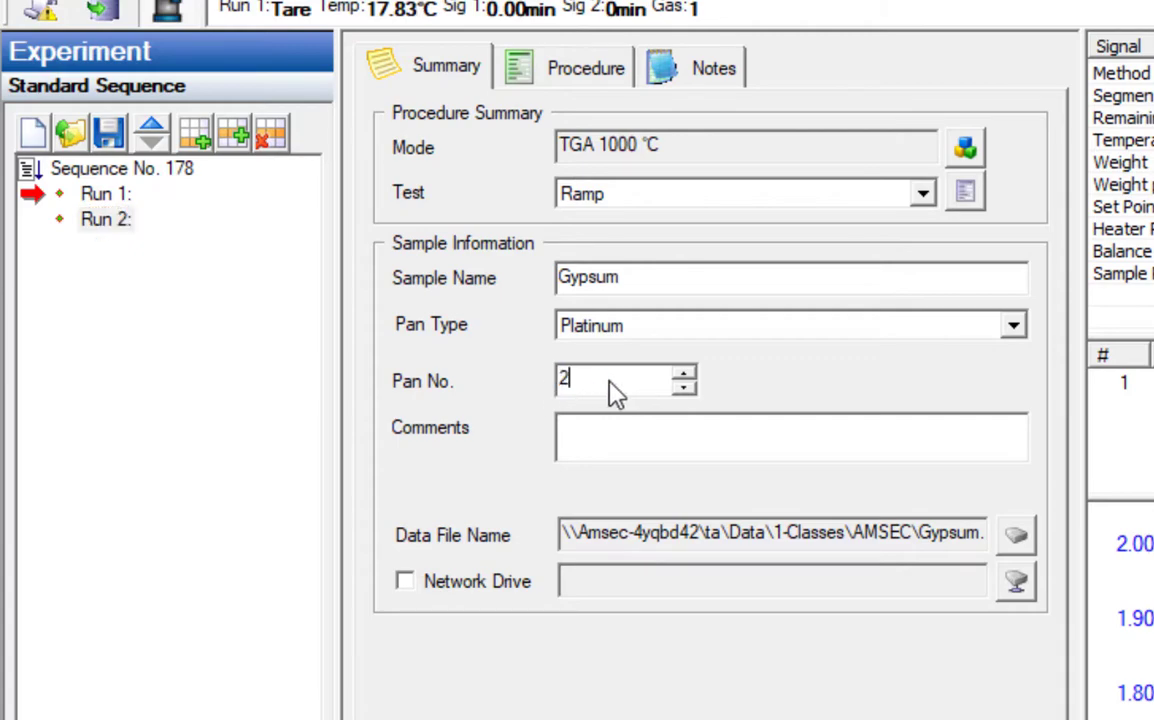
{"action": "left_click", "coordinate": [104, 218]}
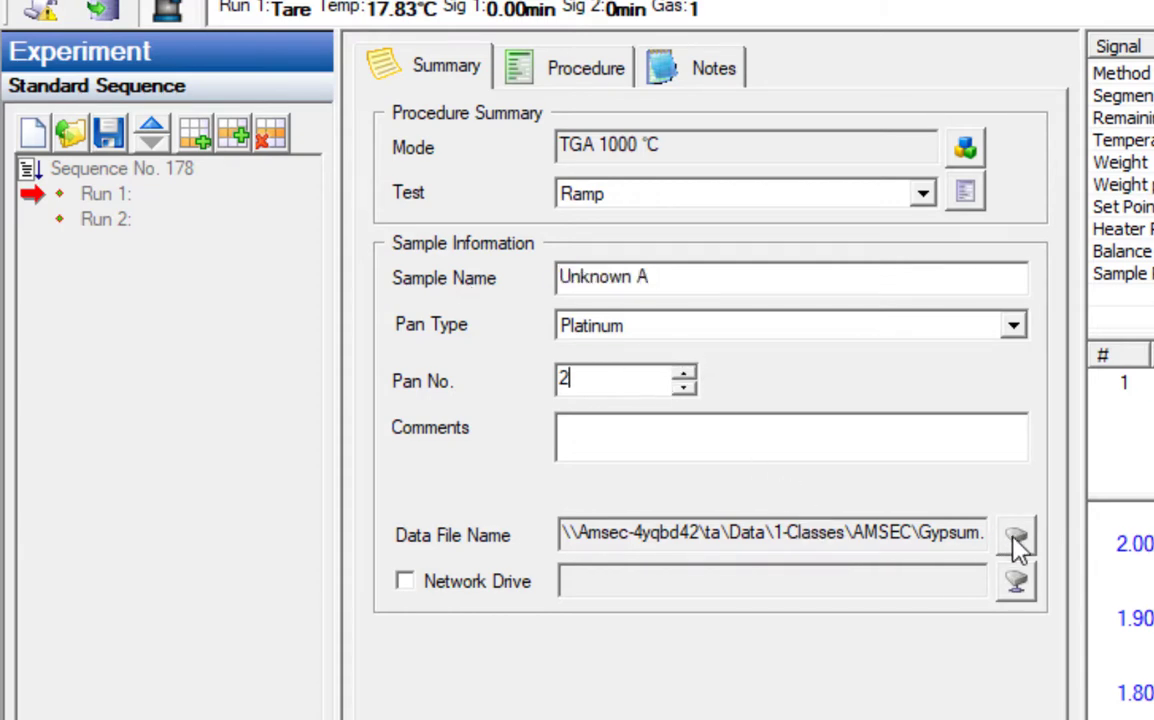
Name Run 2's data file Unknown A in the AMSEC class data folder and accept it
{"action": "left_click", "coordinate": [1016, 536]}
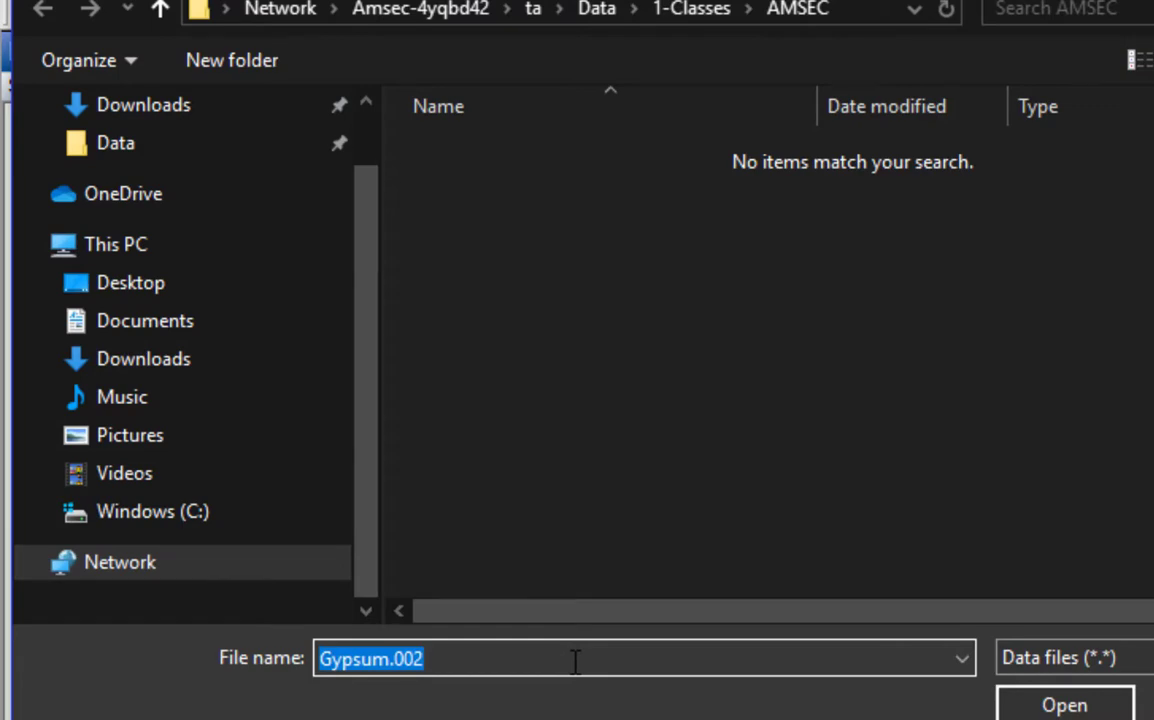
{"action": "type", "text": "Unknown A"}
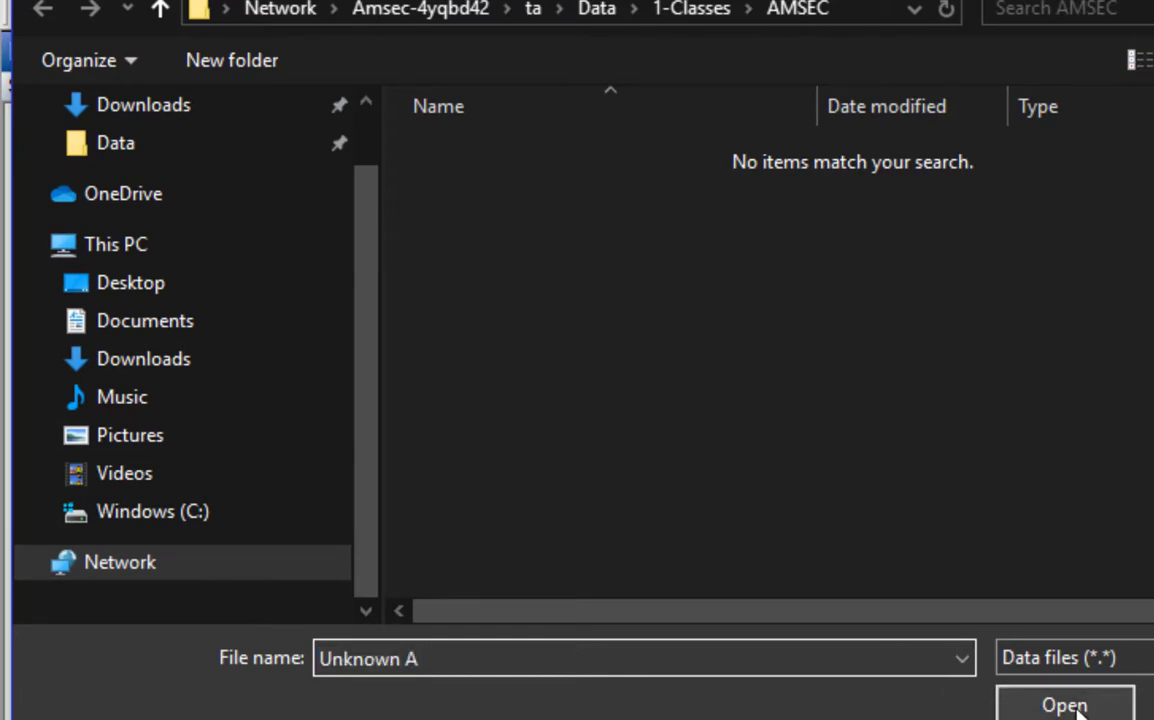
{"action": "left_click", "coordinate": [1064, 704]}
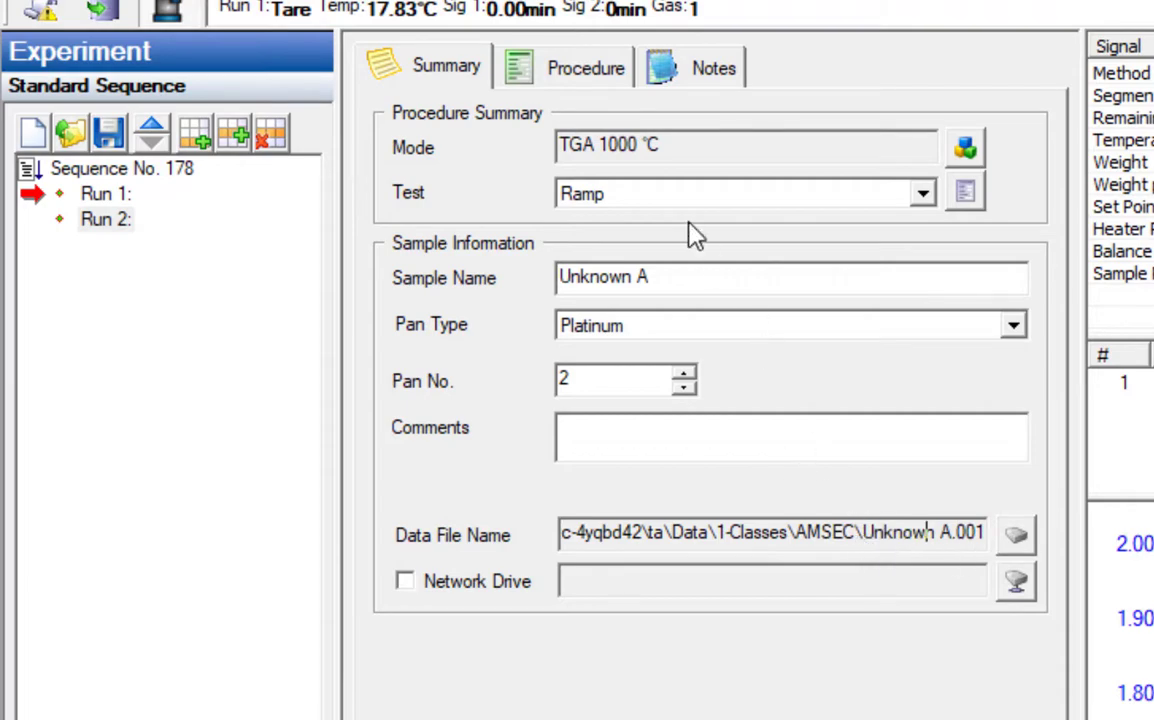
{"action": "left_click", "coordinate": [586, 68]}
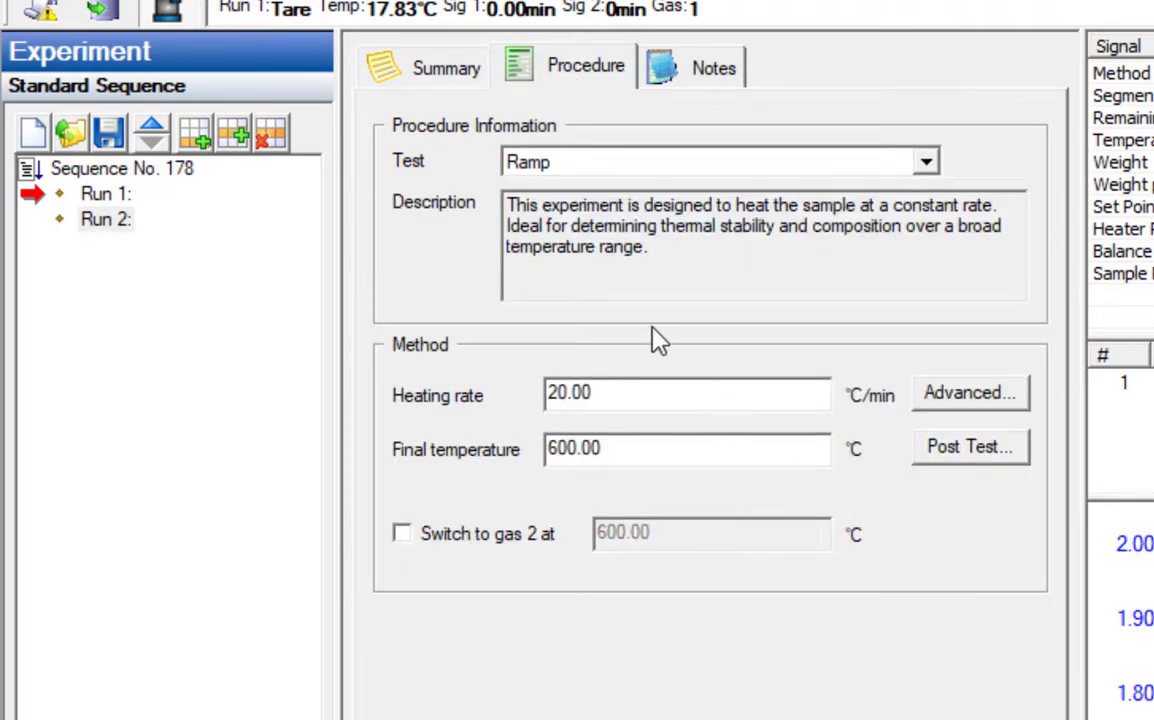
{"action": "mouse_move", "coordinate": [678, 82]}
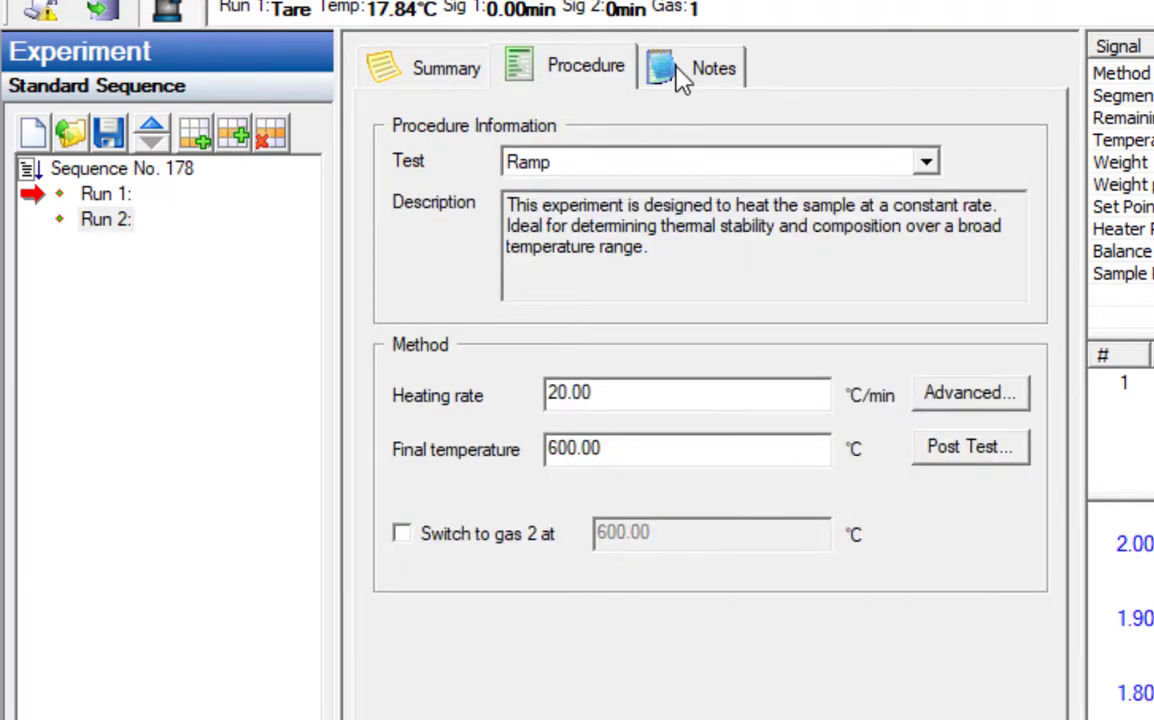
{"action": "left_click", "coordinate": [444, 68]}
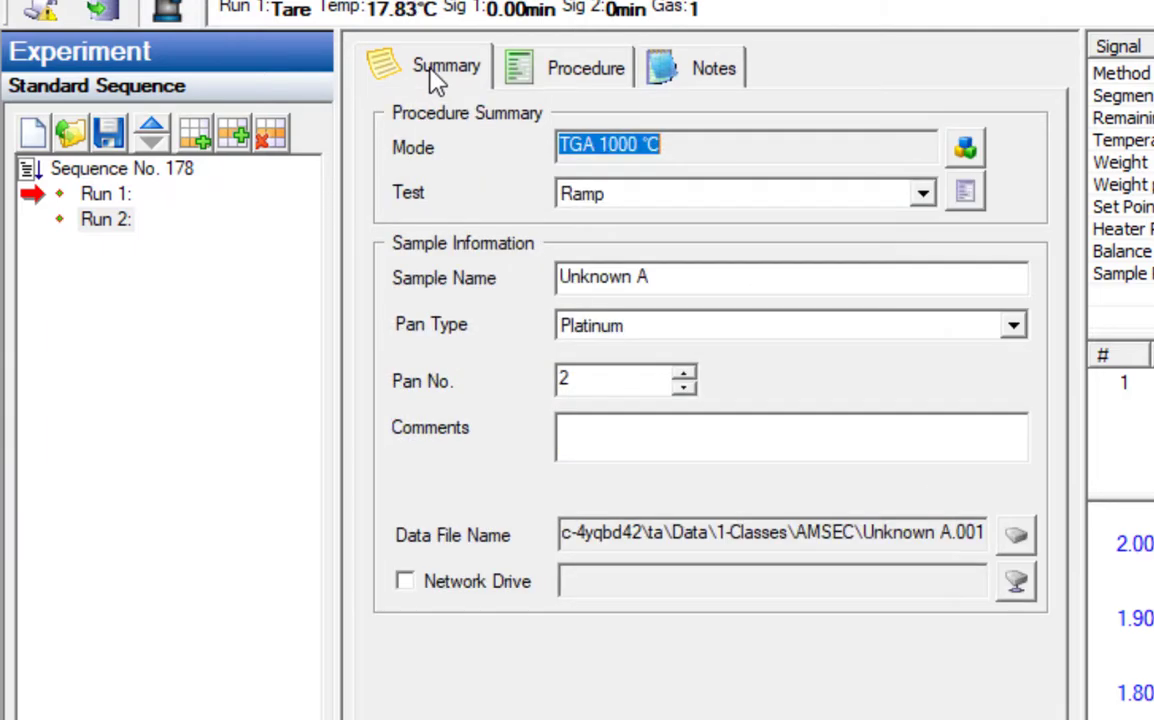
{"action": "mouse_move", "coordinate": [708, 656]}
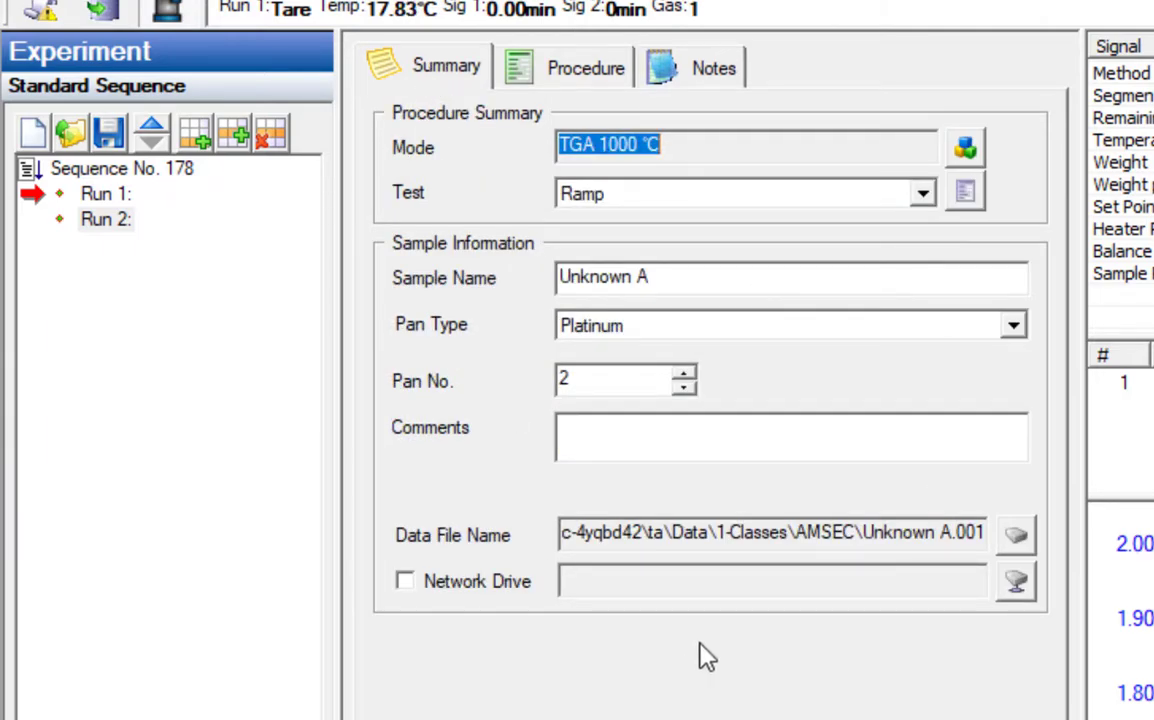
{"action": "mouse_move", "coordinate": [564, 716]}
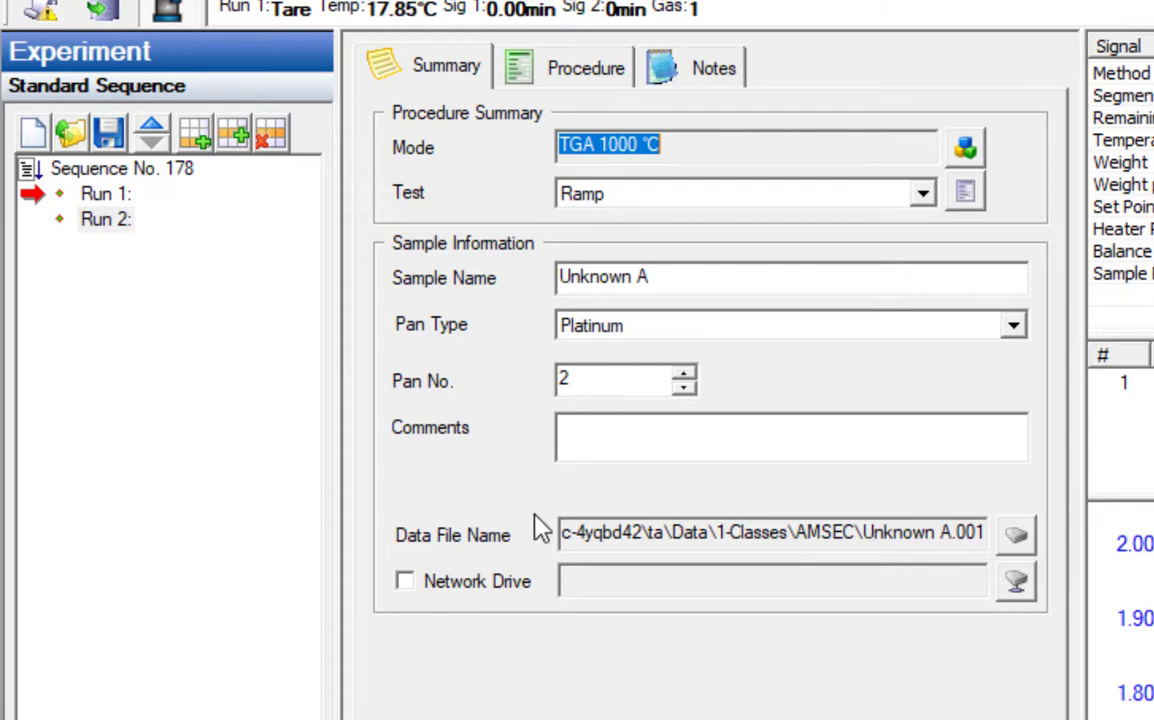
{"action": "left_click", "coordinate": [104, 218]}
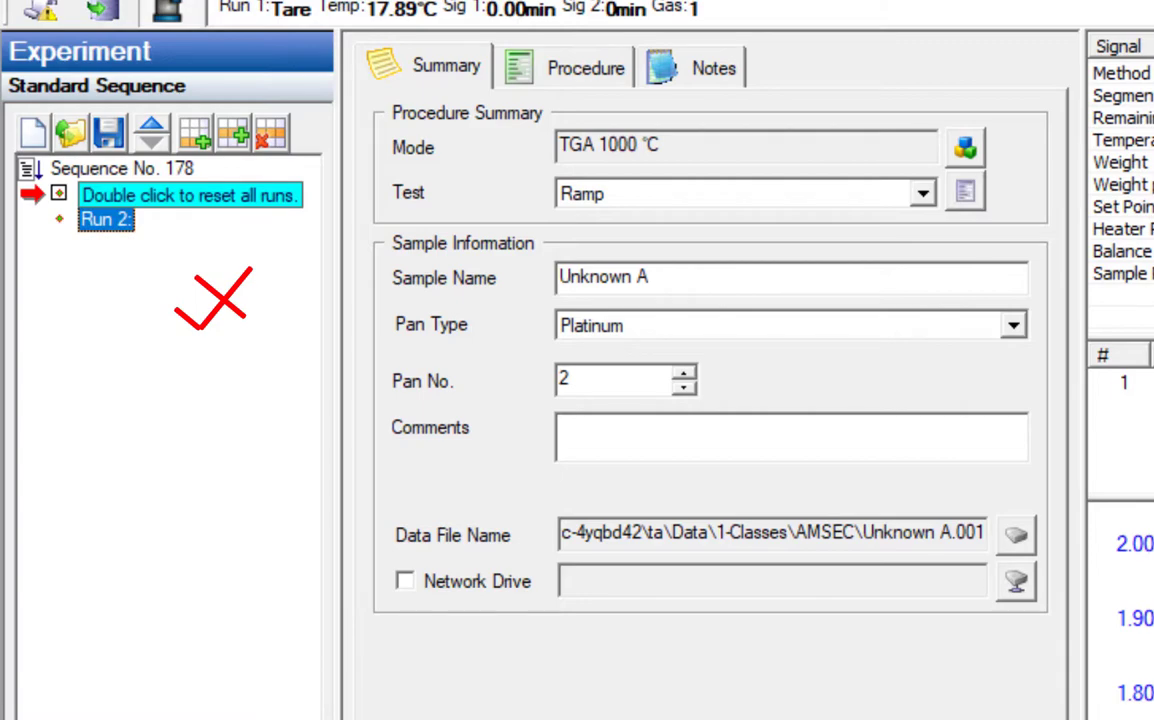
Select Run 2 and bring up the Instrument Log from the View menu
{"action": "double_click", "coordinate": [188, 196]}
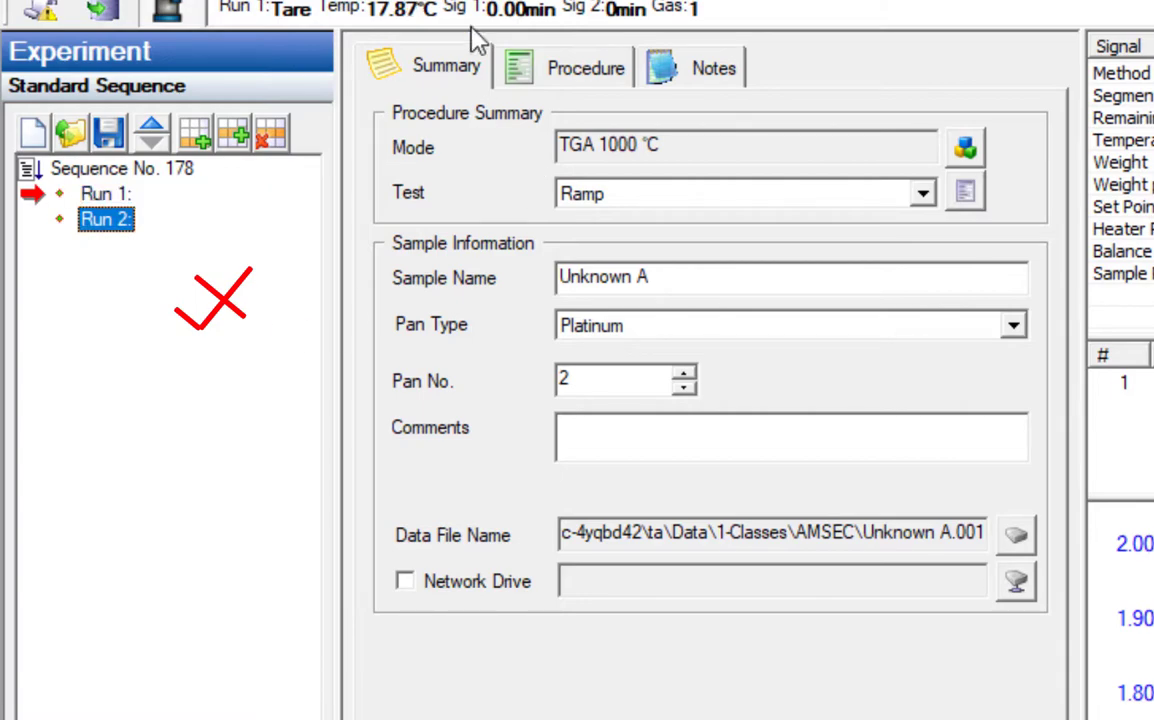
{"action": "left_click", "coordinate": [446, 52]}
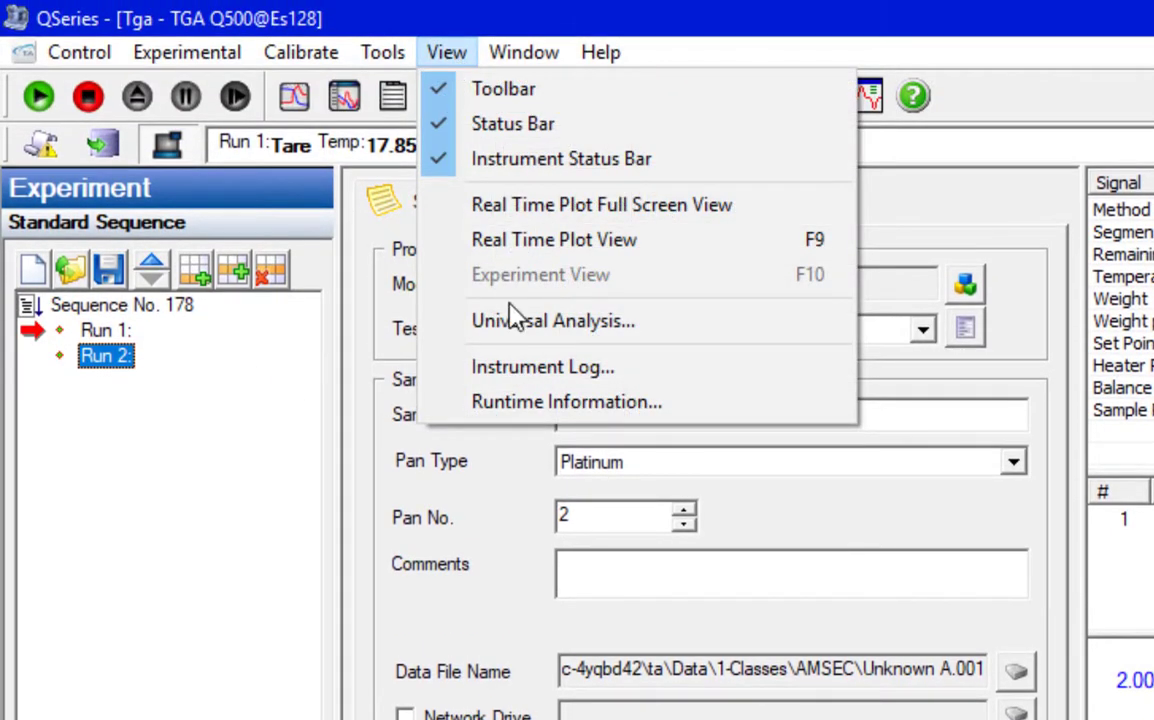
{"action": "mouse_move", "coordinate": [536, 364]}
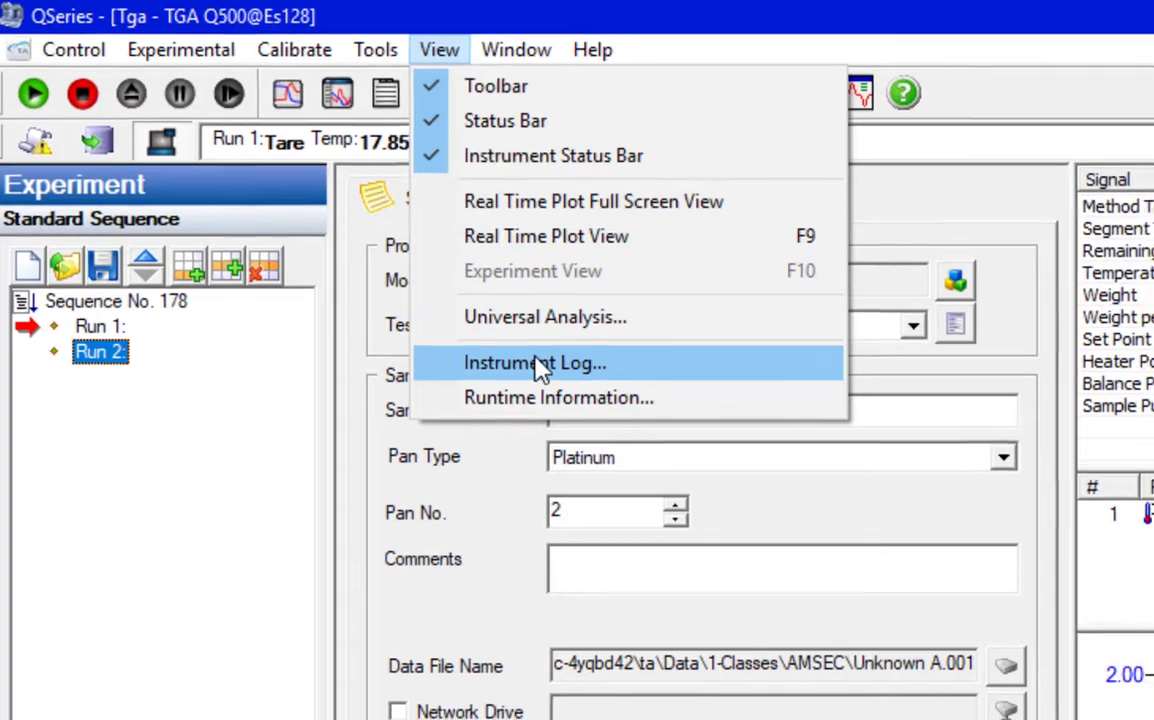
{"action": "left_click", "coordinate": [536, 362]}
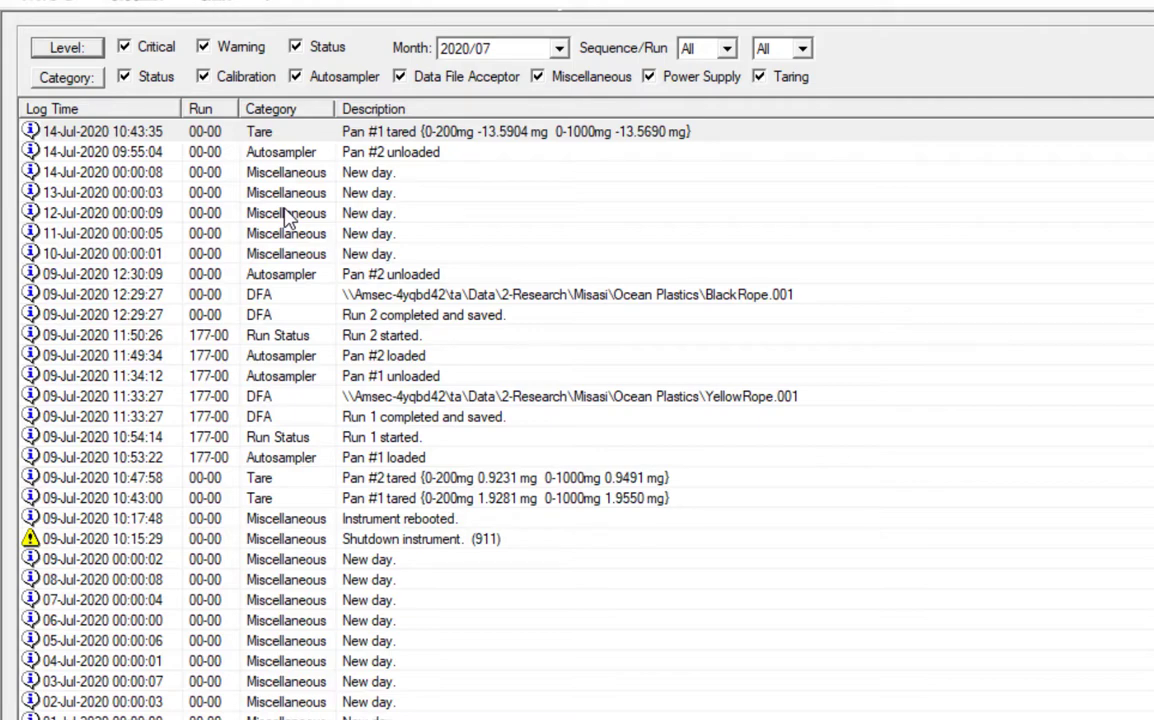
{"action": "mouse_move", "coordinate": [1042, 660]}
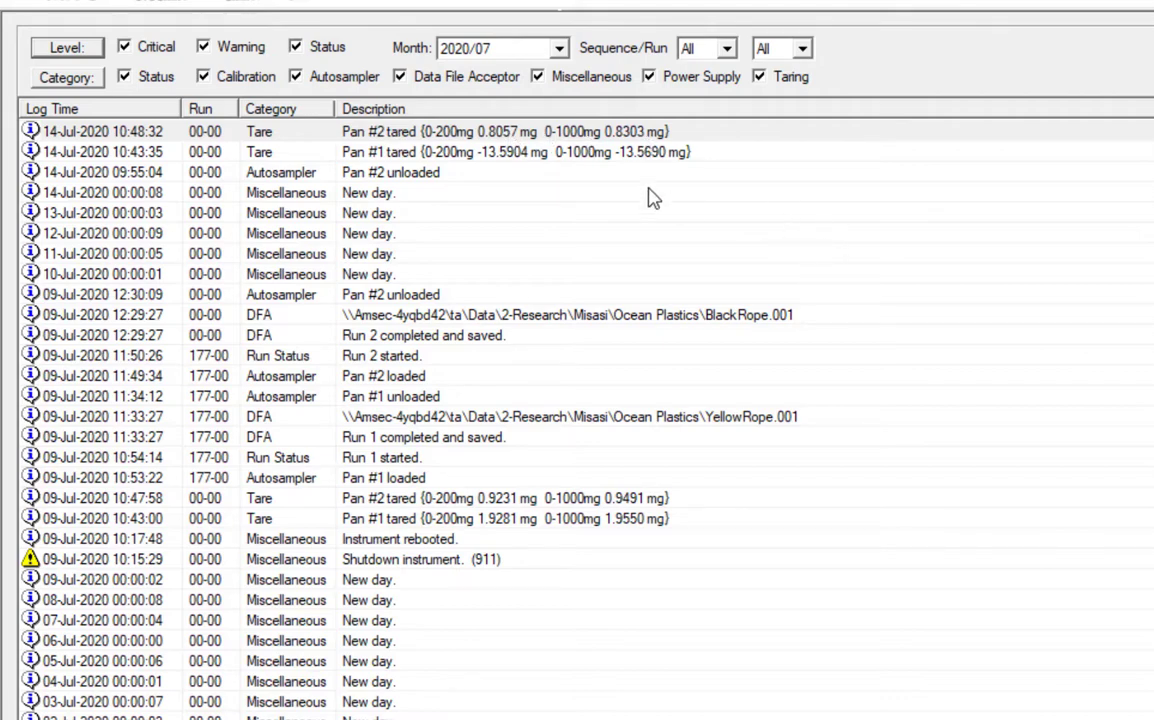
{"action": "mouse_move", "coordinate": [900, 124]}
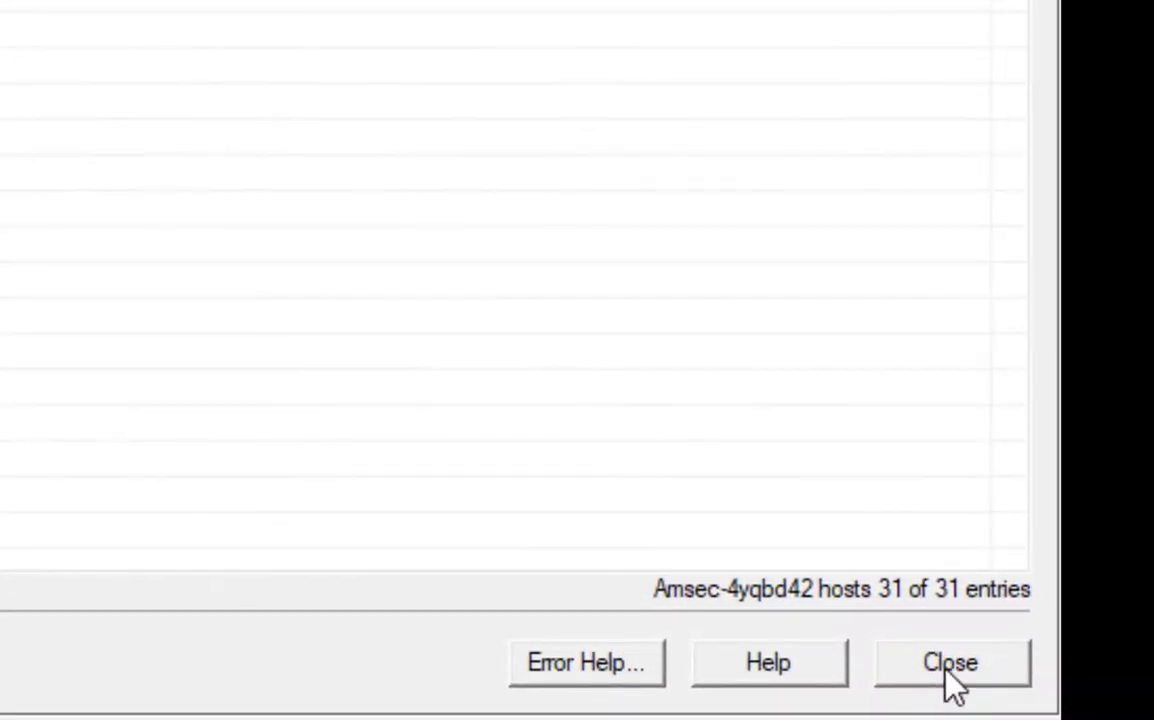
Close the instrument log after reviewing the recent tare and run entries
{"action": "left_click", "coordinate": [948, 662]}
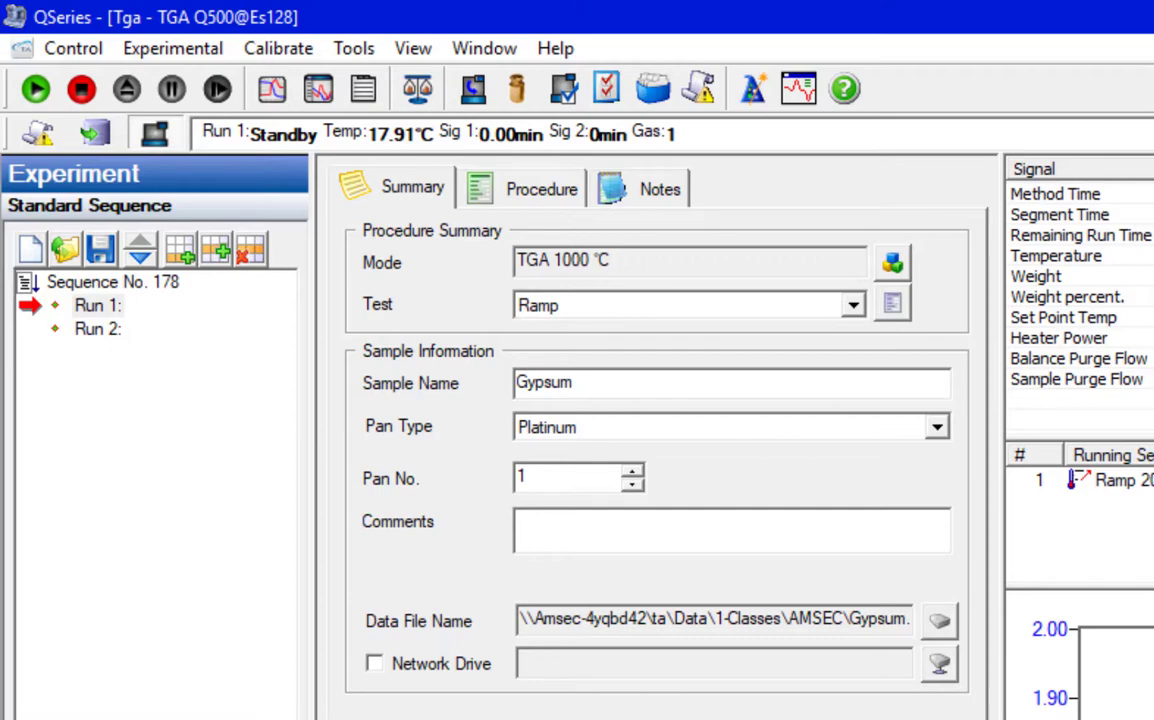
Select Run 1 (Gypsum, pan 1) and start the two-run sequence, confirming the start
{"action": "left_click", "coordinate": [96, 304]}
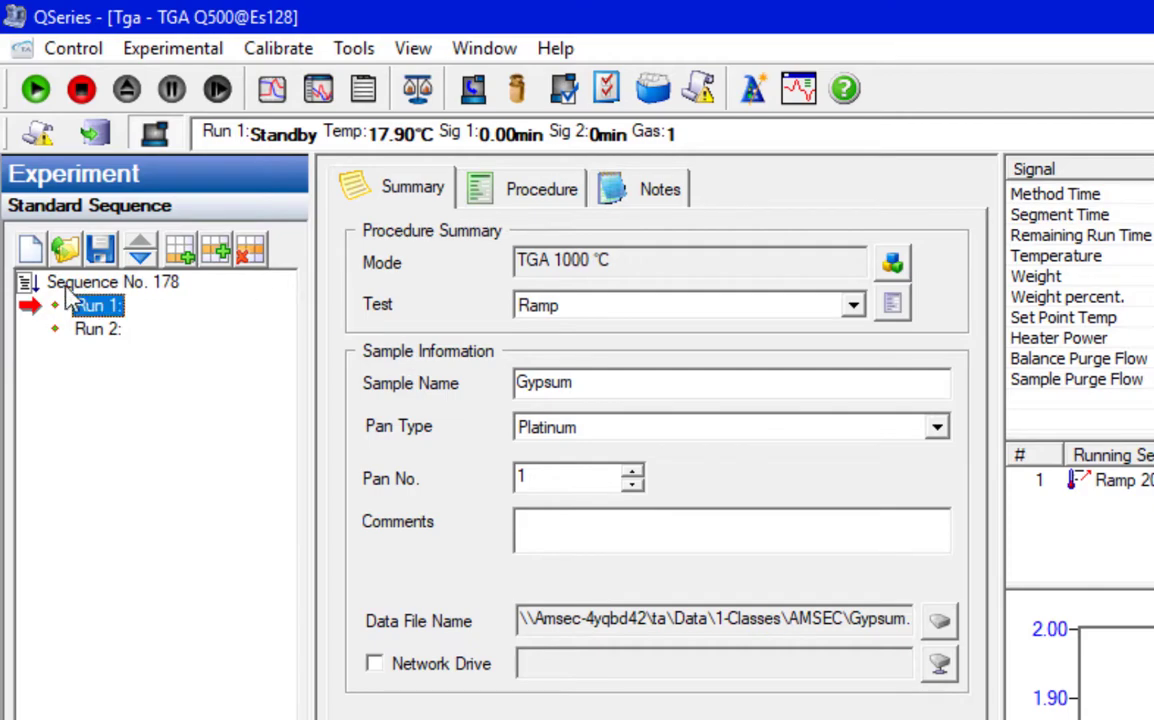
{"action": "left_click", "coordinate": [96, 304]}
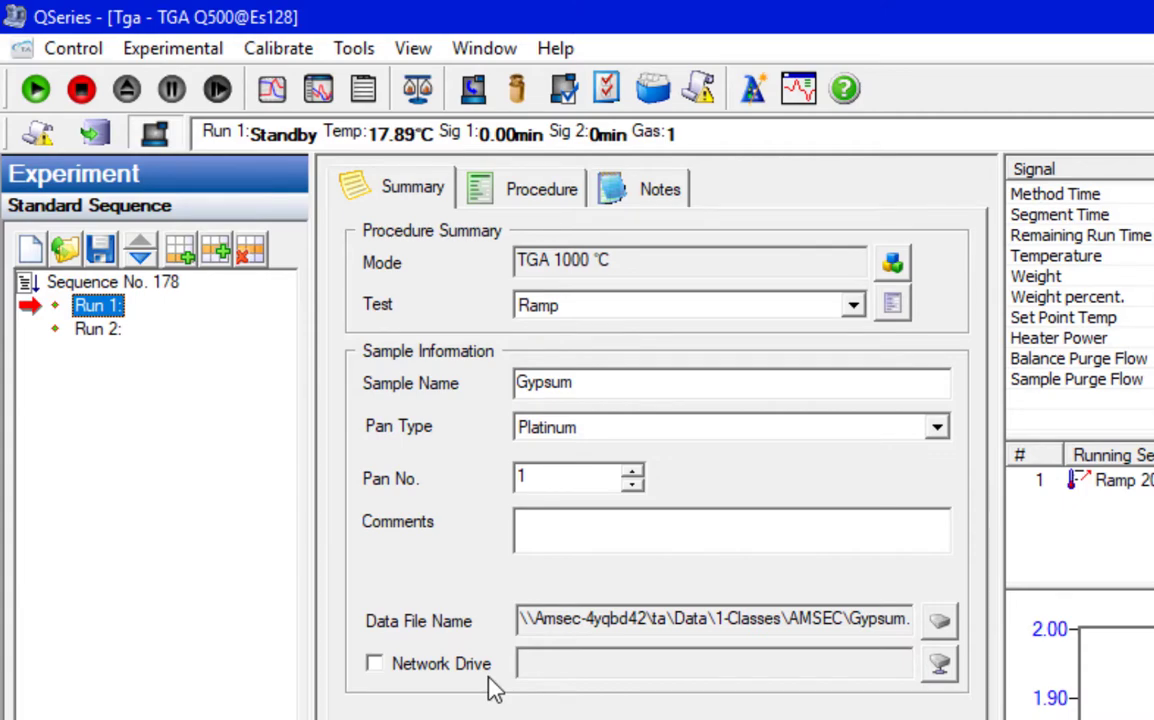
{"action": "mouse_move", "coordinate": [578, 524]}
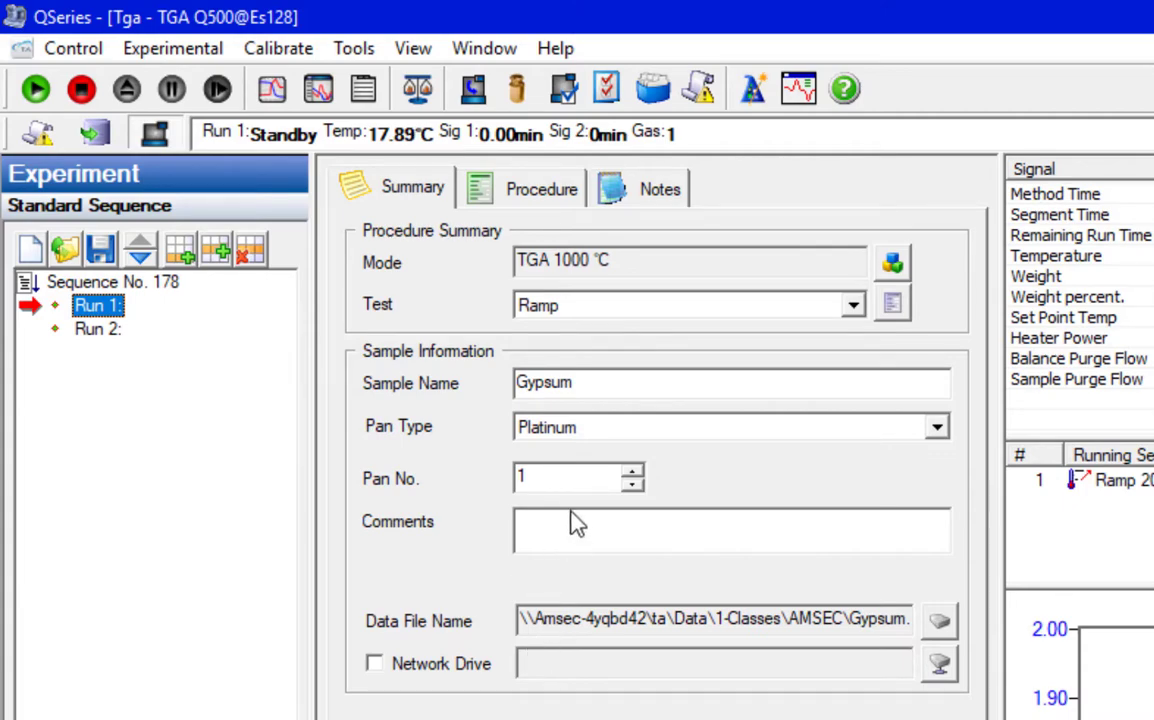
{"action": "mouse_move", "coordinate": [32, 88]}
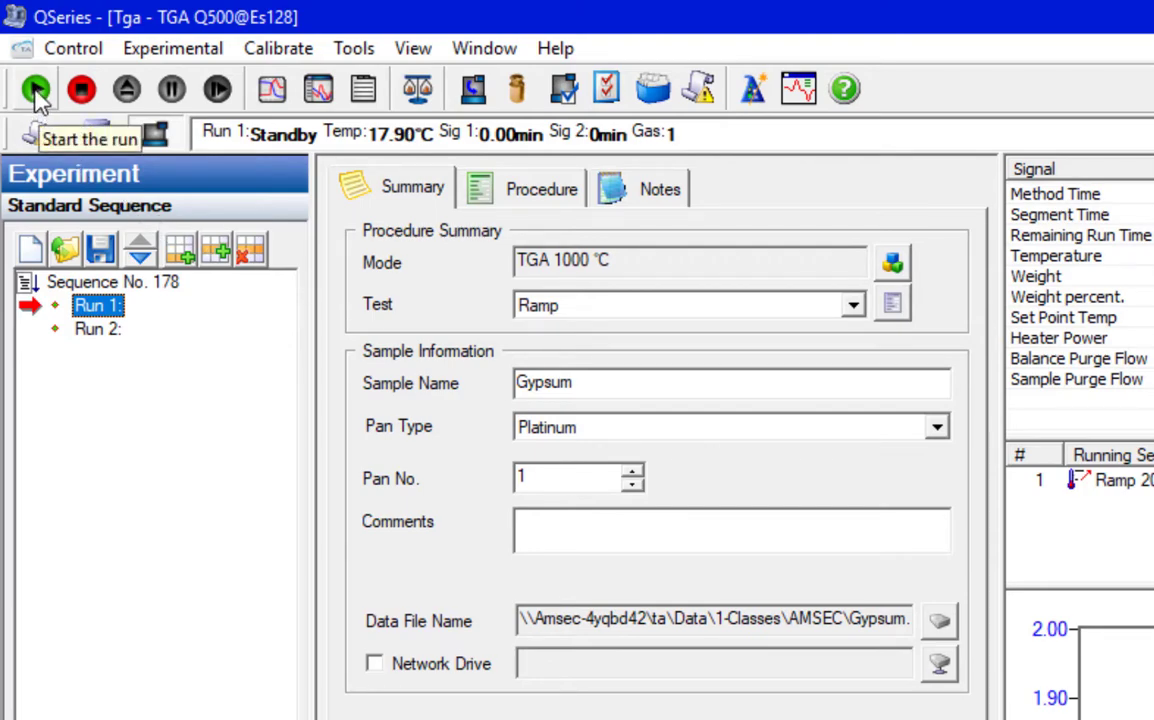
{"action": "left_click", "coordinate": [36, 88]}
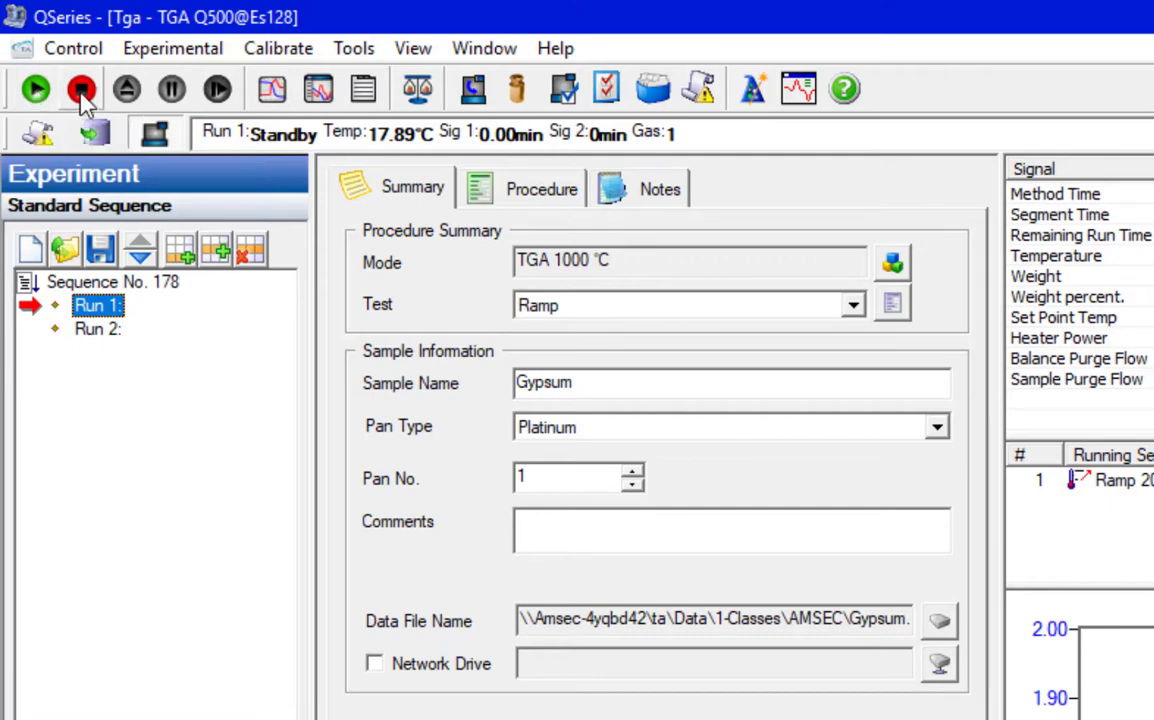
{"action": "mouse_move", "coordinate": [82, 88]}
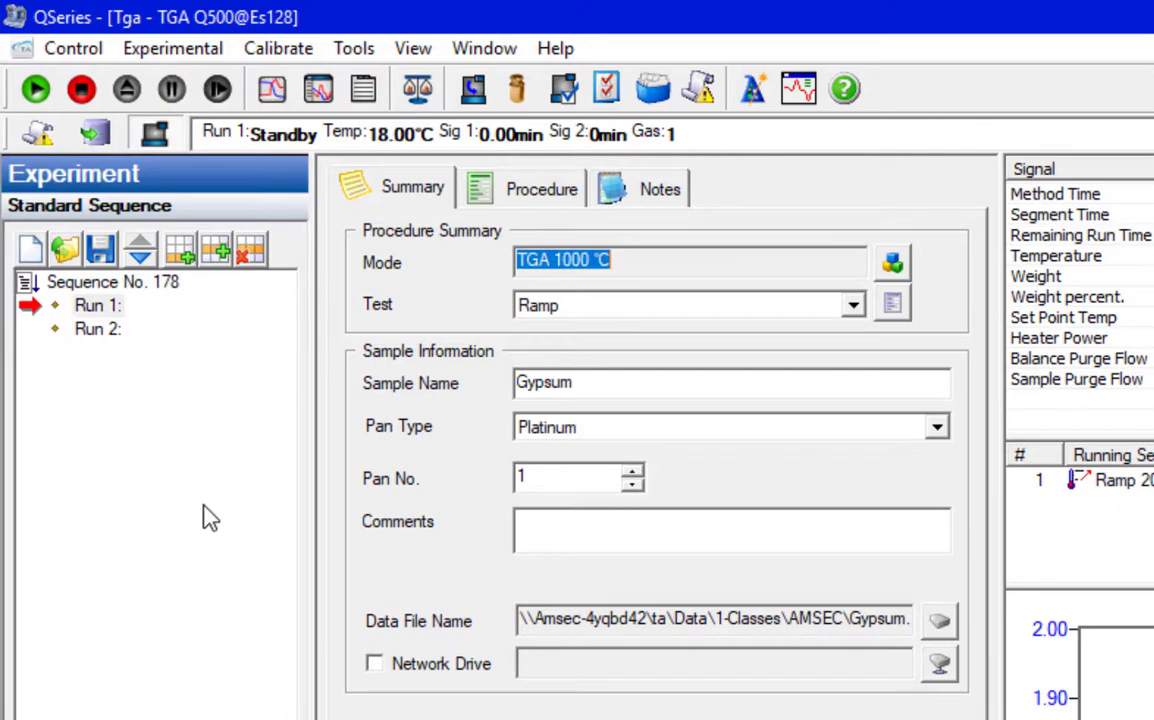
{"action": "left_click", "coordinate": [34, 88]}
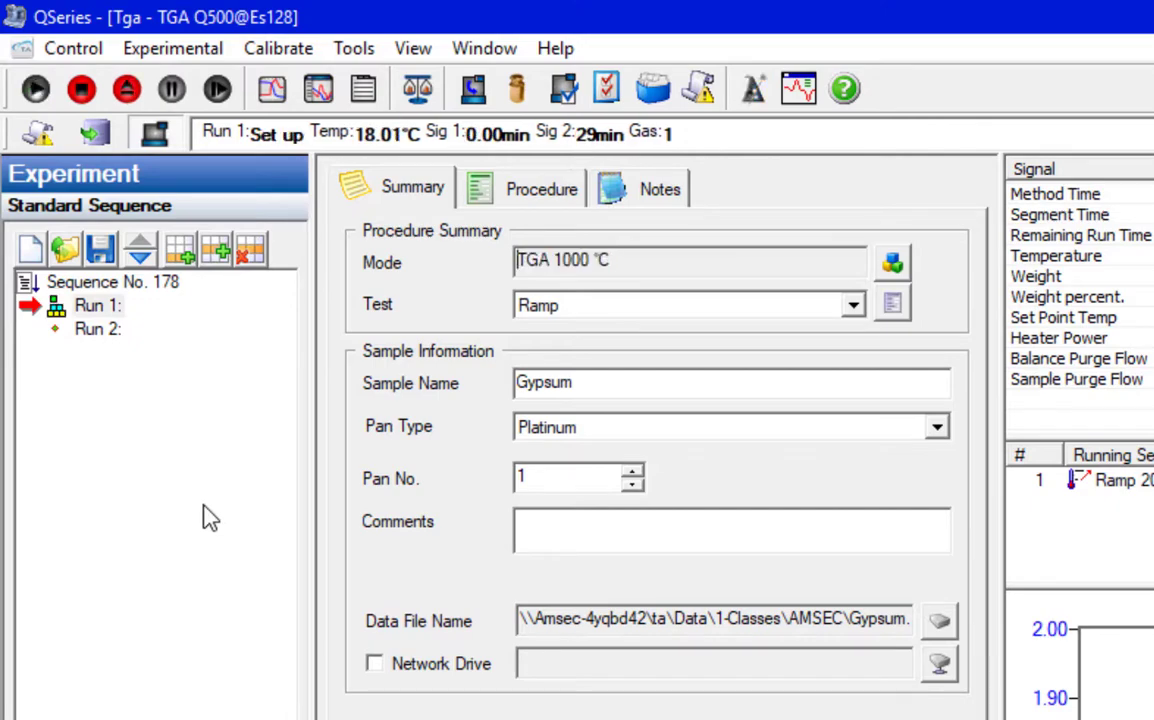
{"action": "left_click", "coordinate": [96, 304]}
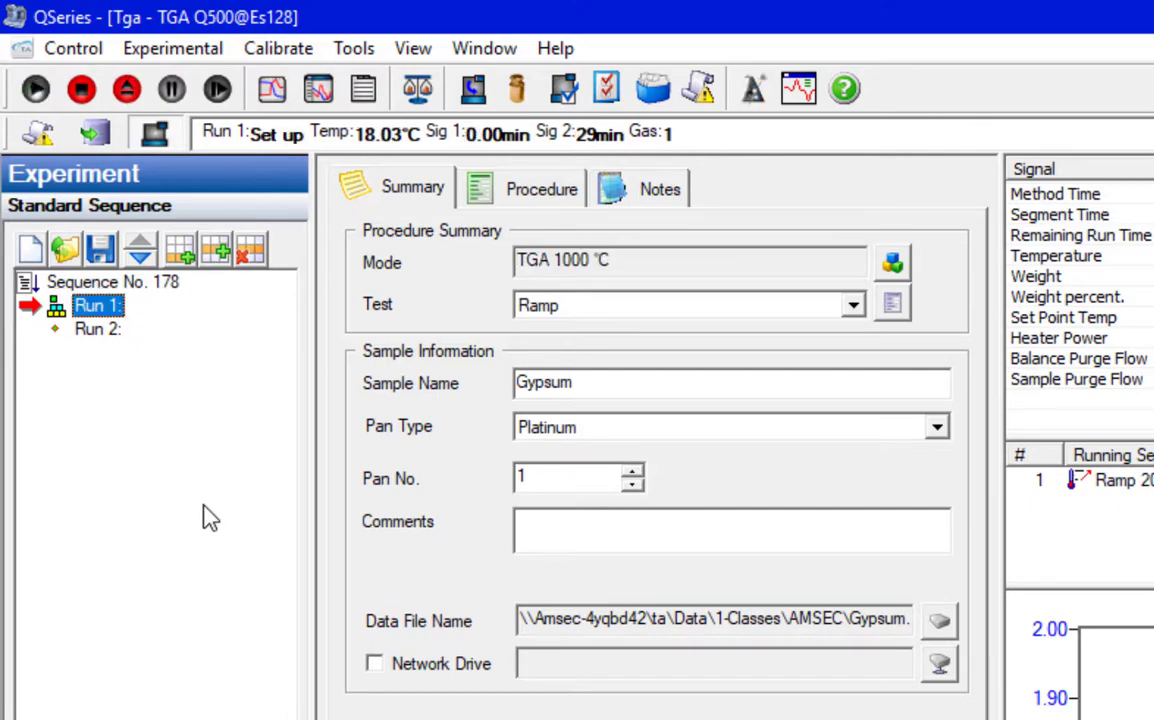